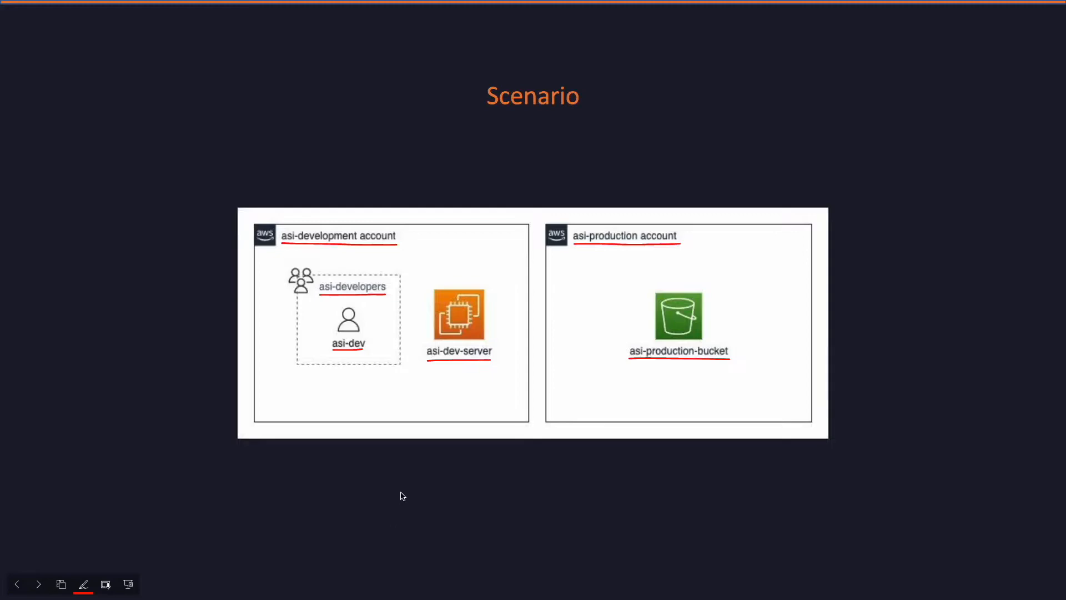
mouse_move(354, 388)
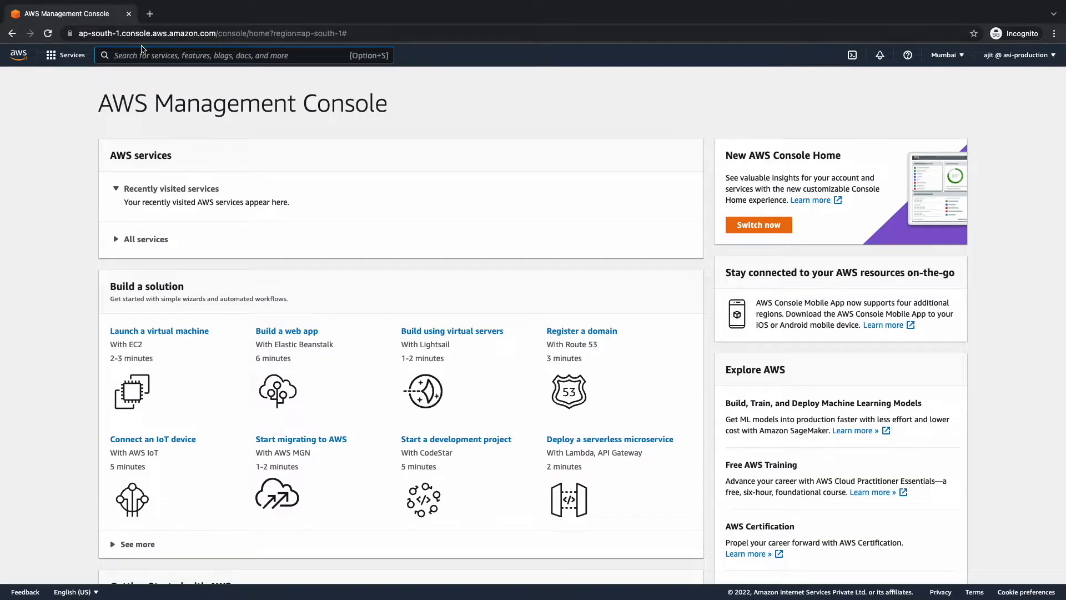
Step: Confirm asi-production-bucket appears in the production S3 bucket list, then switch to the development account
type("s3")
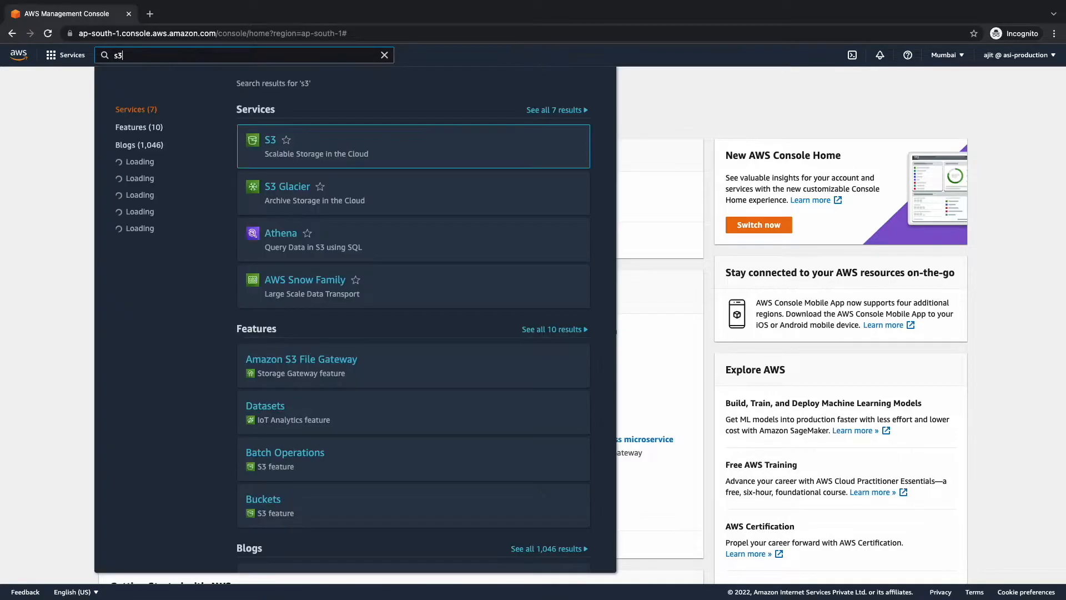
left_click(271, 140)
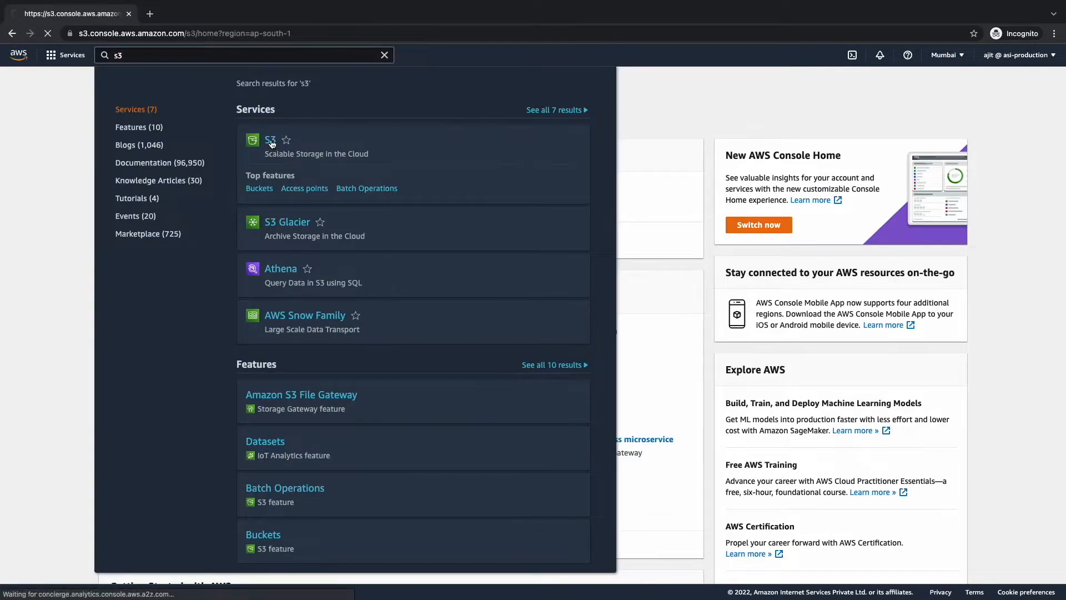
left_click(270, 140)
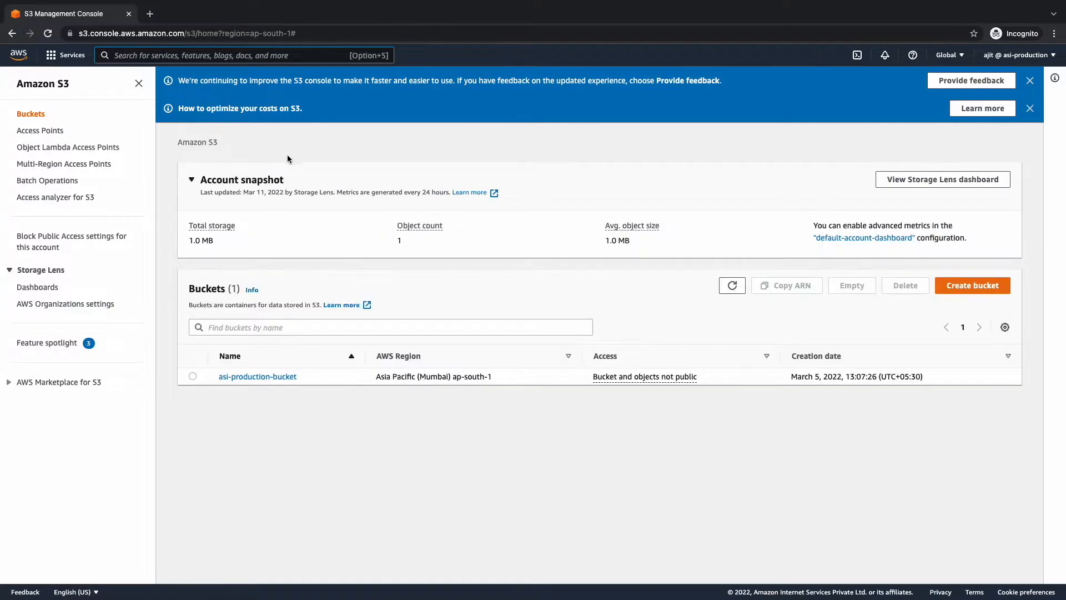
left_click(1030, 108)
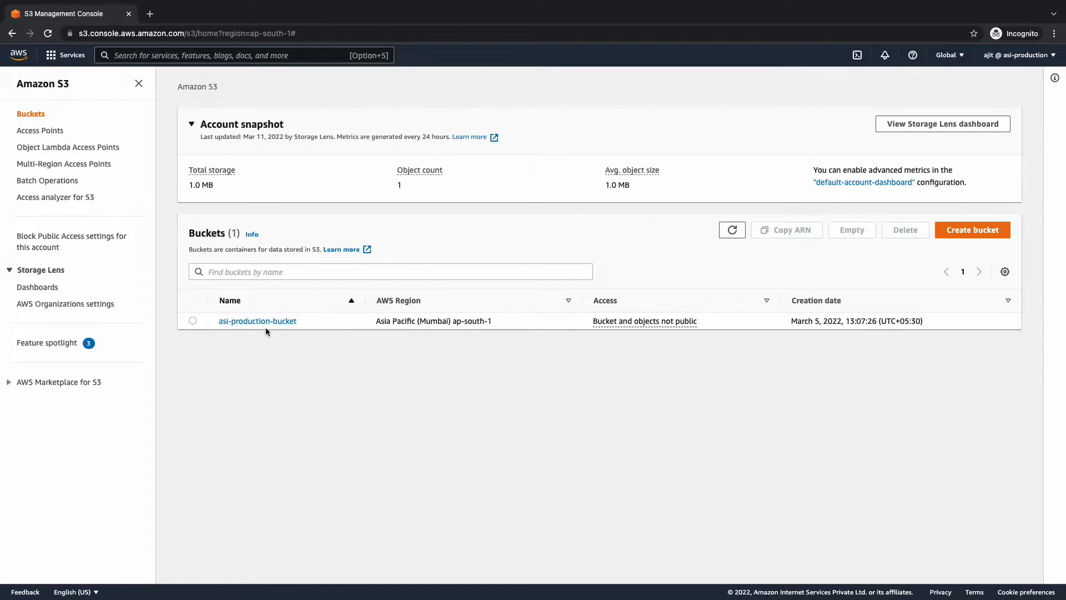
double_click(257, 320)
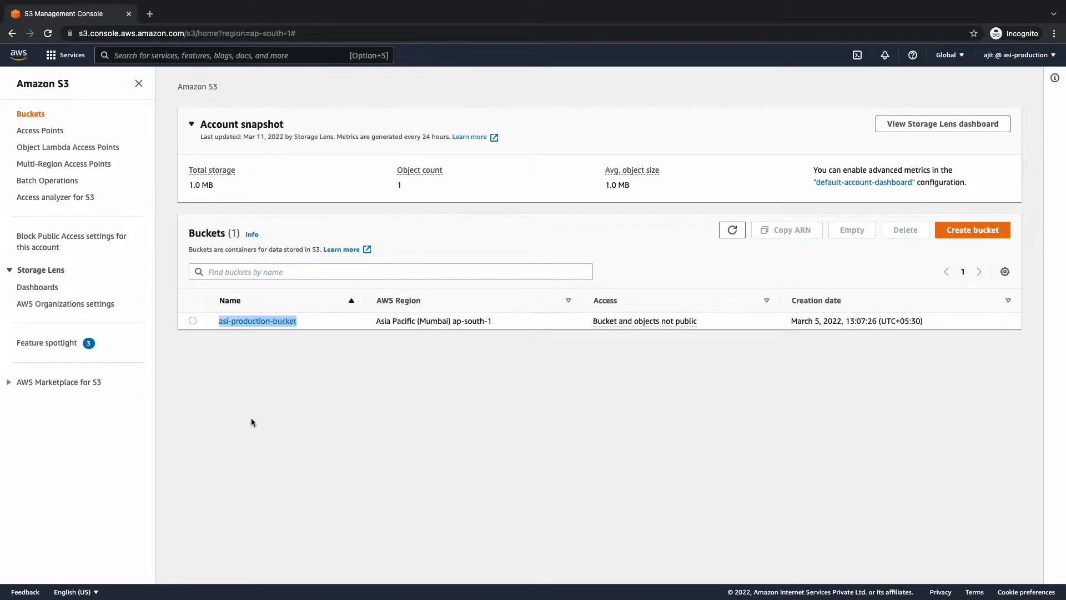
left_click(257, 320)
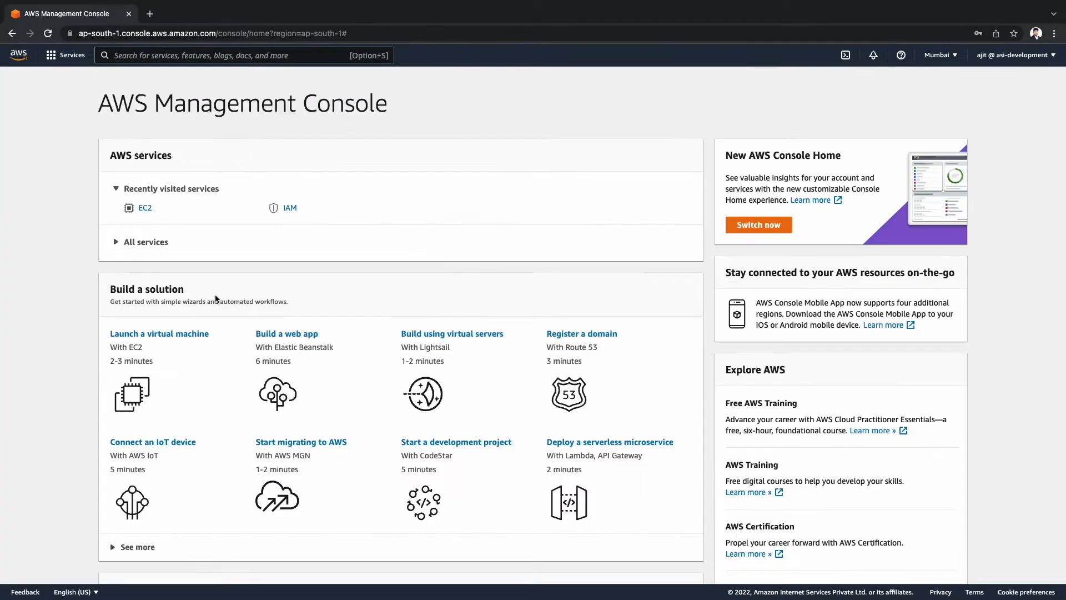
Step: Review the asi-developers user group and asi-dev user in the development account's IAM
left_click(289, 208)
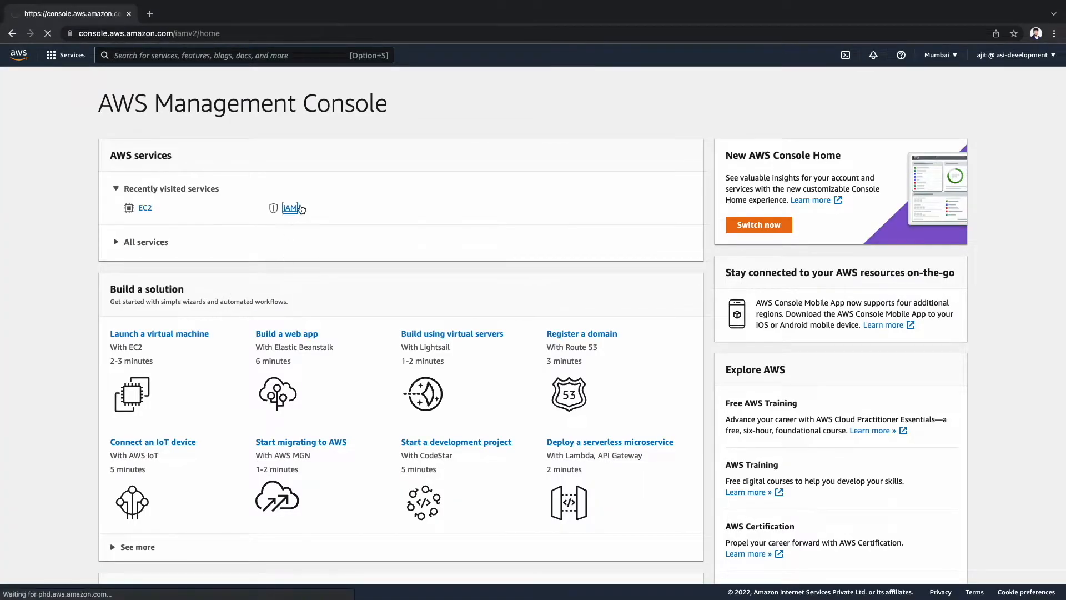
left_click(289, 208)
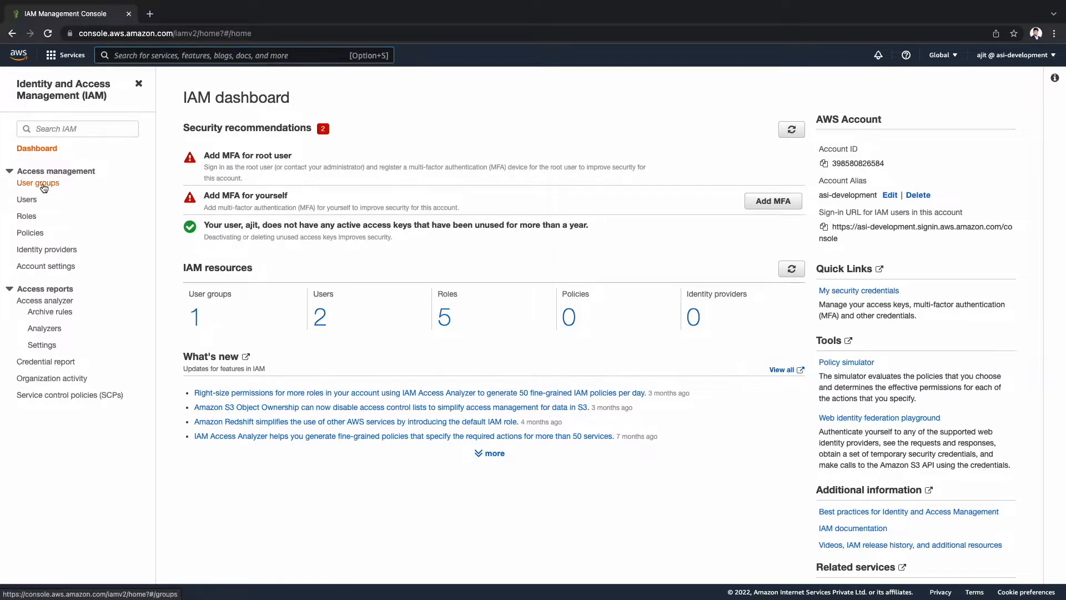
left_click(38, 183)
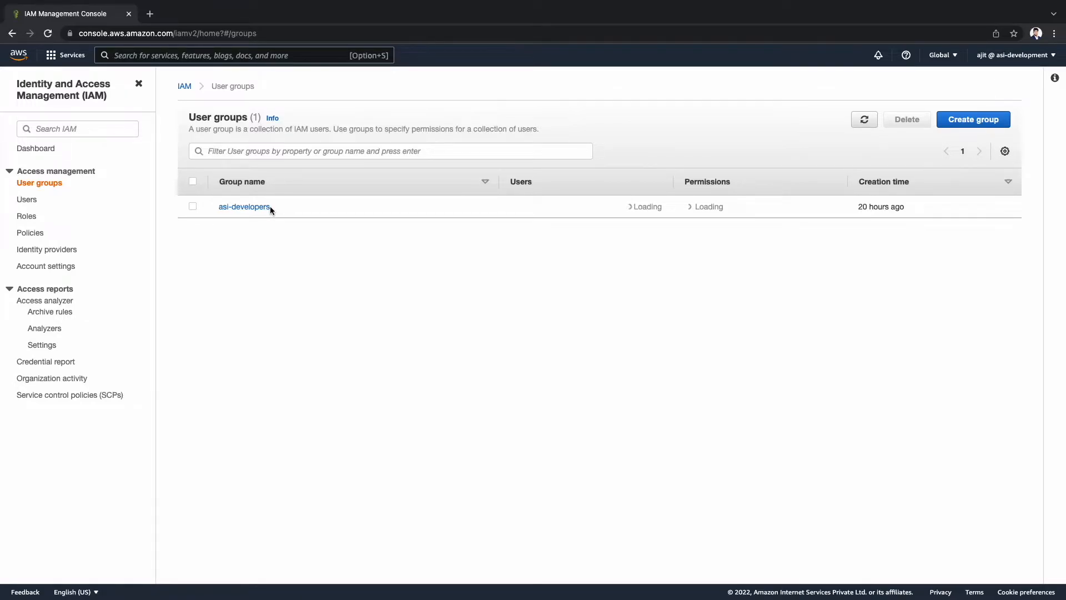
left_click(27, 199)
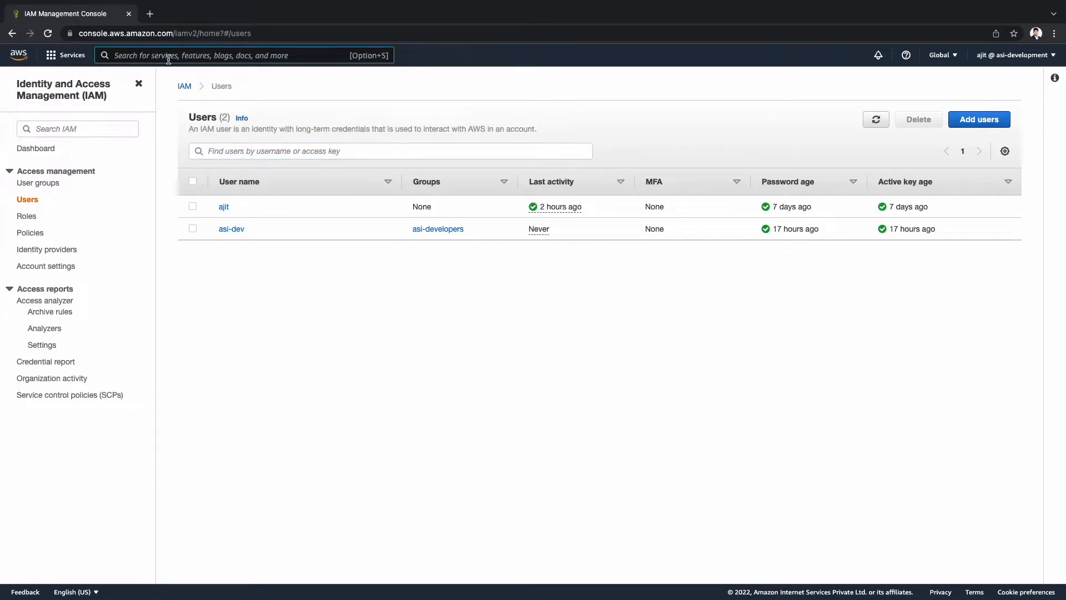
Step: Confirm the asi-dev-server instance is running in EC2, then return to the production account
type("ec2")
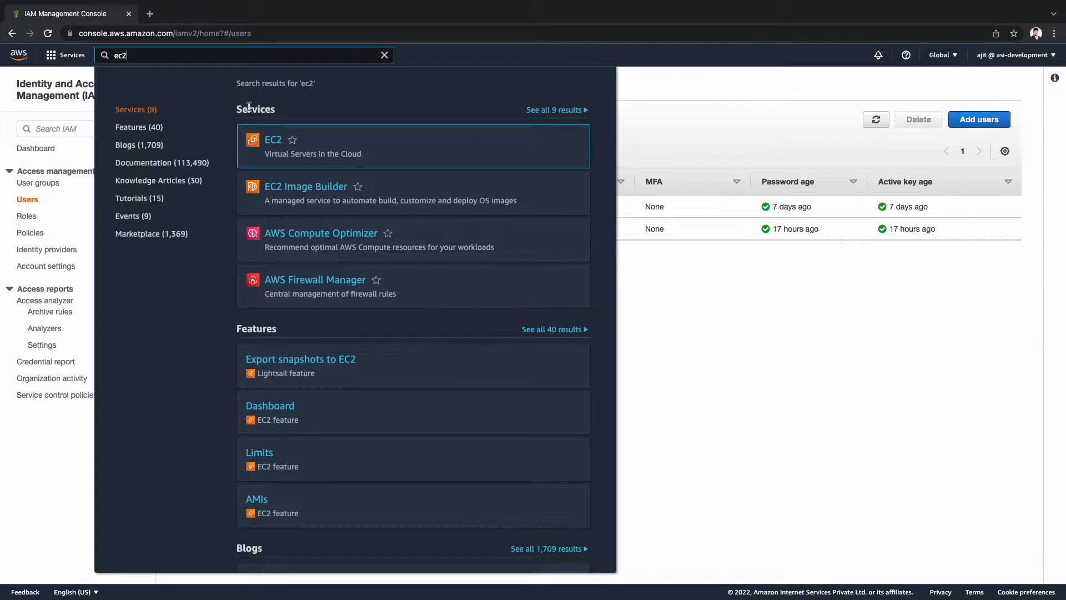
left_click(273, 140)
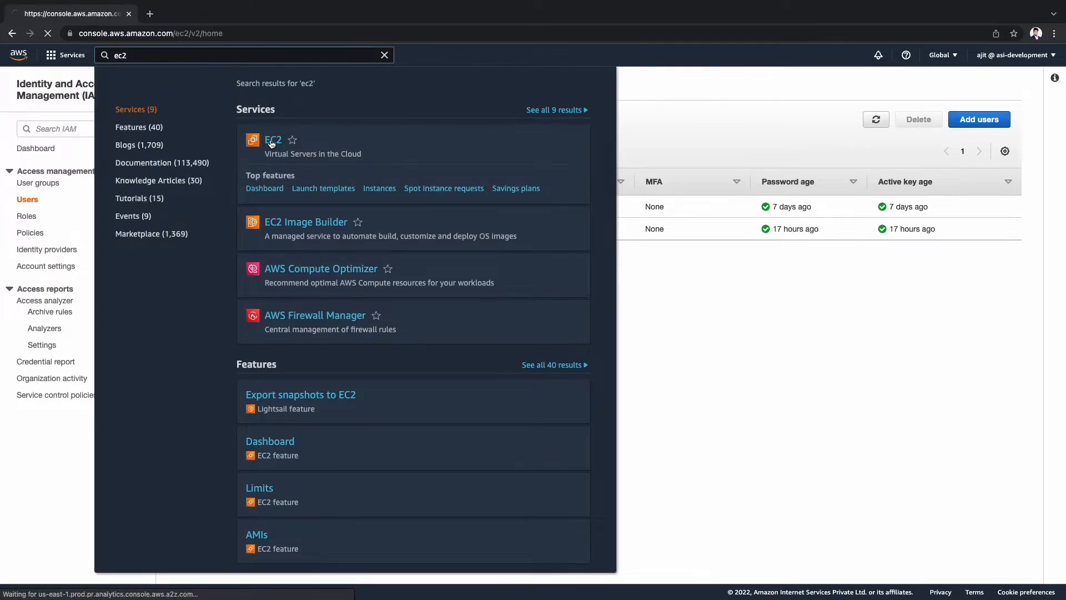
left_click(273, 140)
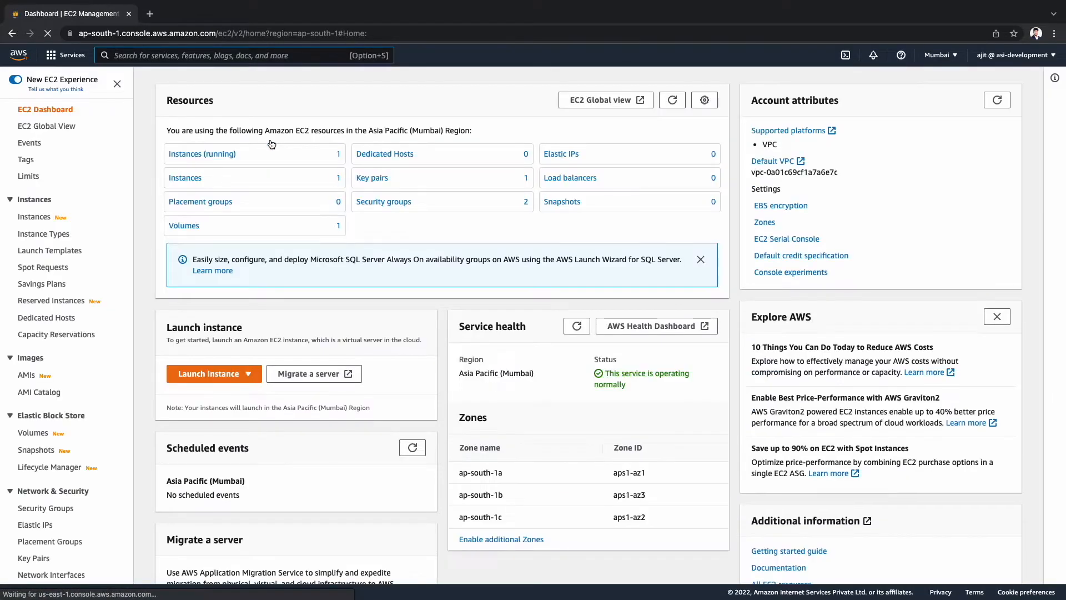
left_click(201, 154)
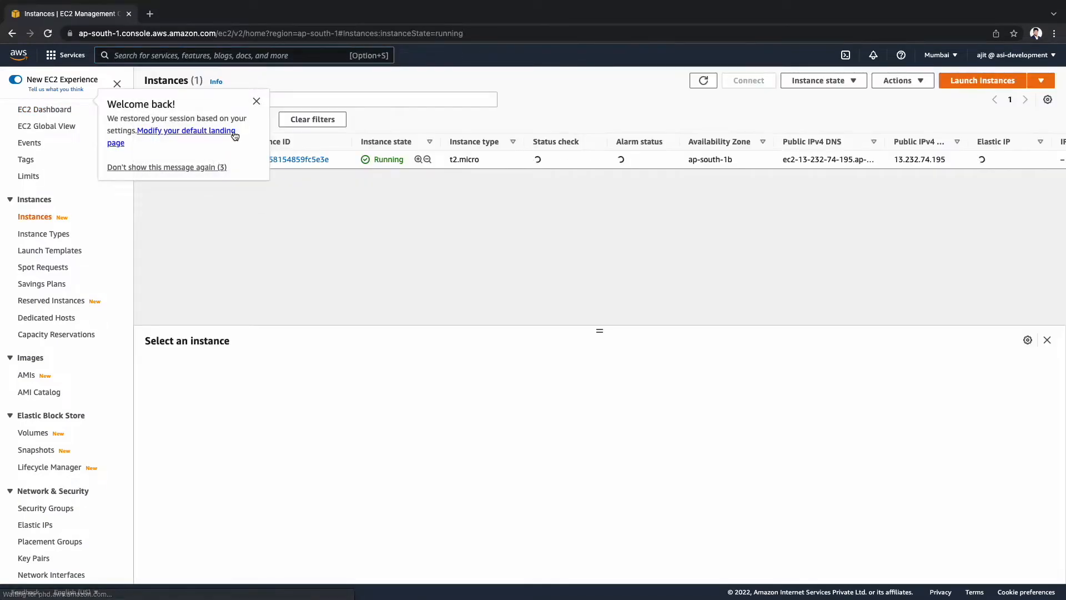
left_click(256, 102)
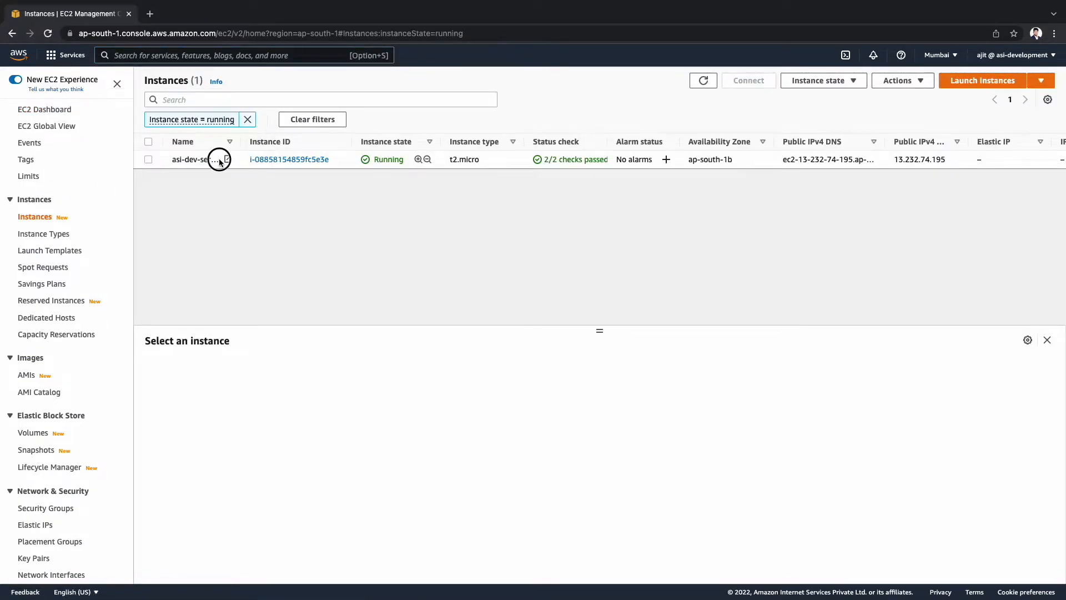
left_click(147, 159)
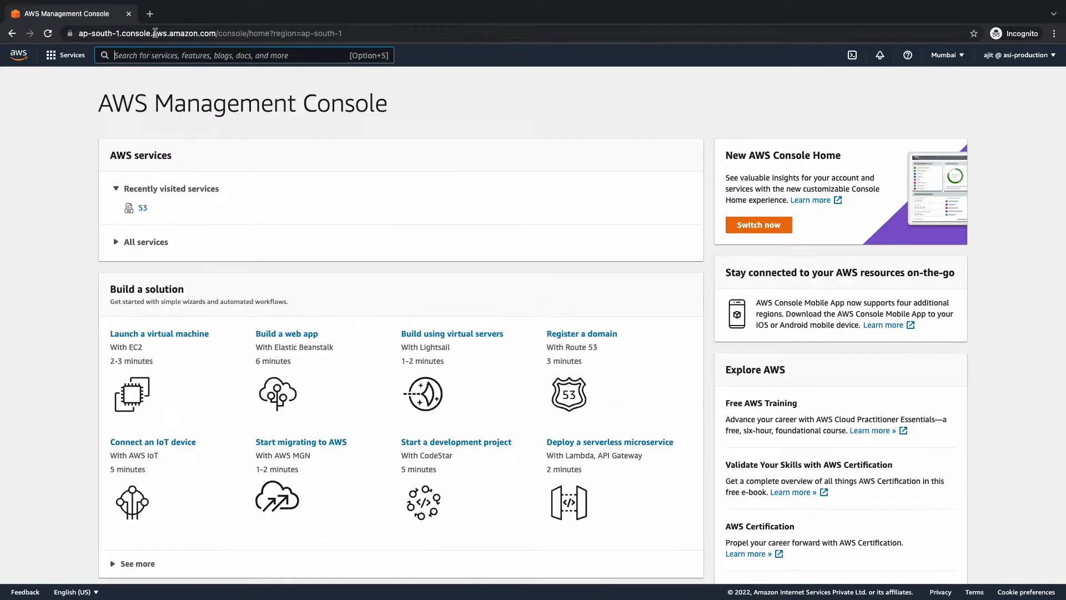
Step: Start a new IAM policy from the production account's Policies list
type("iam")
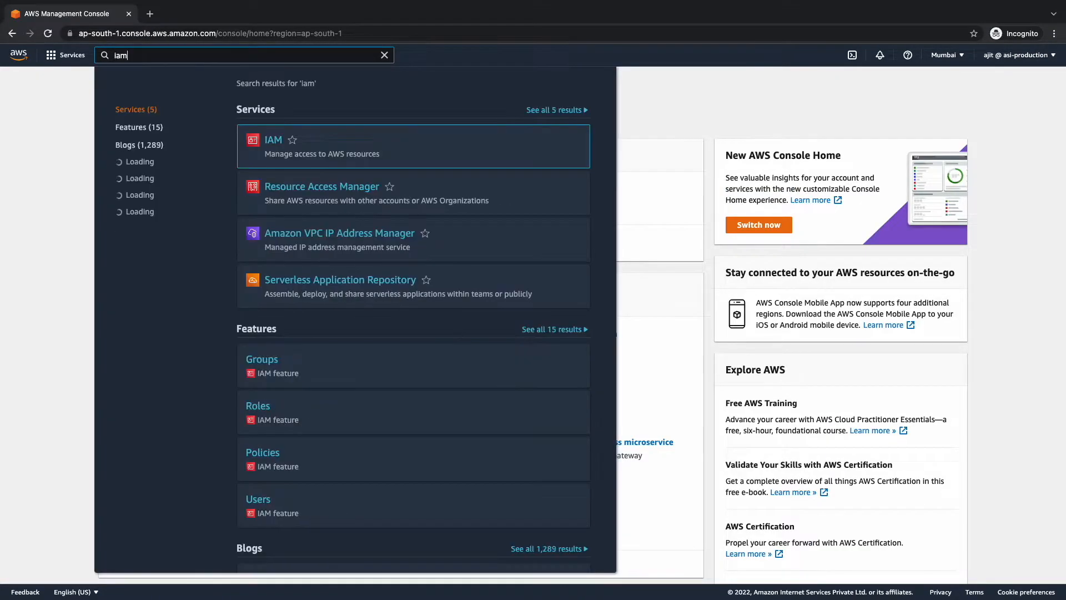
left_click(273, 140)
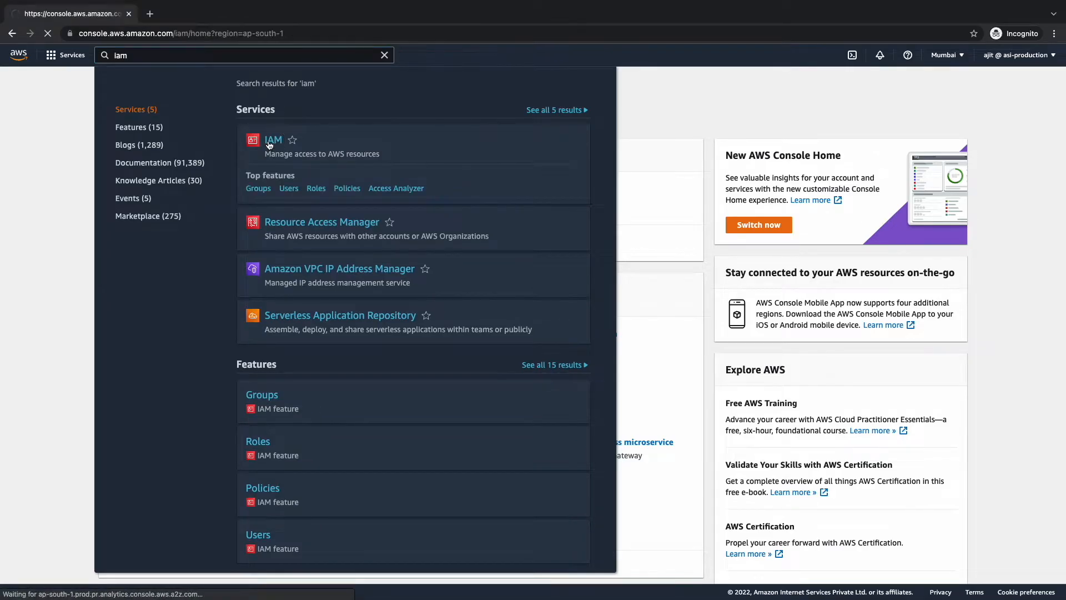
left_click(273, 140)
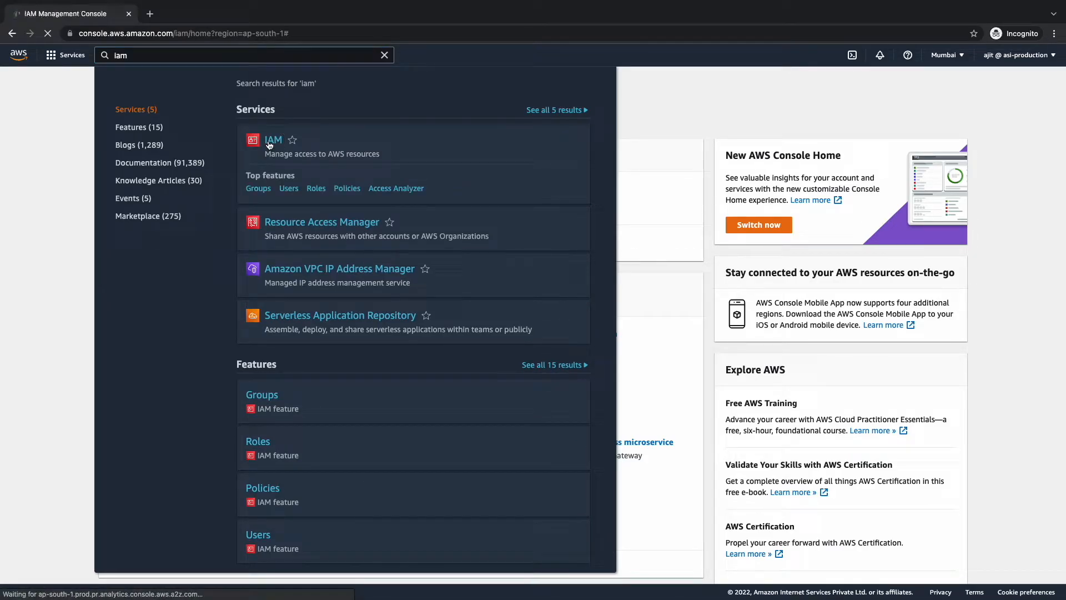
left_click(273, 140)
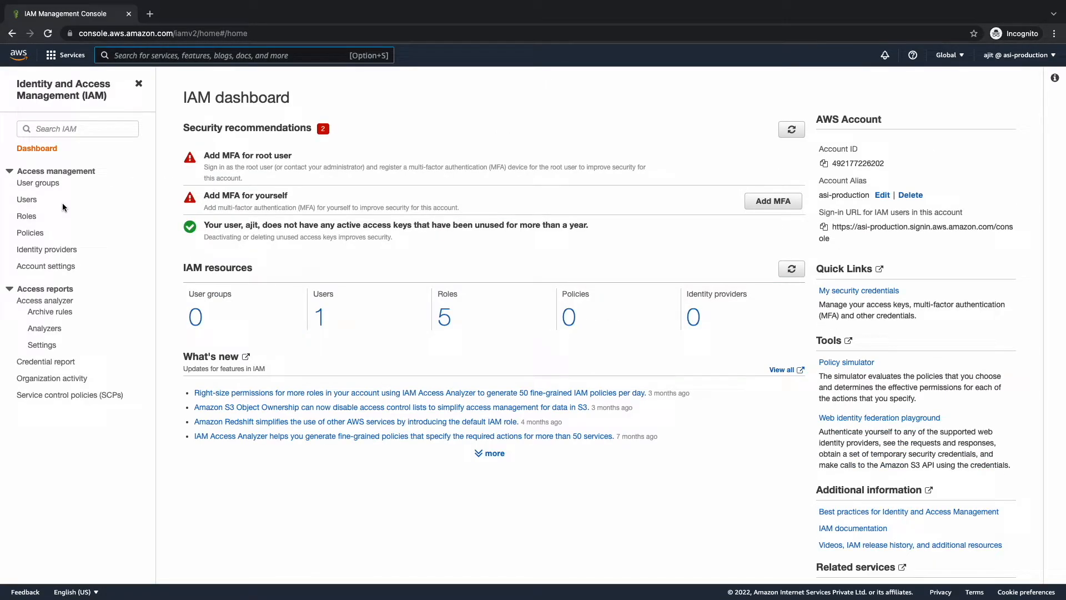
mouse_move(92, 268)
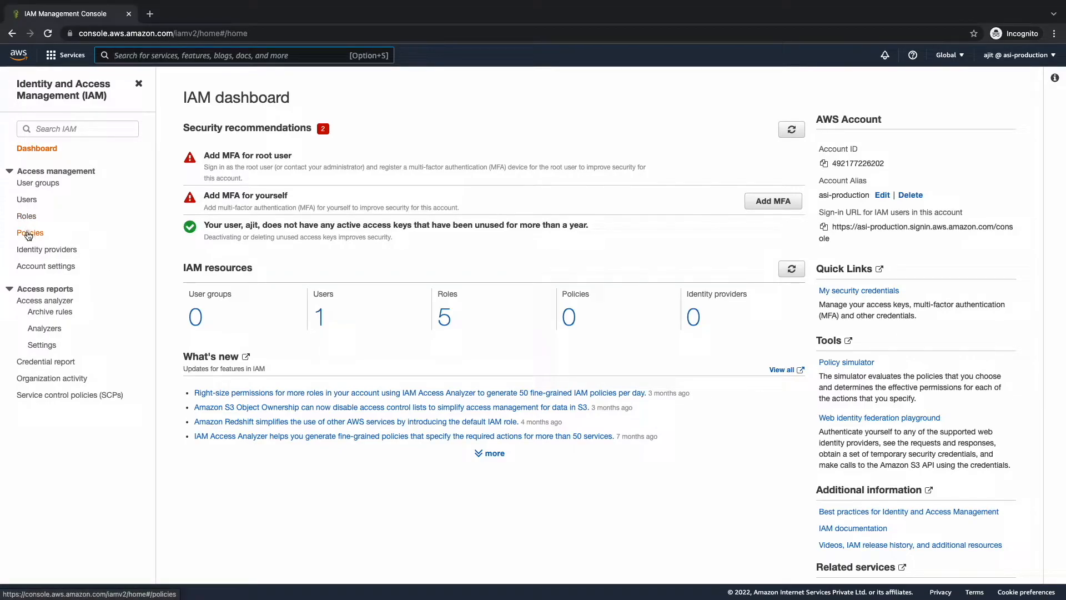
left_click(31, 232)
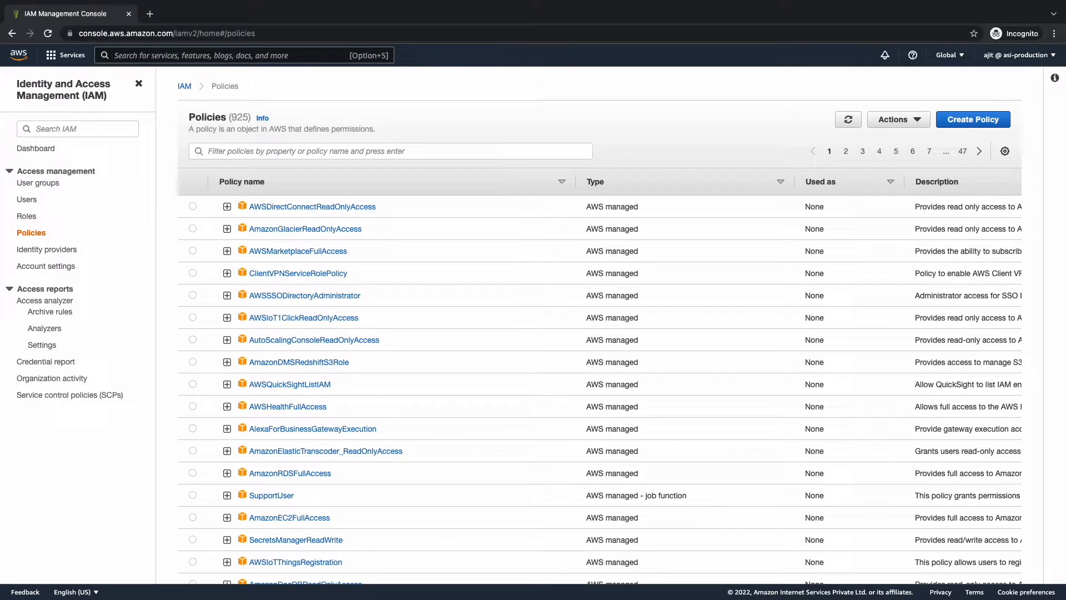
left_click(973, 119)
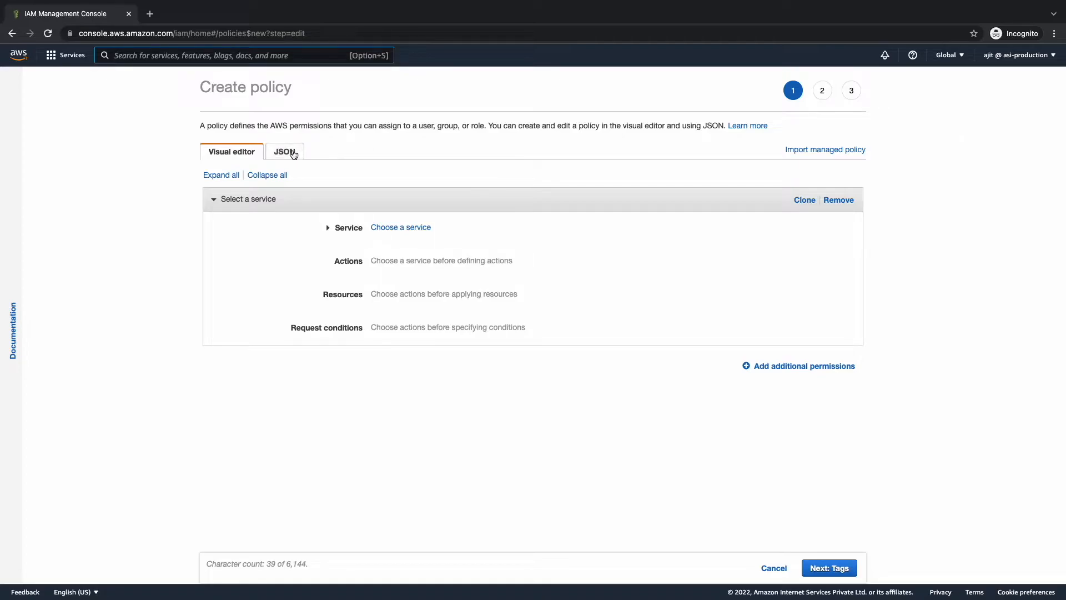
Step: Write JSON granting s3:ListAllMyBuckets plus ListBucket, GetBucketLocation and GetObject on asi-production-bucket
left_click(285, 152)
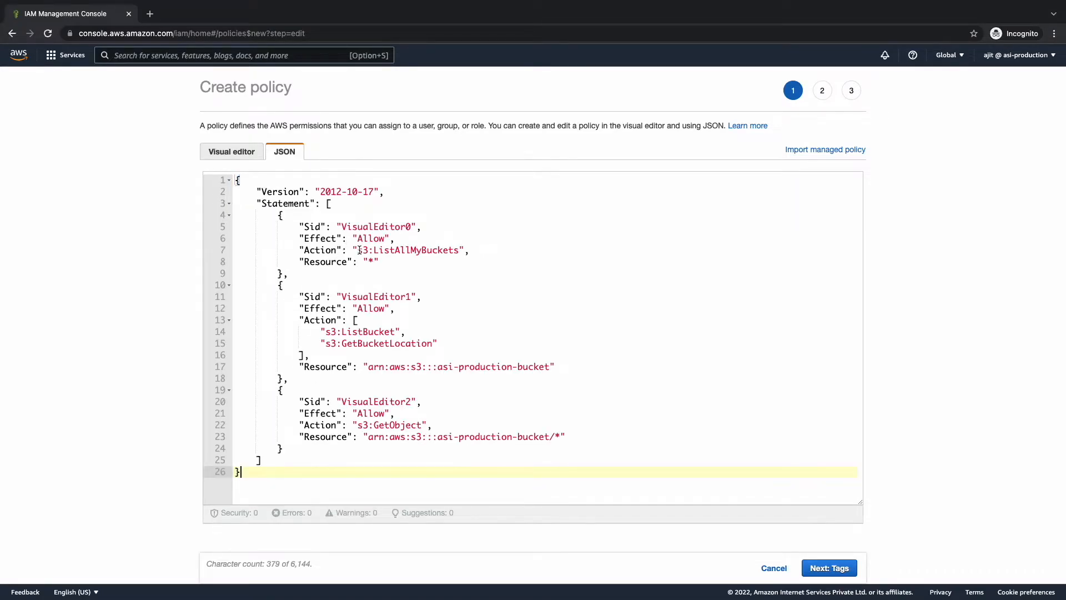
double_click(387, 250)
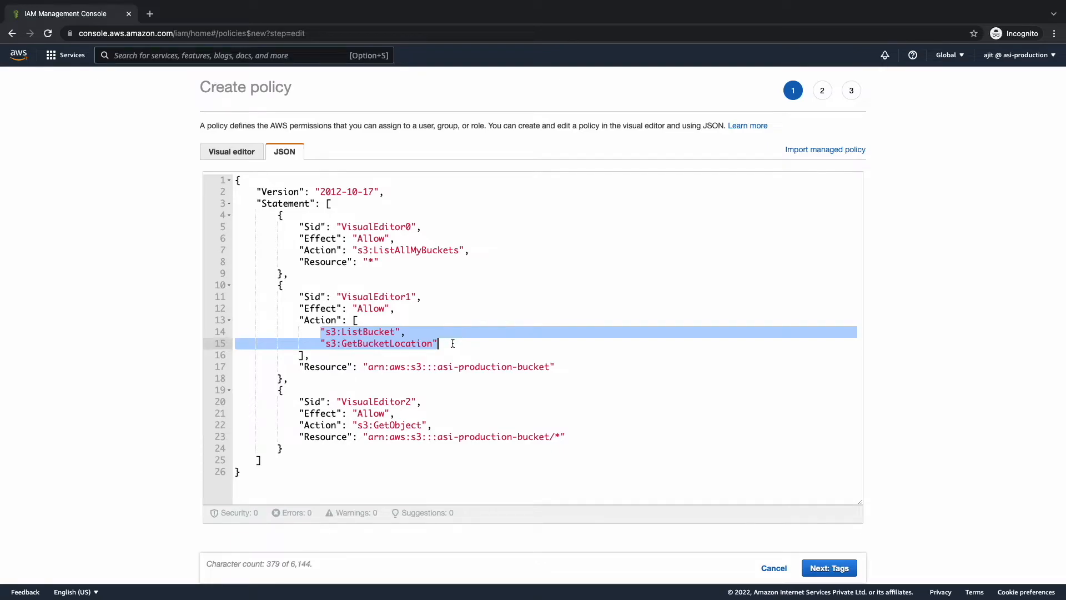
mouse_move(367, 436)
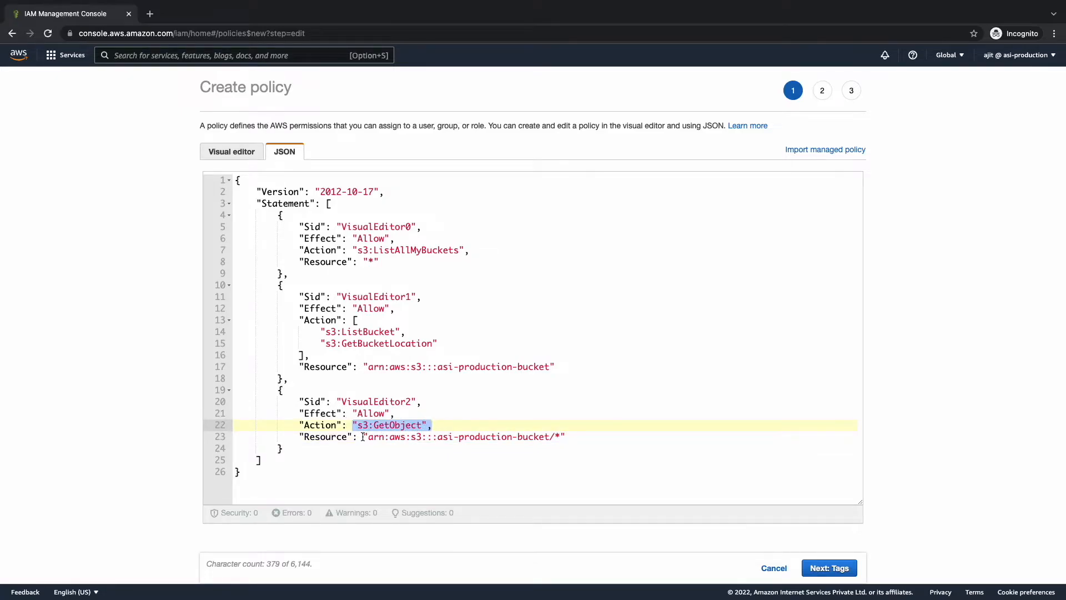
left_click(465, 437)
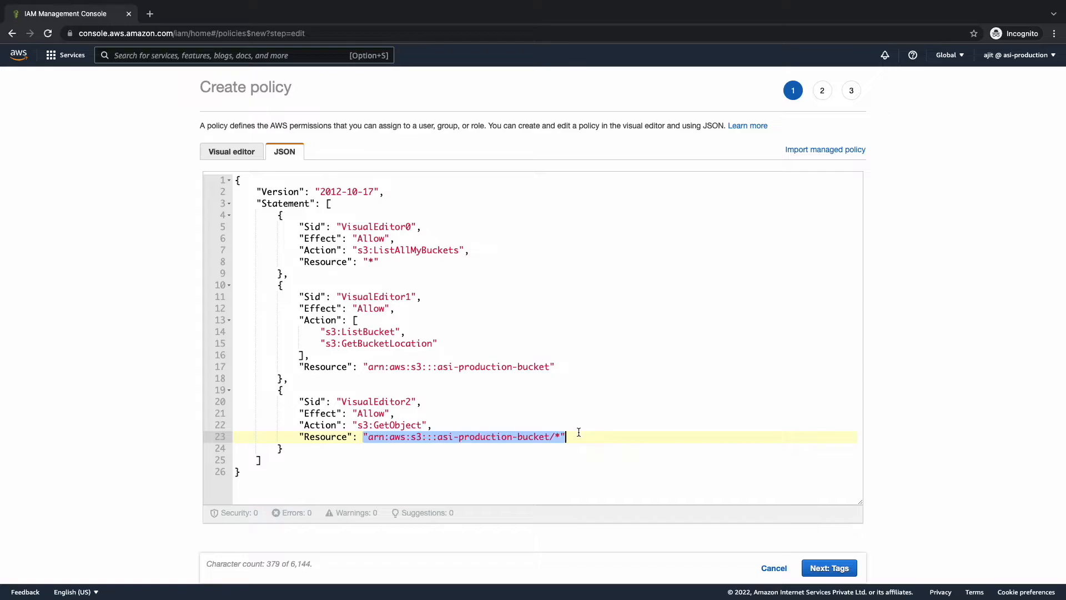
left_click(827, 568)
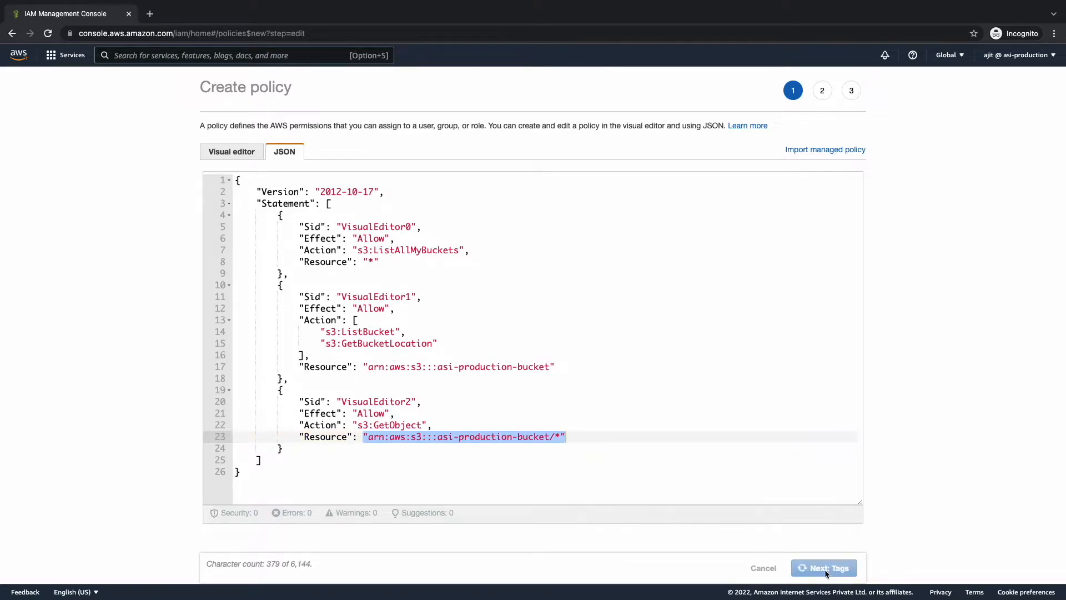
Step: Create policy readonly-asi-production-bucket described as read-only access to asi-production-bucket
left_click(823, 568)
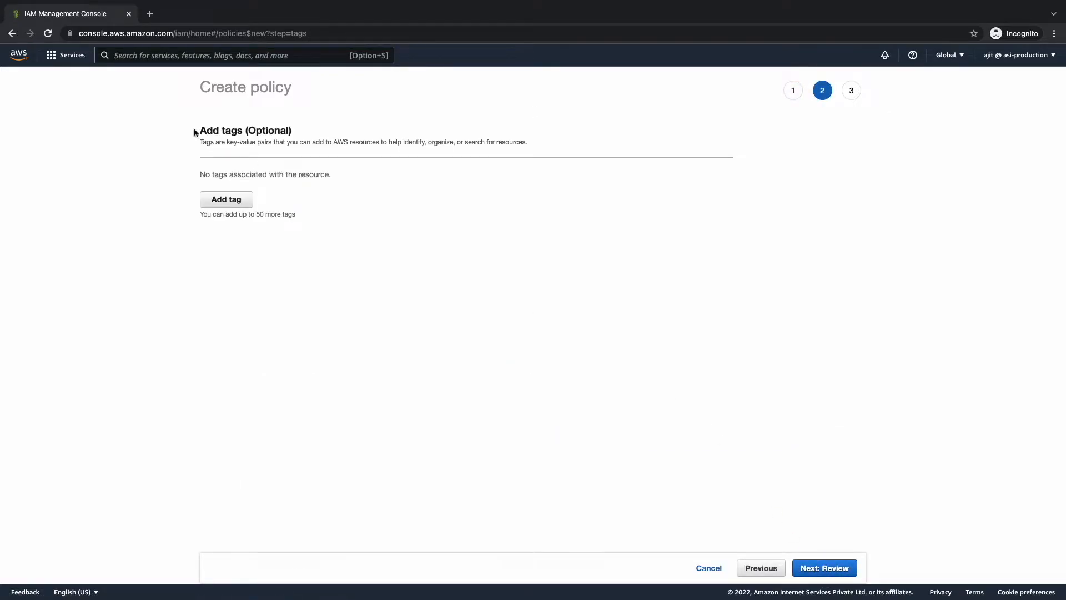
left_click(823, 567)
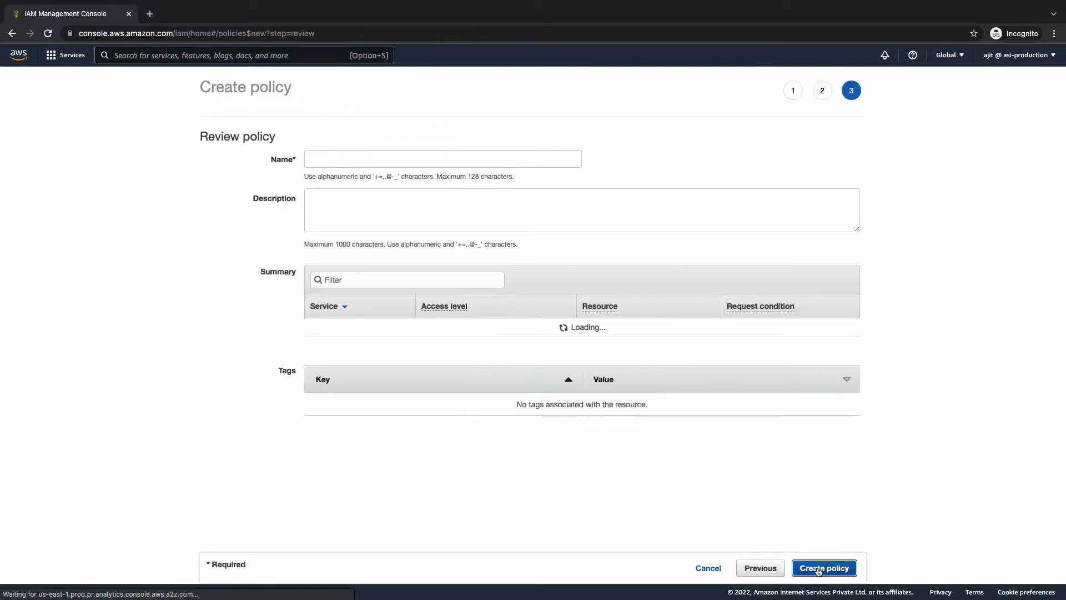
left_click(443, 159)
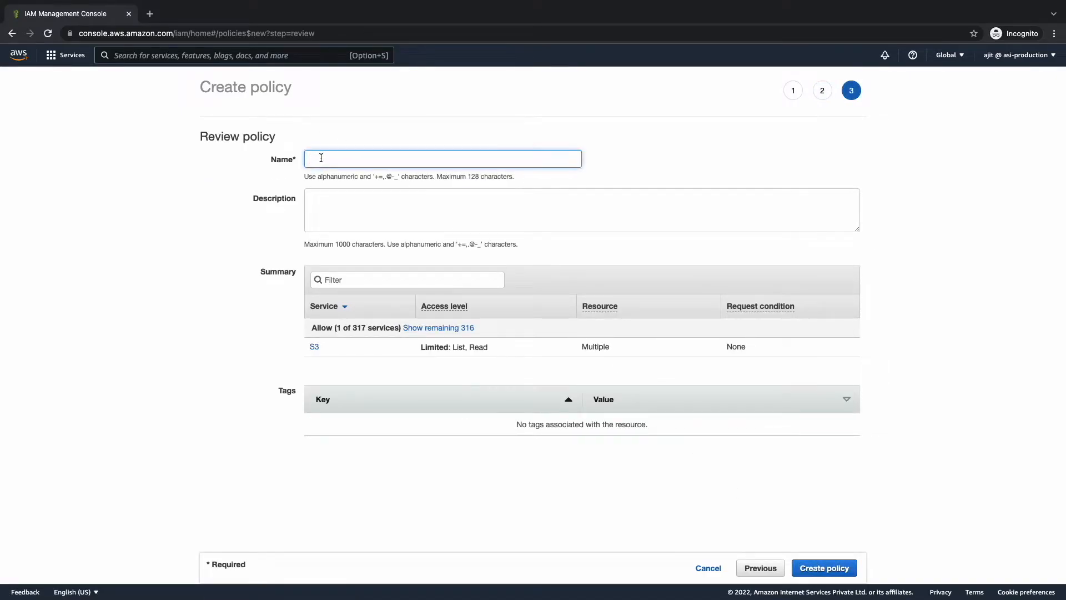
left_click(823, 568)
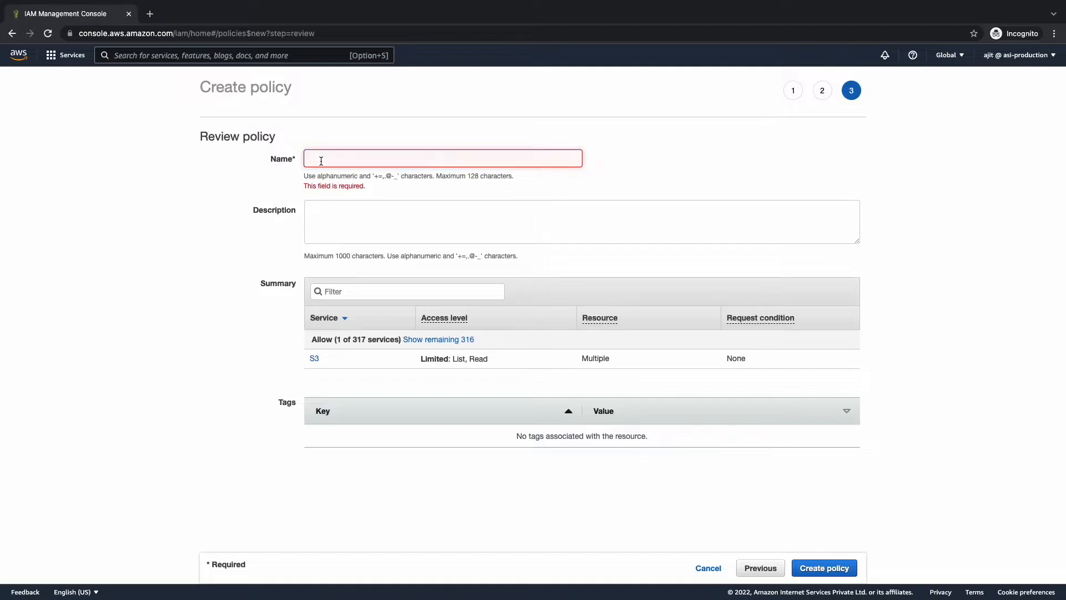
type("readonly-asi-production-bucket")
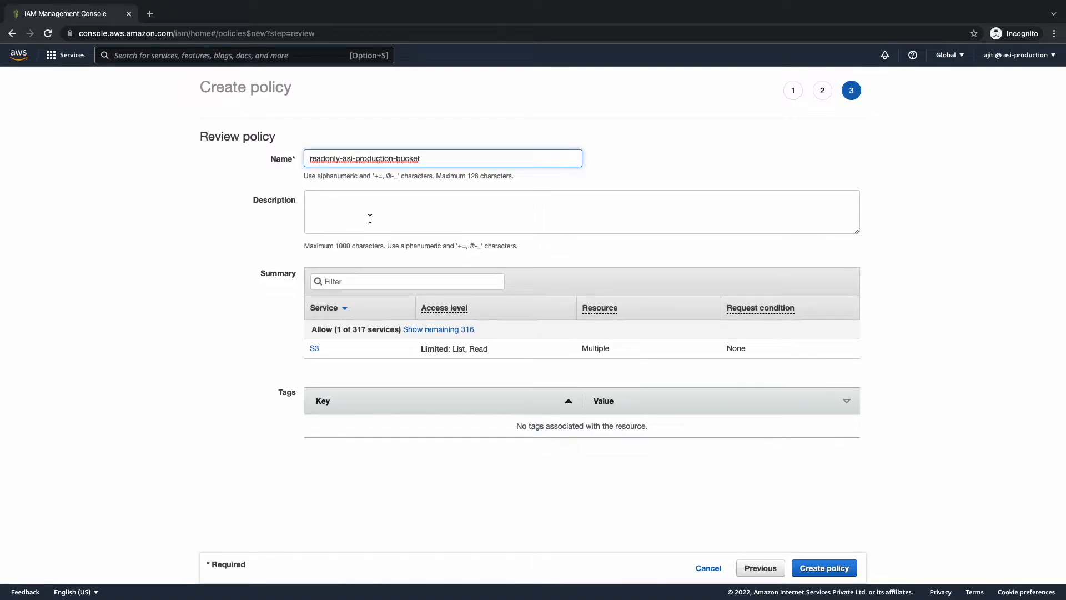
type("This policy will provide read only access to the asi-production-bucket")
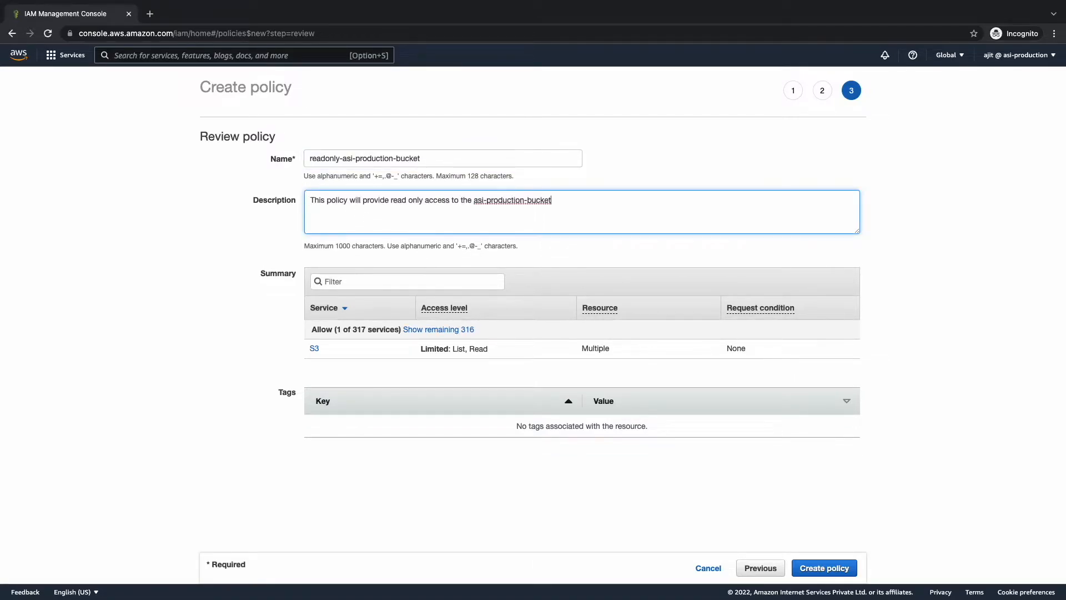
left_click(656, 494)
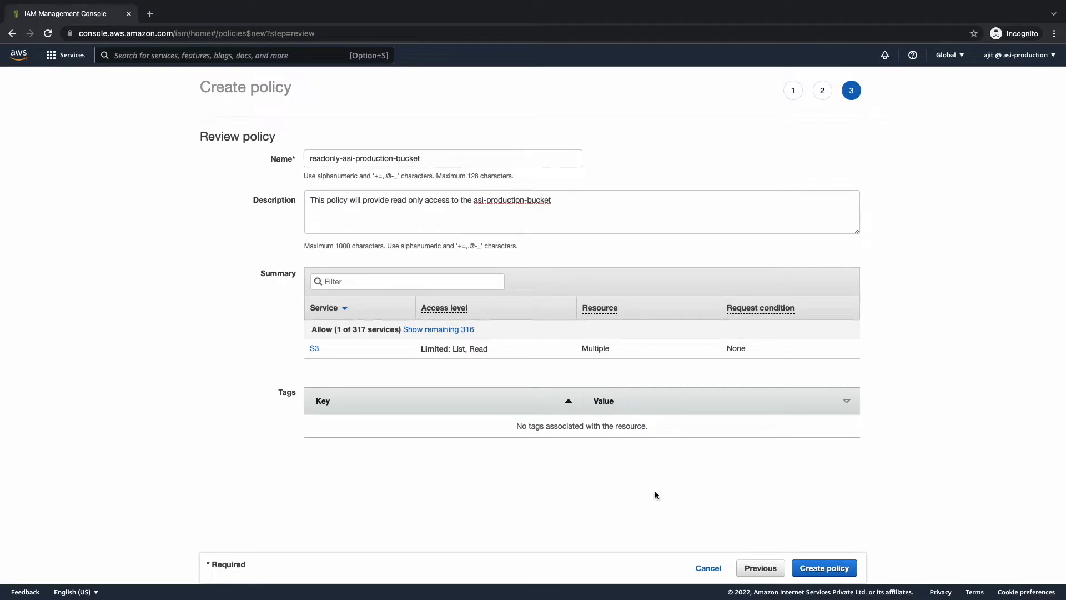
left_click(824, 568)
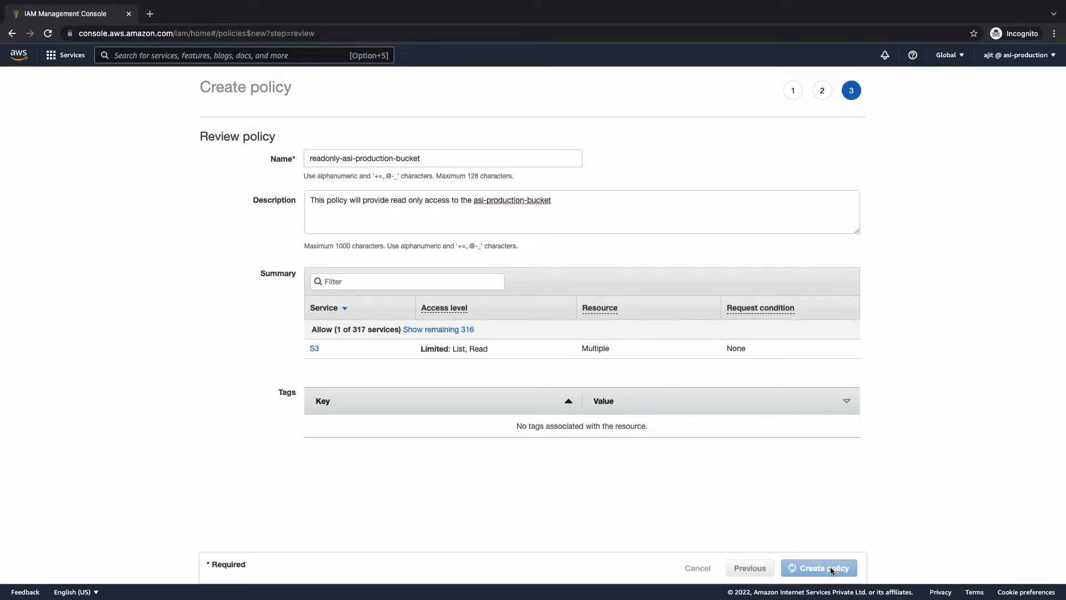
left_click(823, 567)
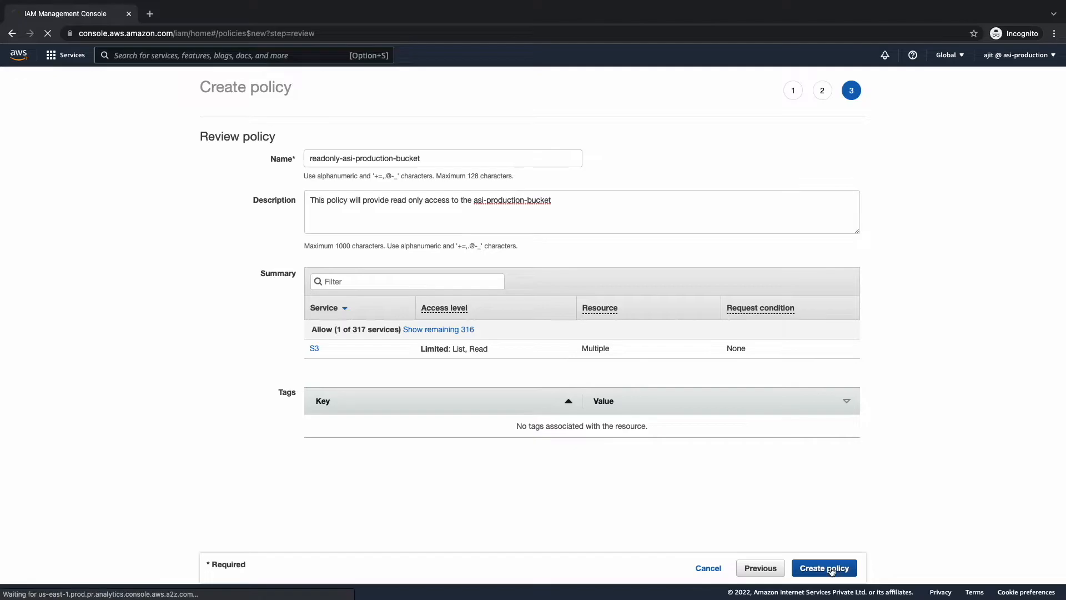
left_click(823, 568)
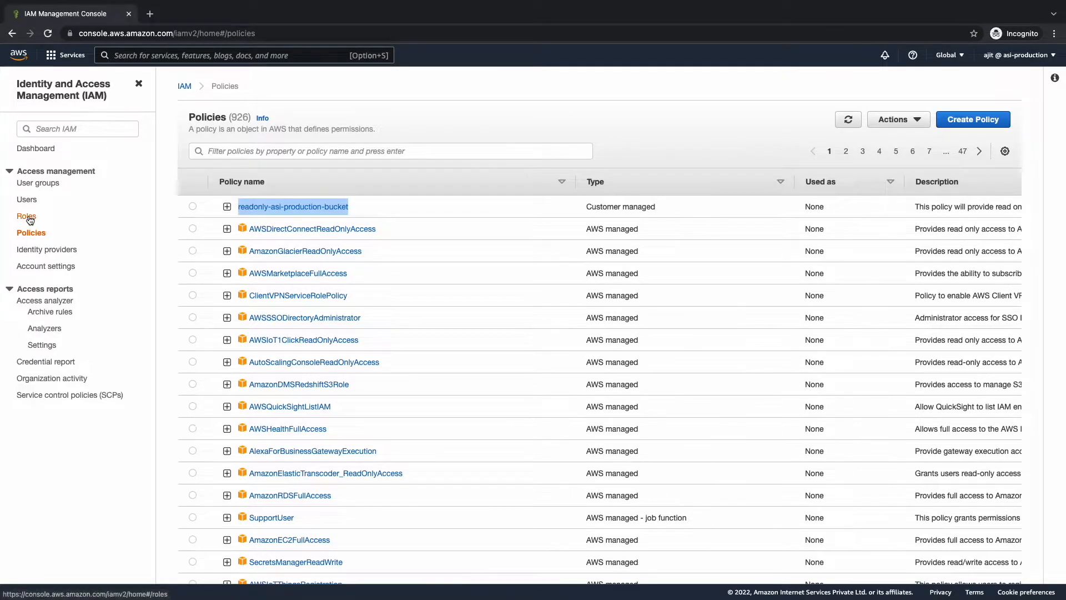
Step: Start a new IAM role trusted by another AWS account
left_click(26, 216)
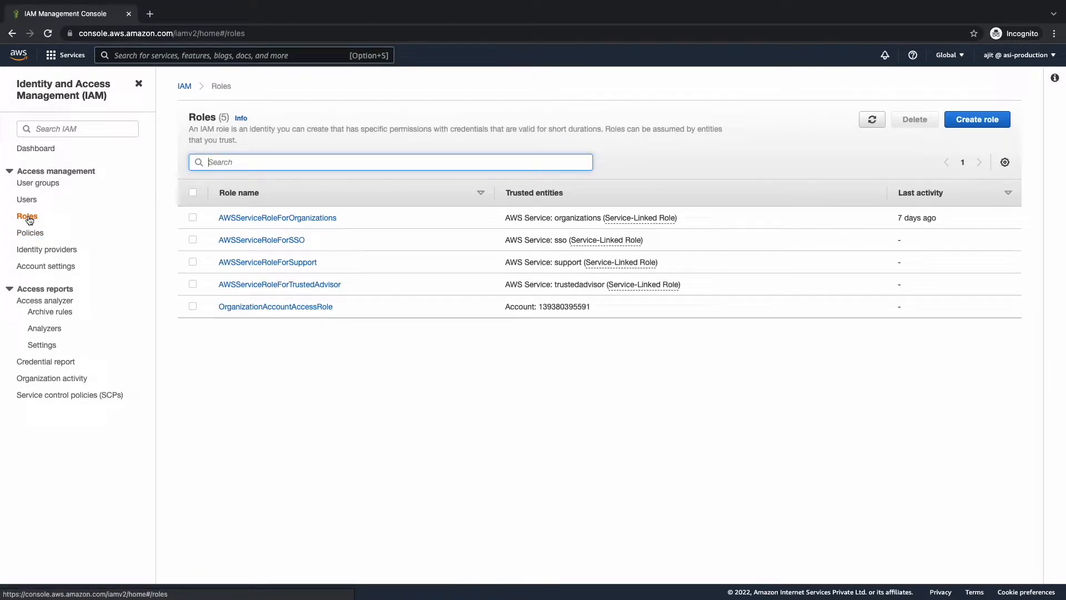
left_click(977, 119)
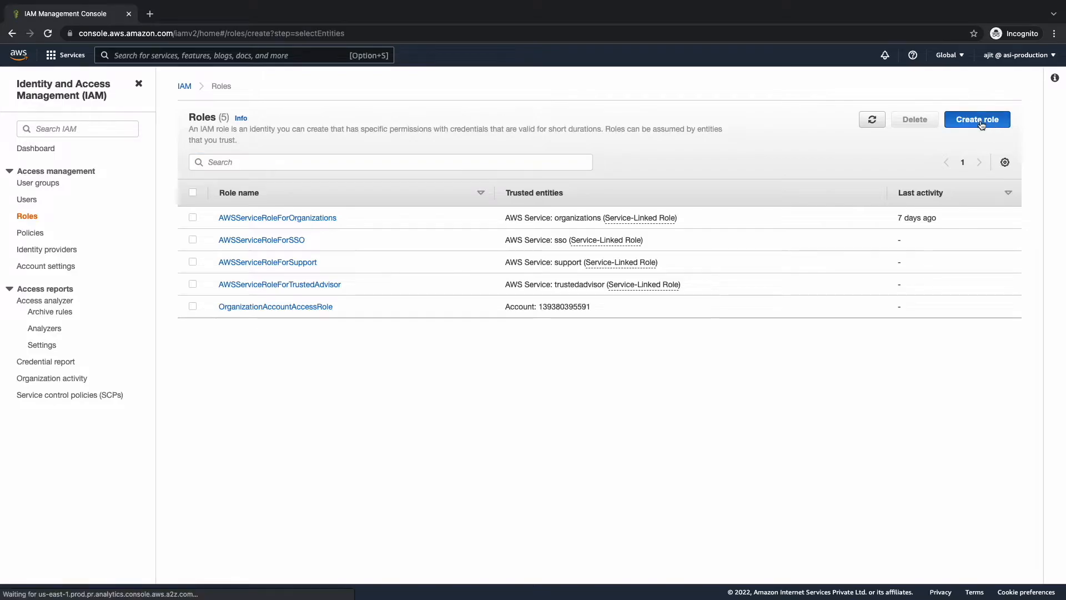
left_click(977, 119)
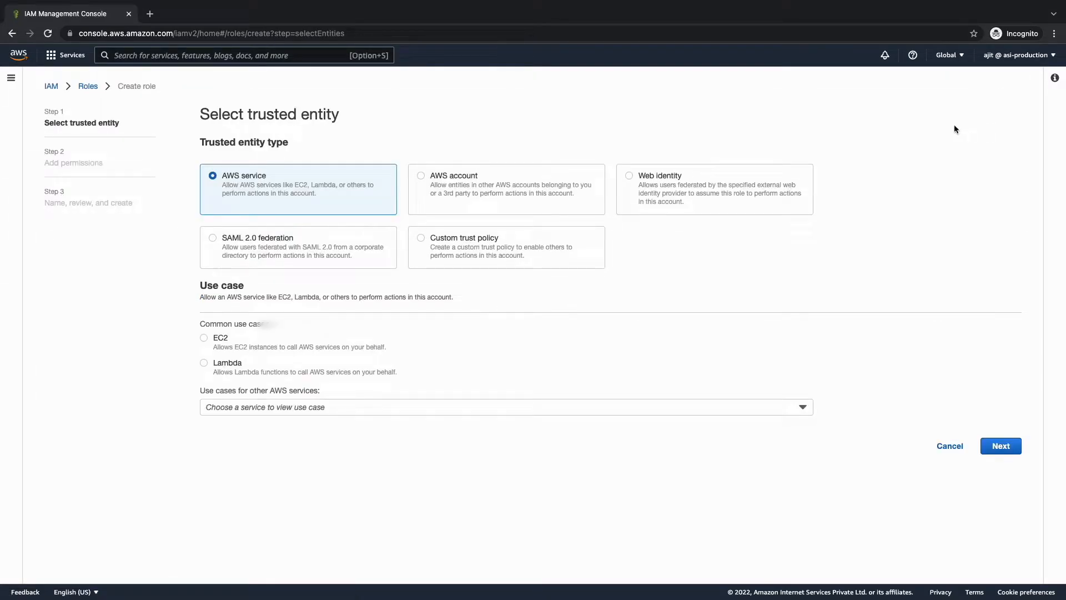
mouse_move(426, 180)
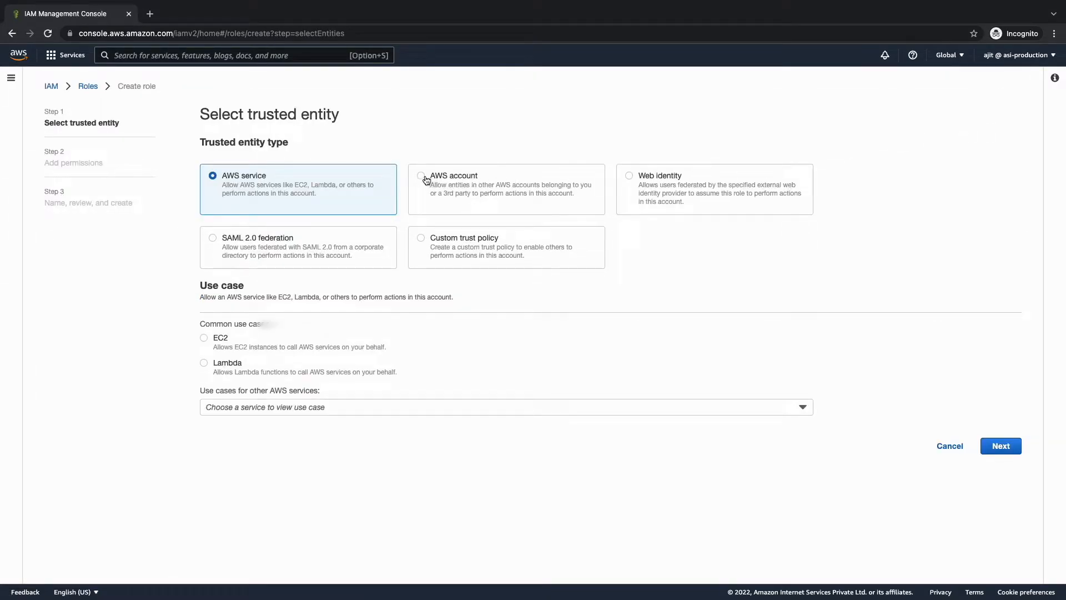
left_click(422, 175)
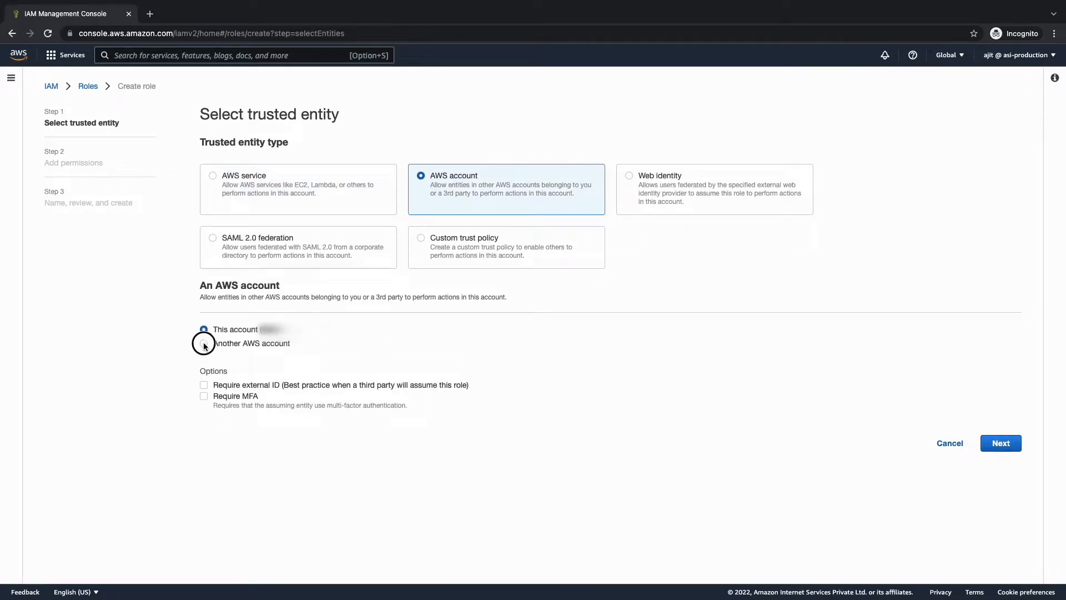
left_click(203, 344)
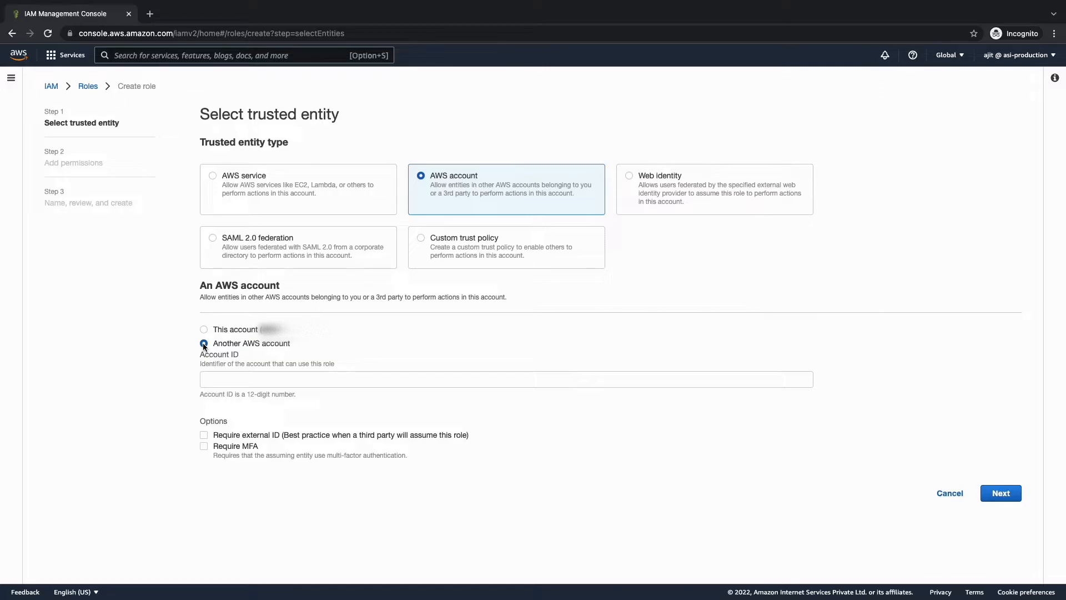
Step: Enter the development account ID 398530 as the trusted account and continue to permissions
left_click(505, 379)
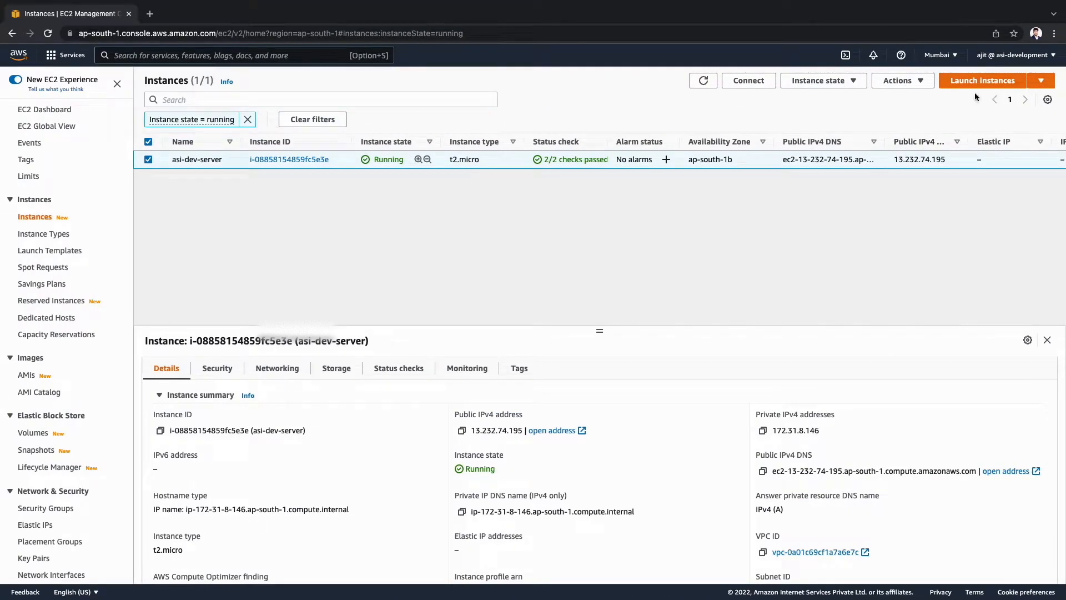
left_click(1013, 56)
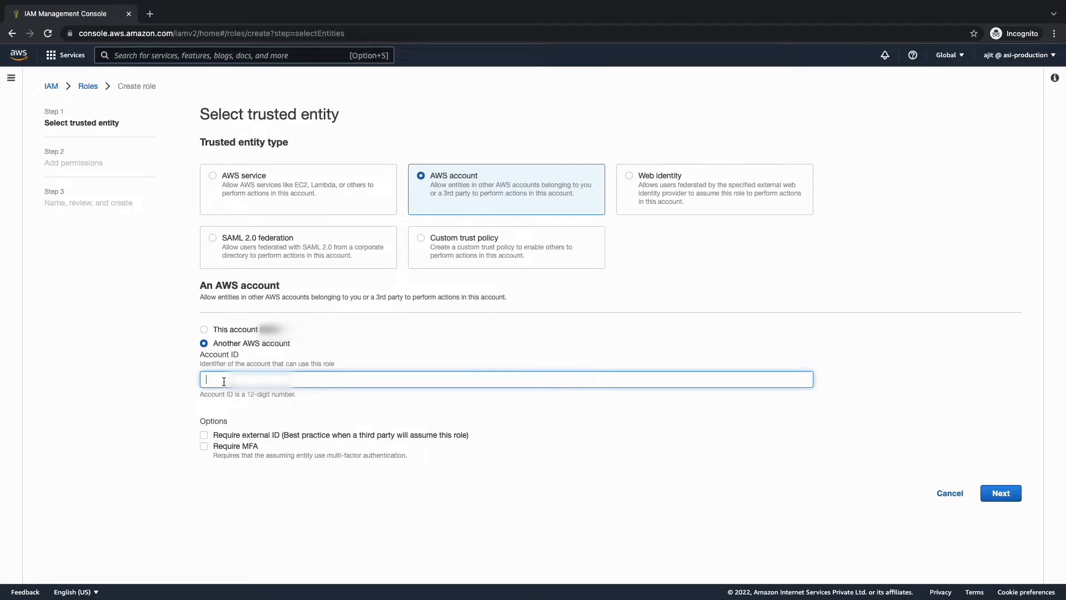
type("398530")
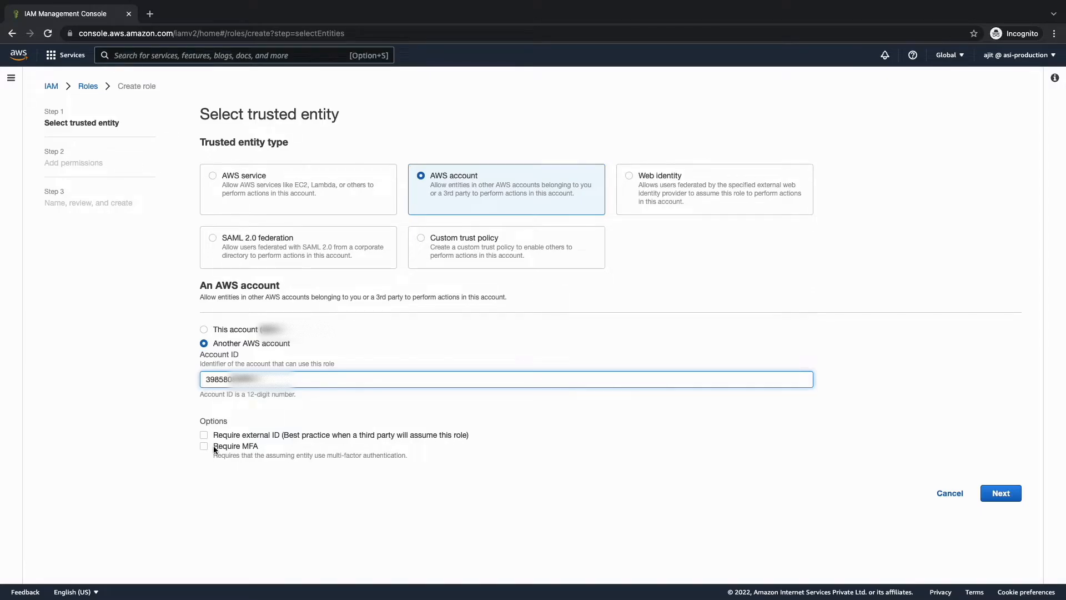
left_click(1000, 493)
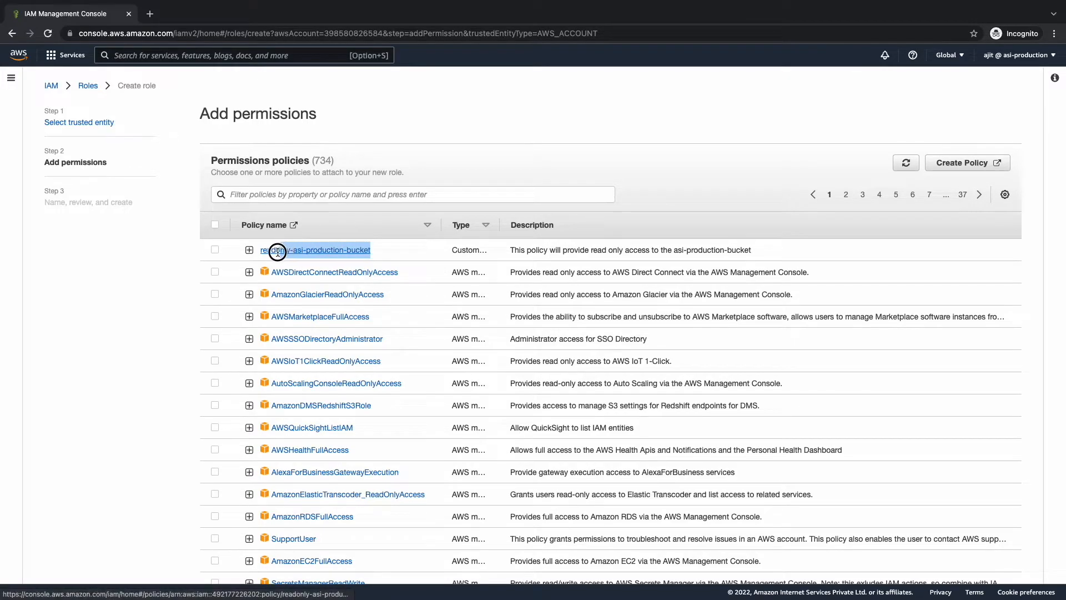
Step: Attach the readonly-asi-production-bucket policy to the role and continue to naming
double_click(315, 250)
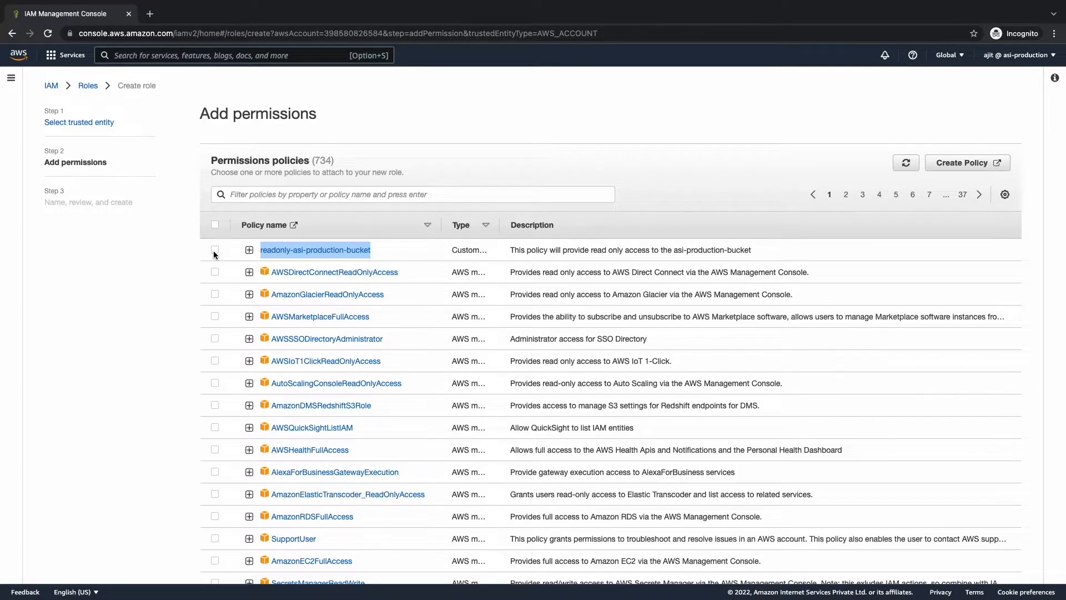
left_click(215, 249)
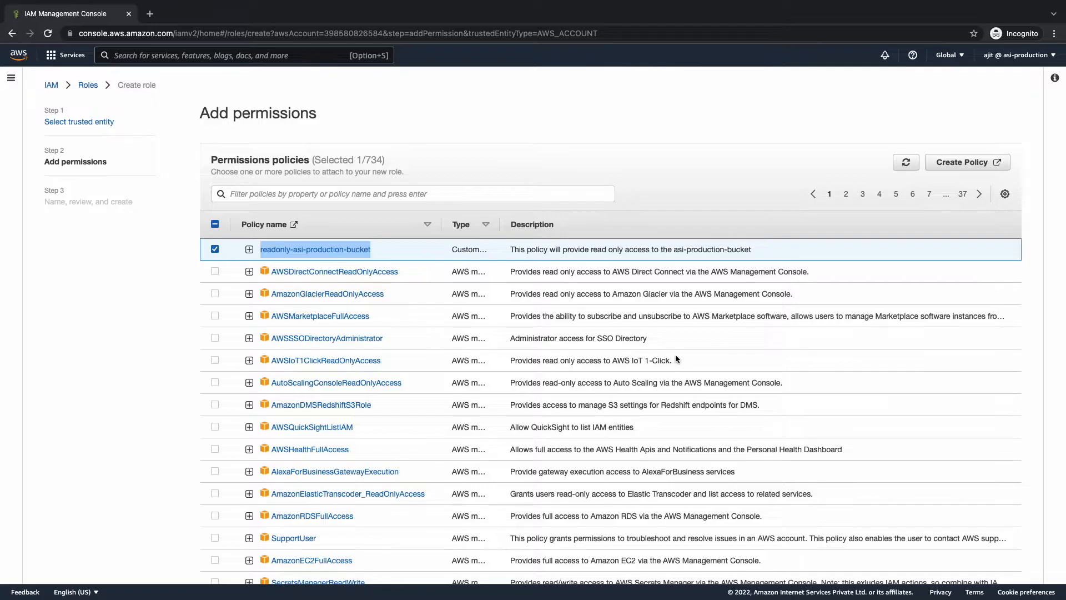
scroll("down", 3)
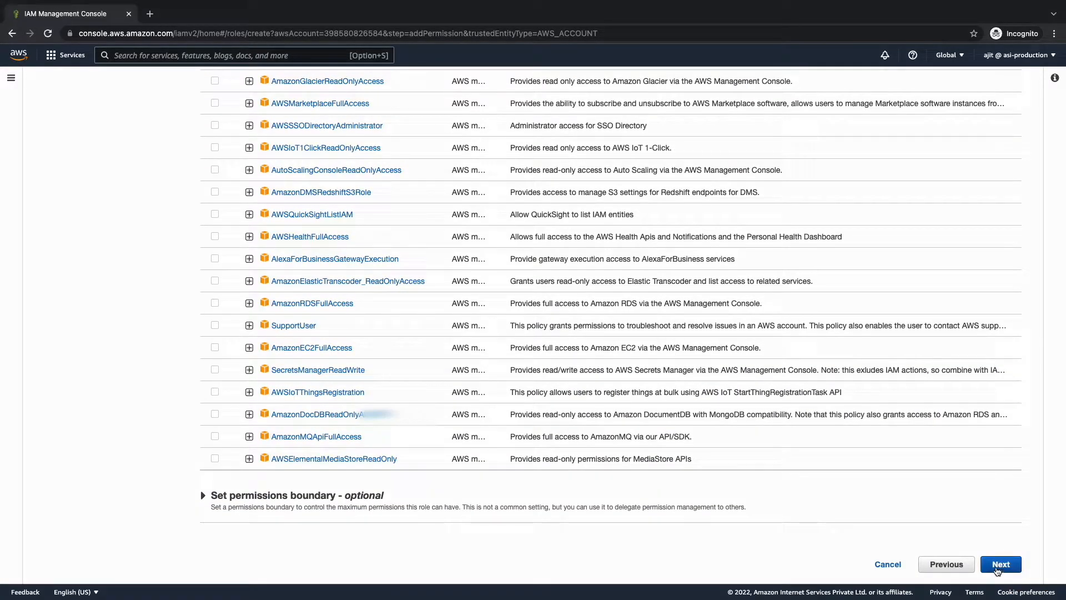
left_click(1000, 564)
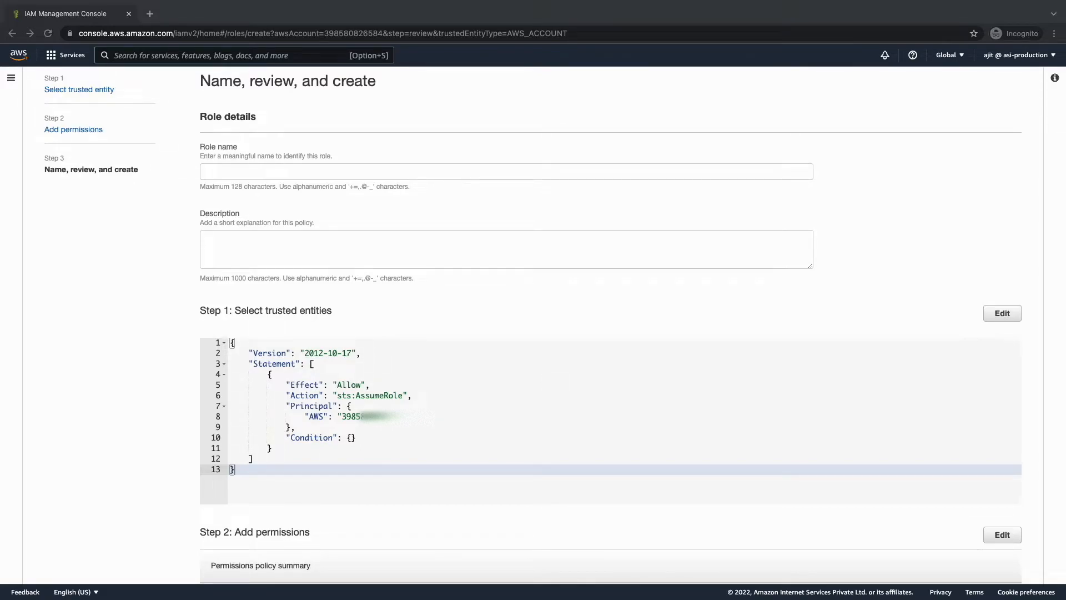
Step: Create role readonly-asi-production-bucket described as readonly access to asi-production-bucket
left_click(505, 171)
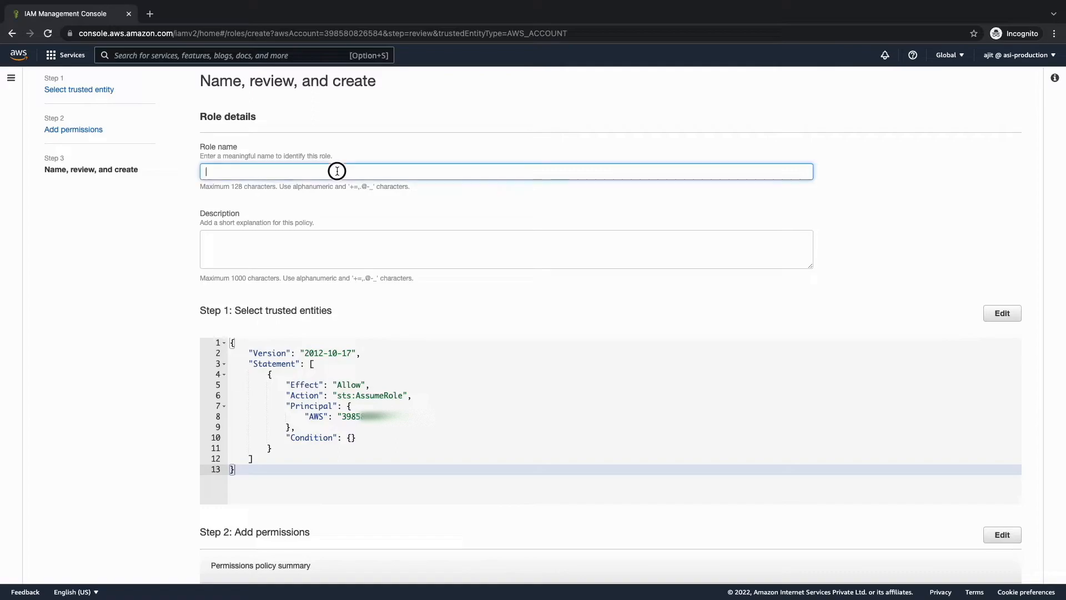
type("readonly-asi-production-bucket")
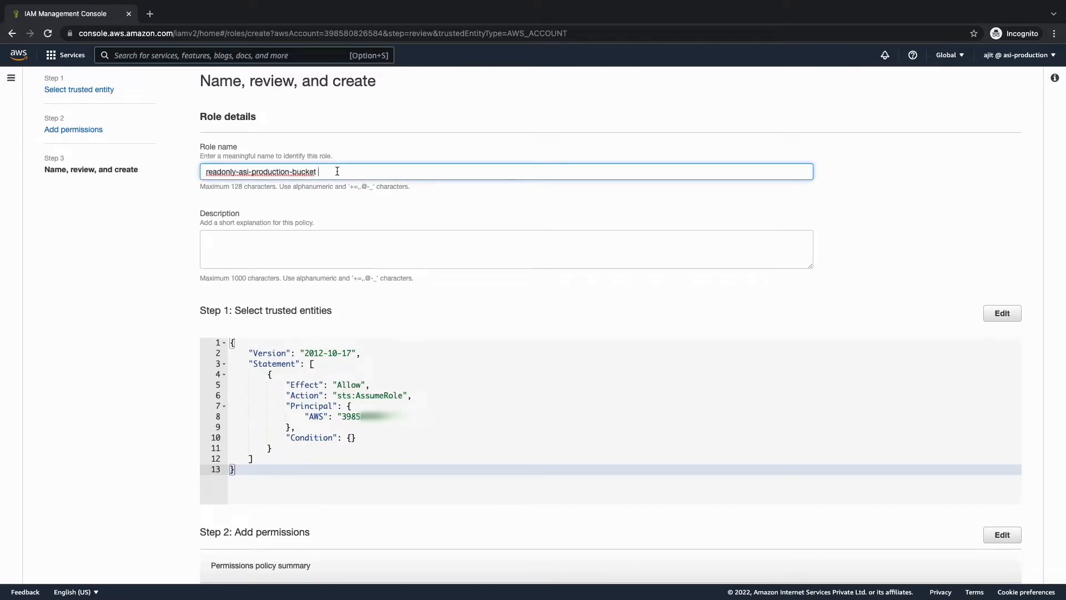
type("This role will provide readonly access to the asi-production-bucket")
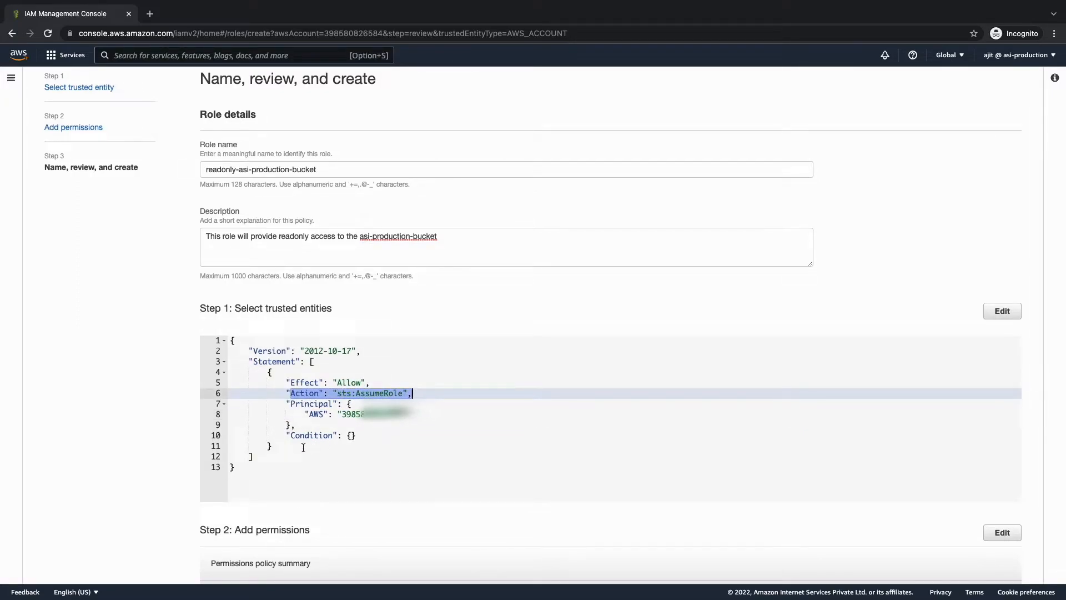
scroll("down", 3)
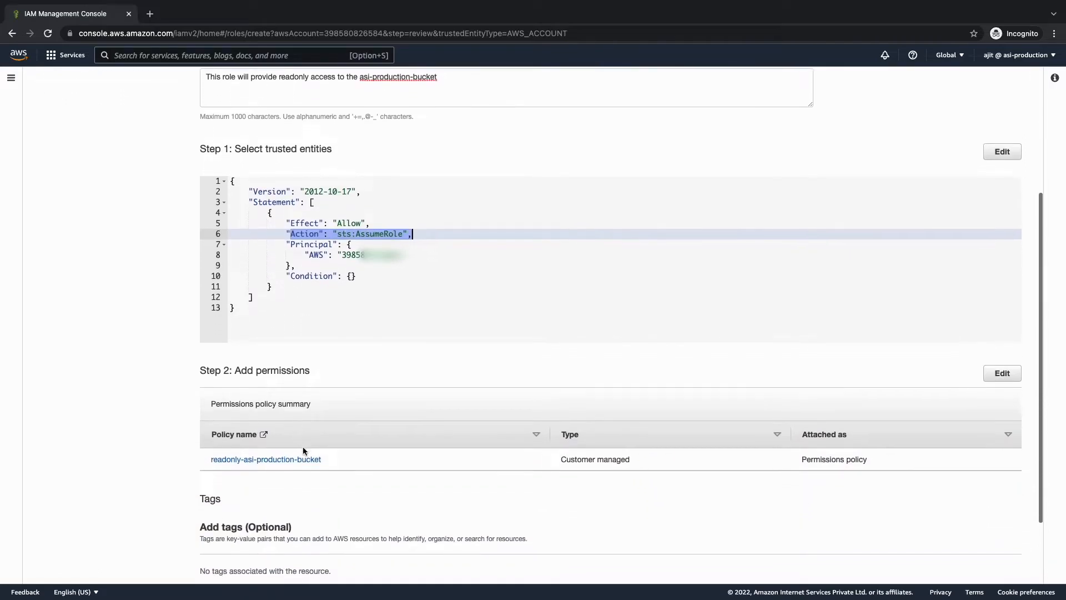
scroll("down", 3)
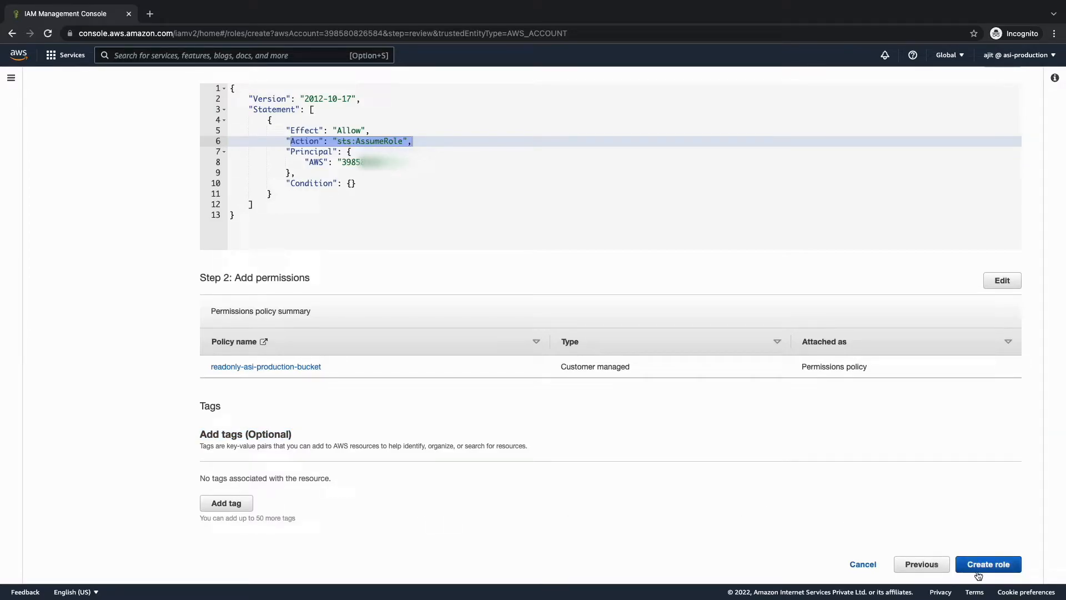
left_click(988, 564)
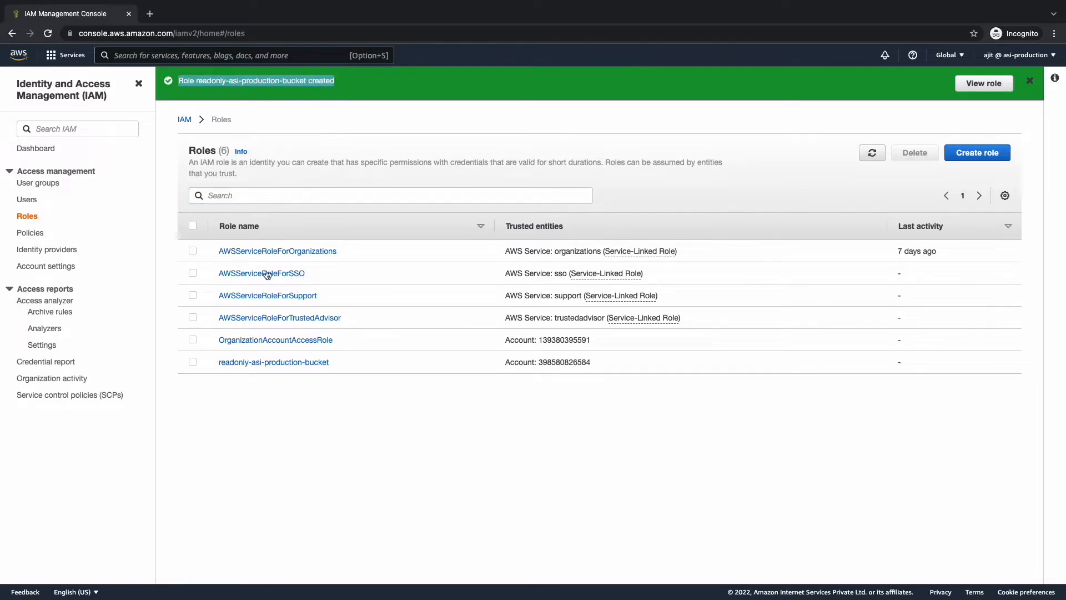
Step: Review the new role's trust relationship and attached read-only permissions policy
left_click(273, 362)
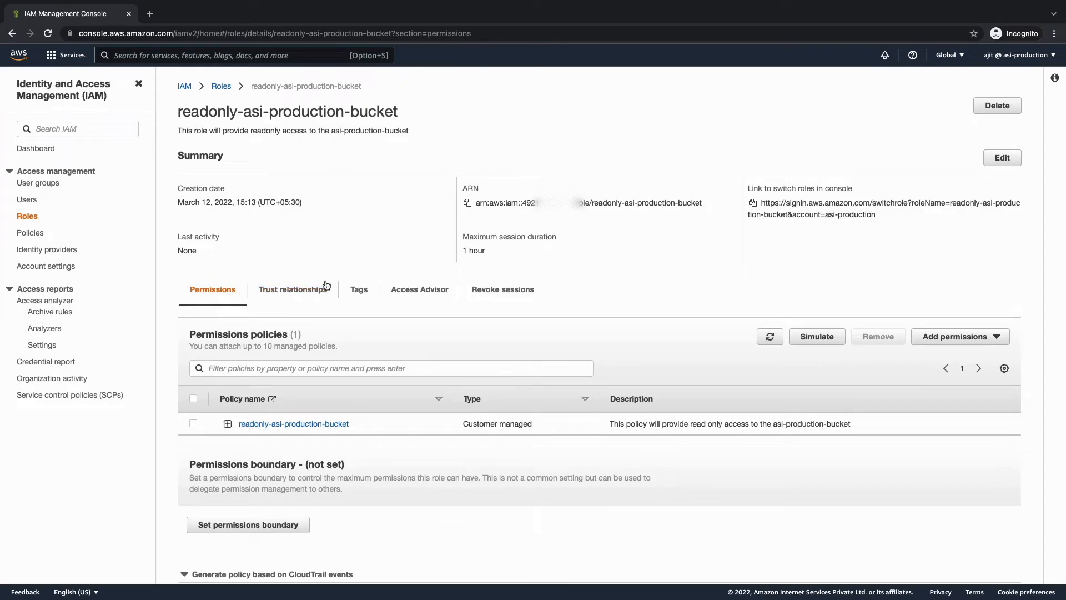
left_click(293, 289)
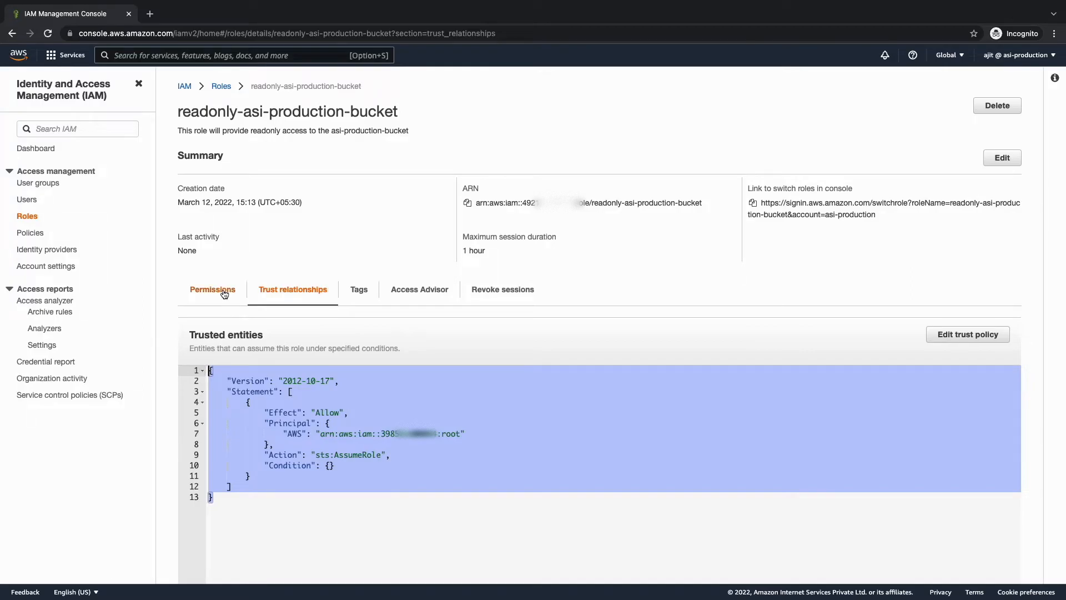
left_click(212, 289)
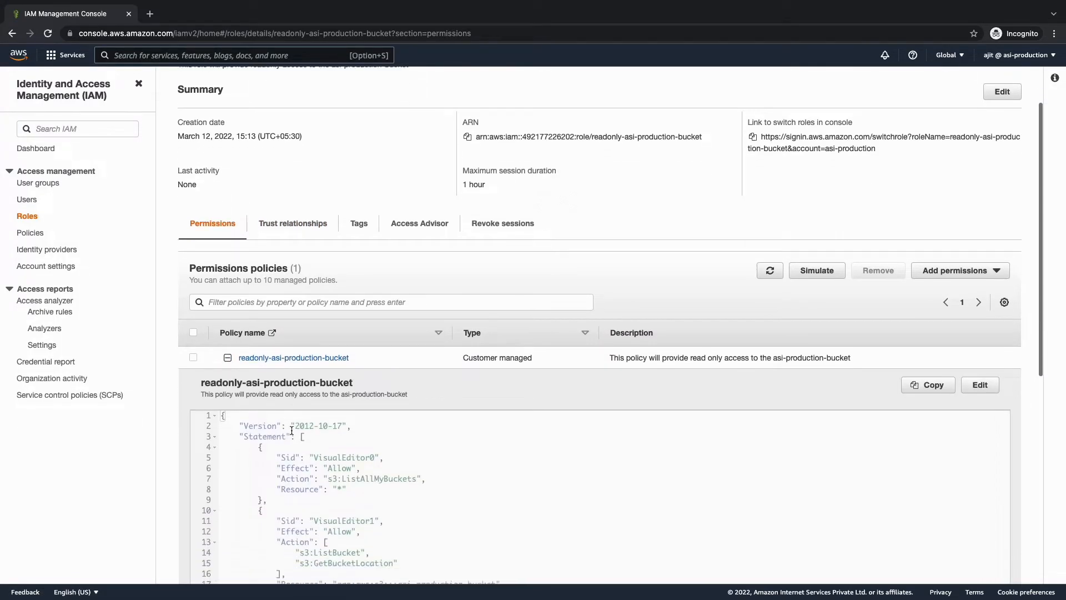
scroll("down", 3)
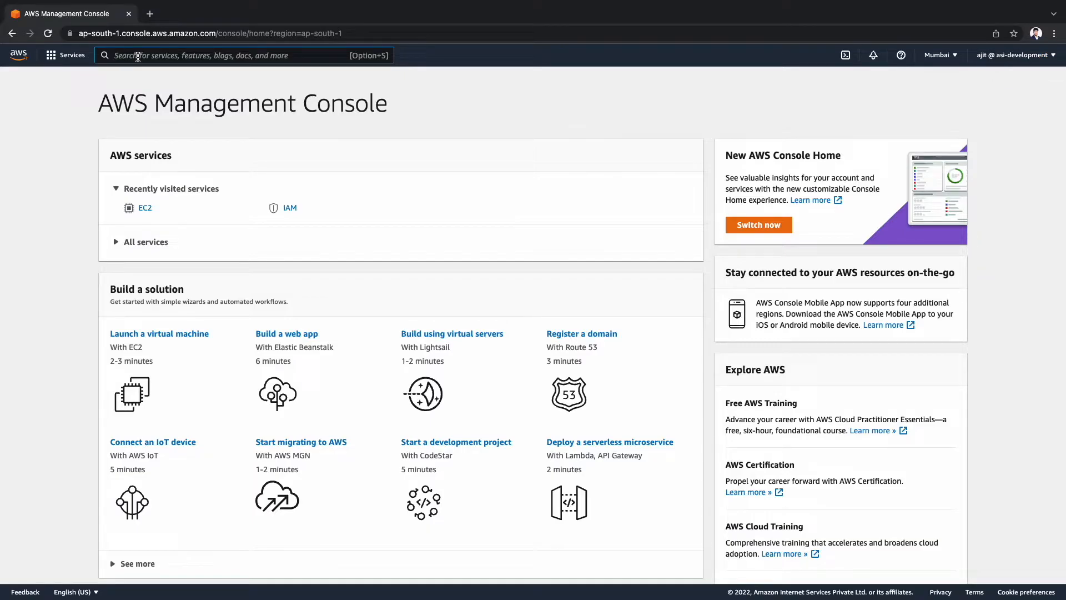
Step: Open the development account's IAM Policies list
type("iam")
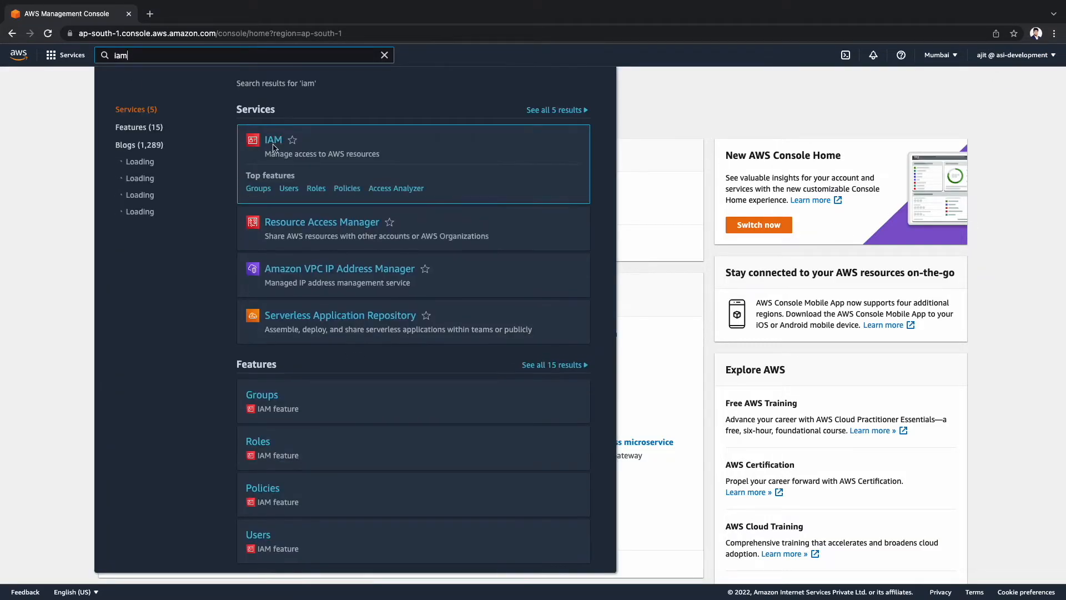
left_click(273, 140)
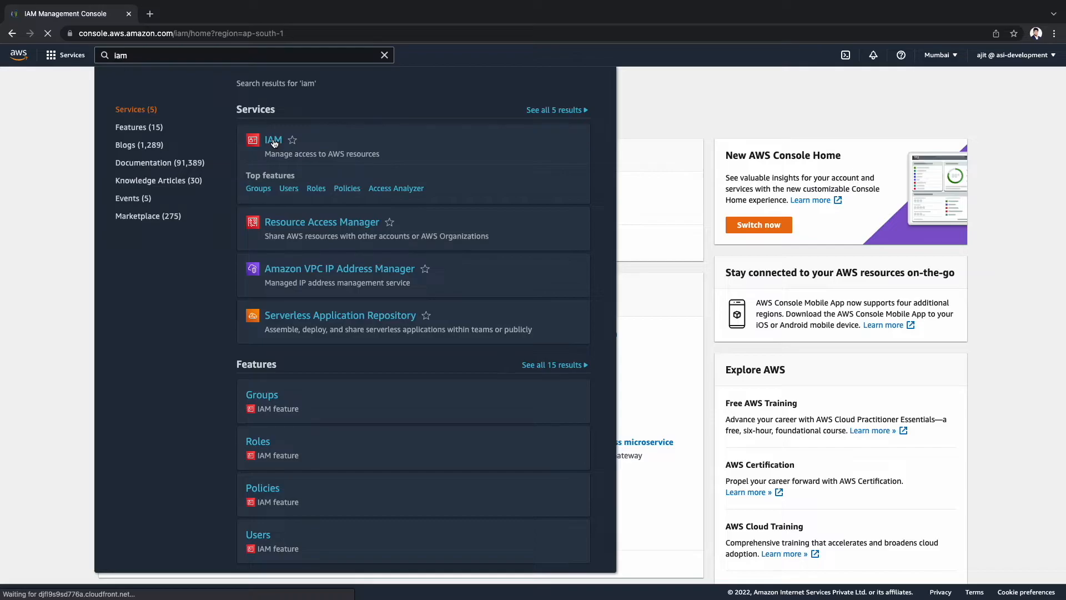
left_click(272, 140)
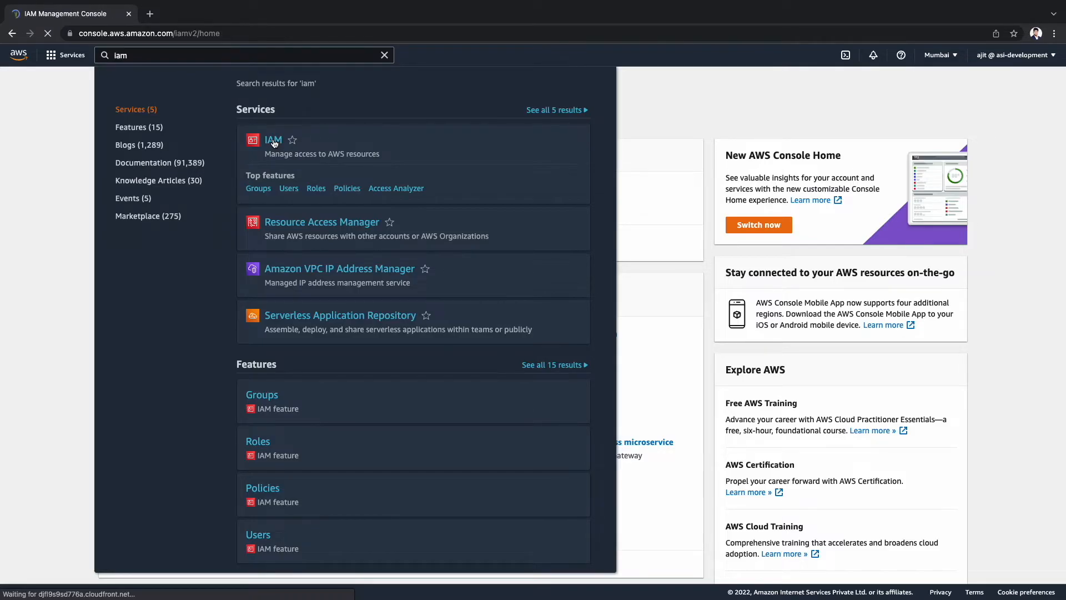
left_click(273, 140)
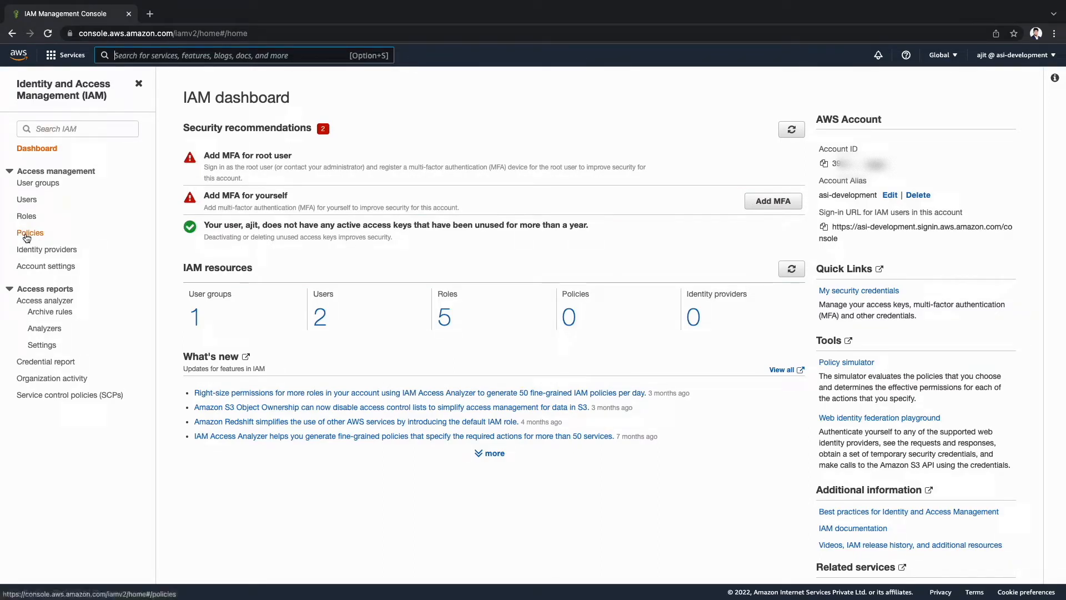
left_click(31, 232)
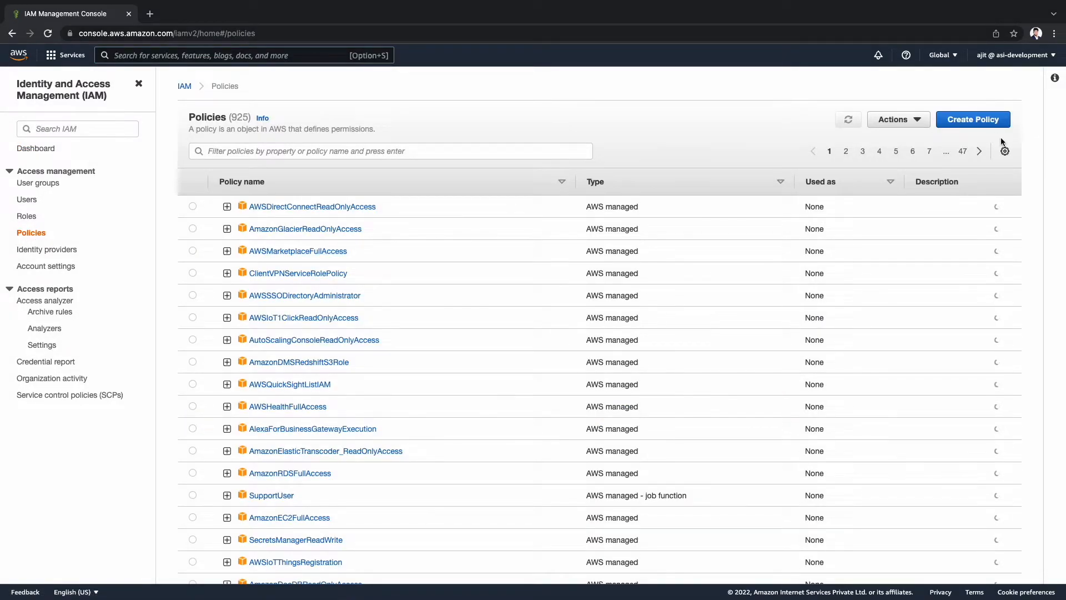
Step: Write a new JSON policy allowing sts:AssumeRole on readonly-asi-production-bucket and advance it to review
left_click(973, 119)
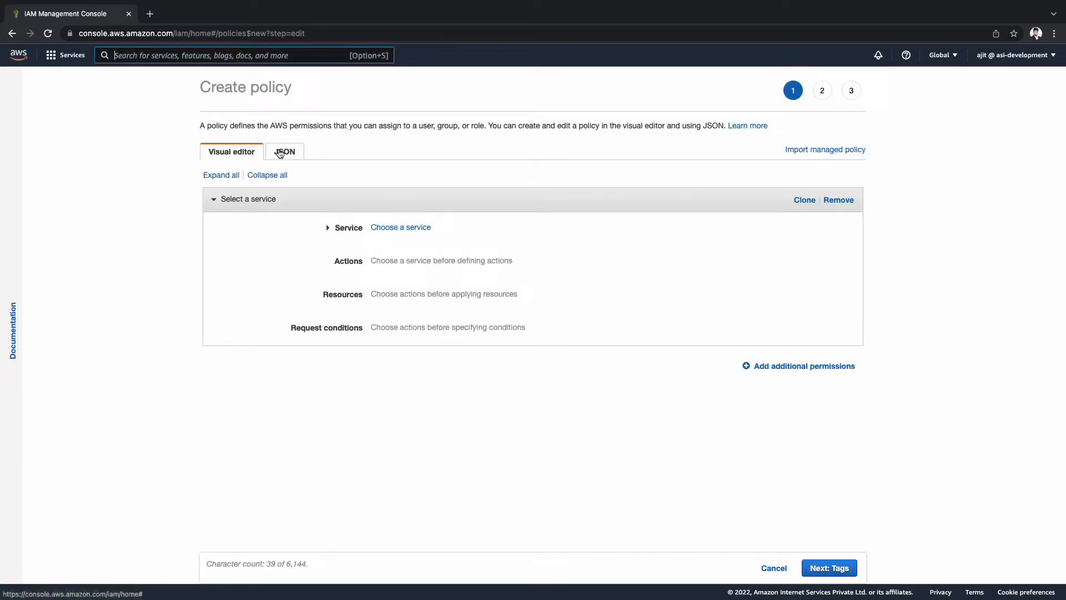
left_click(283, 151)
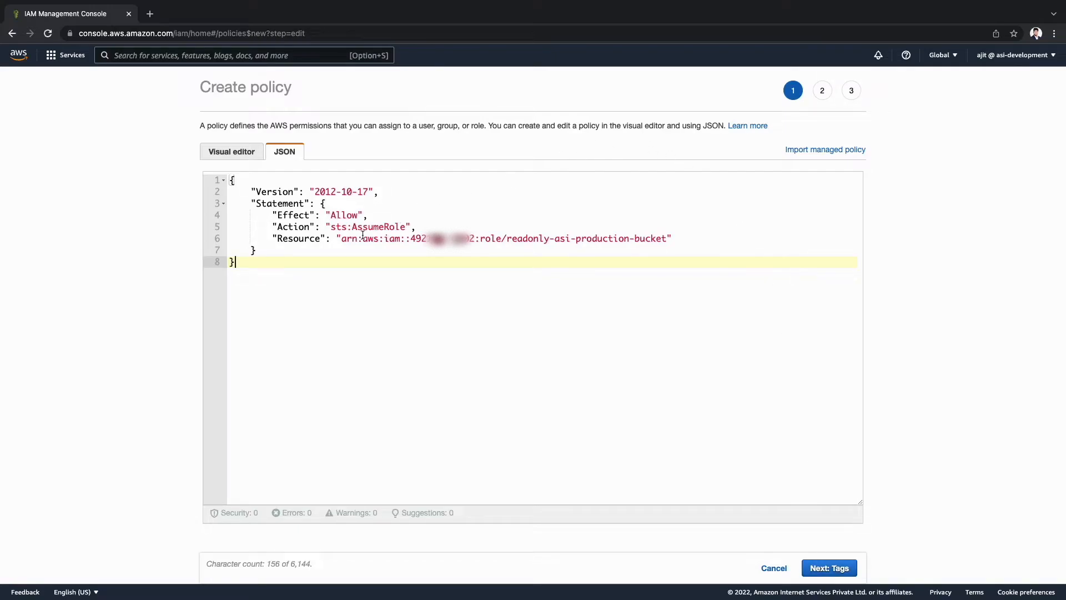
left_click(829, 568)
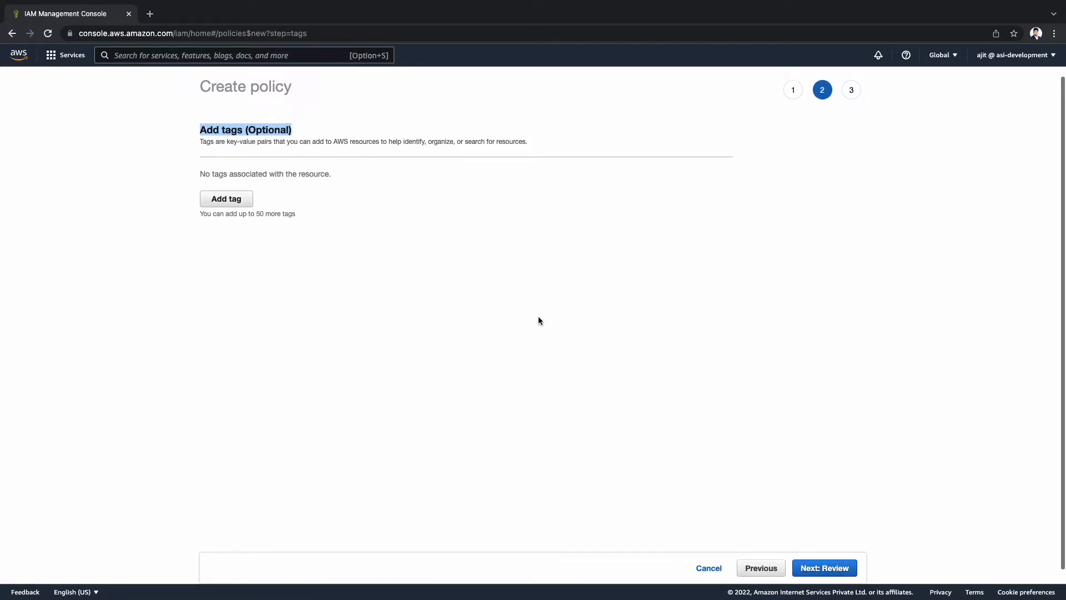
left_click(823, 568)
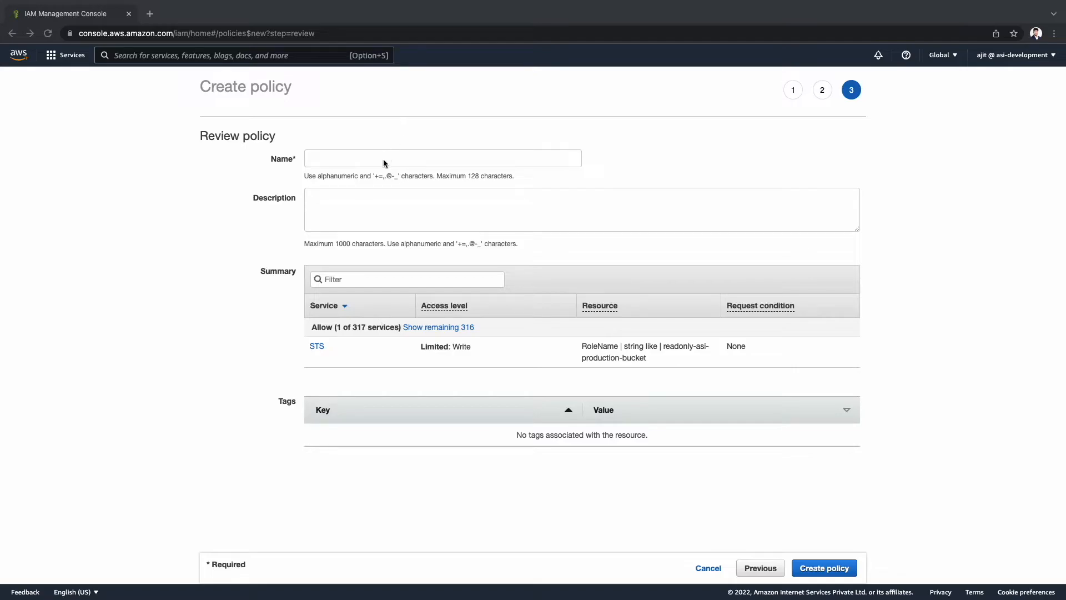
Step: Name the policy allow-assume-role-readonly-asi-production-bucket, describe it as allowing that role's assumption, and create it
type("allow-assume-role-readonly-asi-production-bucket")
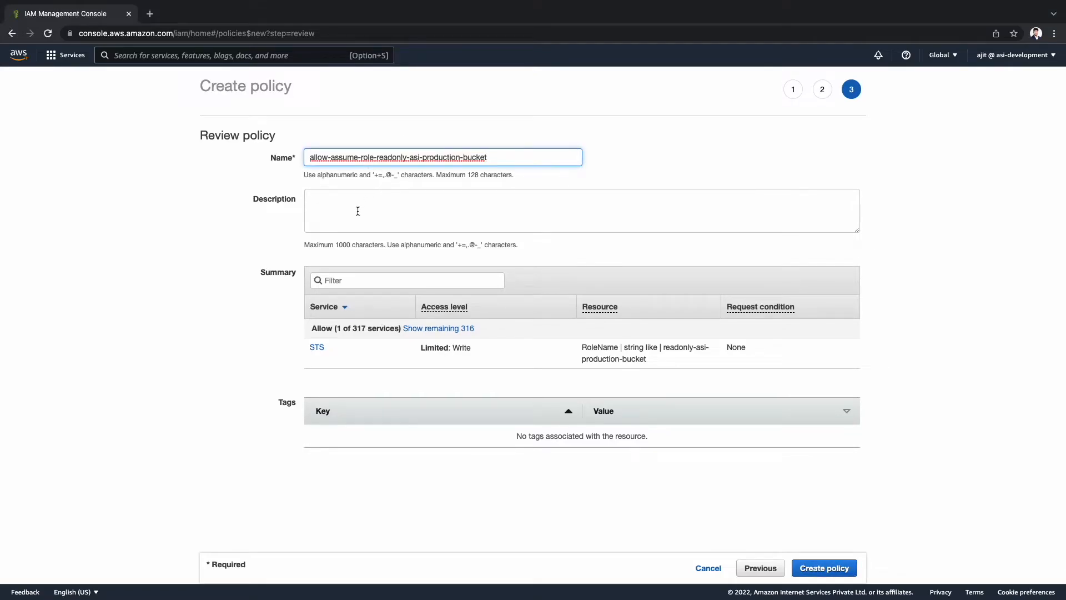
type("This policy allows assume role for readonly-asi-production-bucket role")
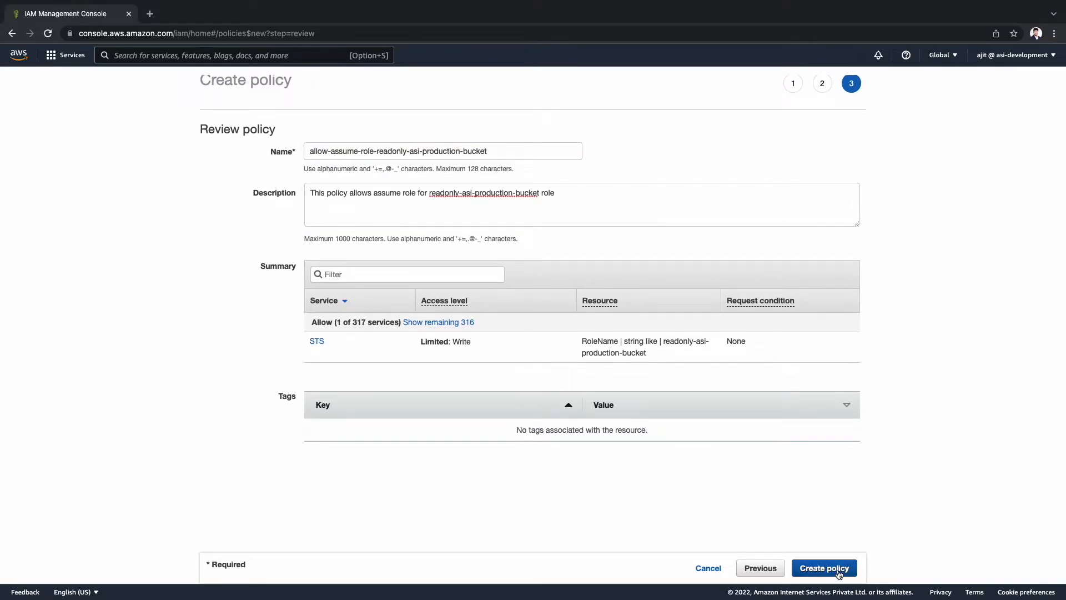
left_click(824, 567)
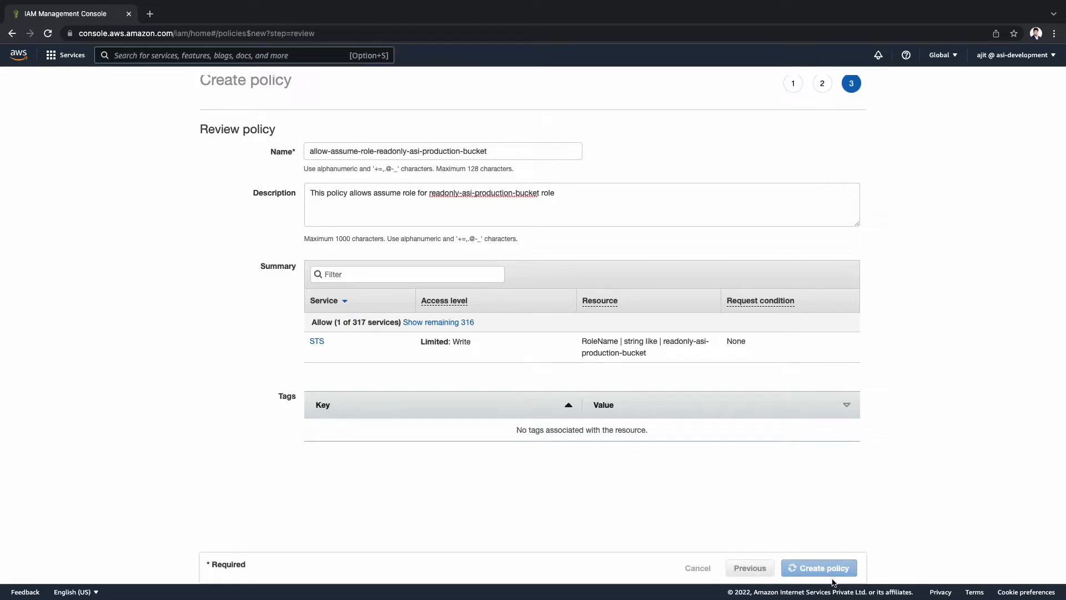
left_click(818, 568)
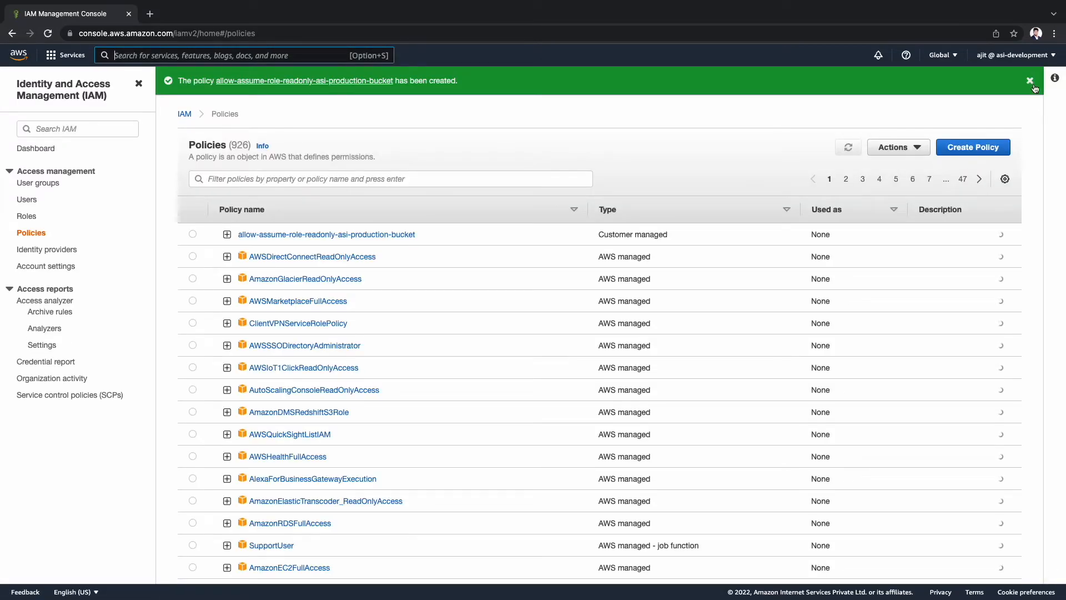
Step: Reach the attach-policies page from the asi-developers group's Permissions tab
left_click(35, 143)
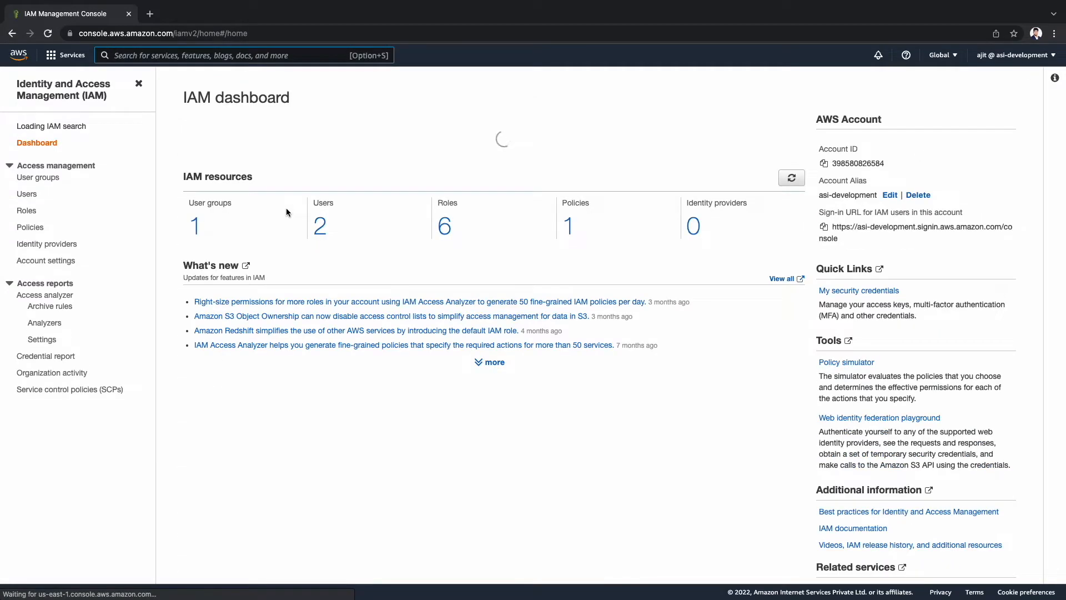
left_click(38, 178)
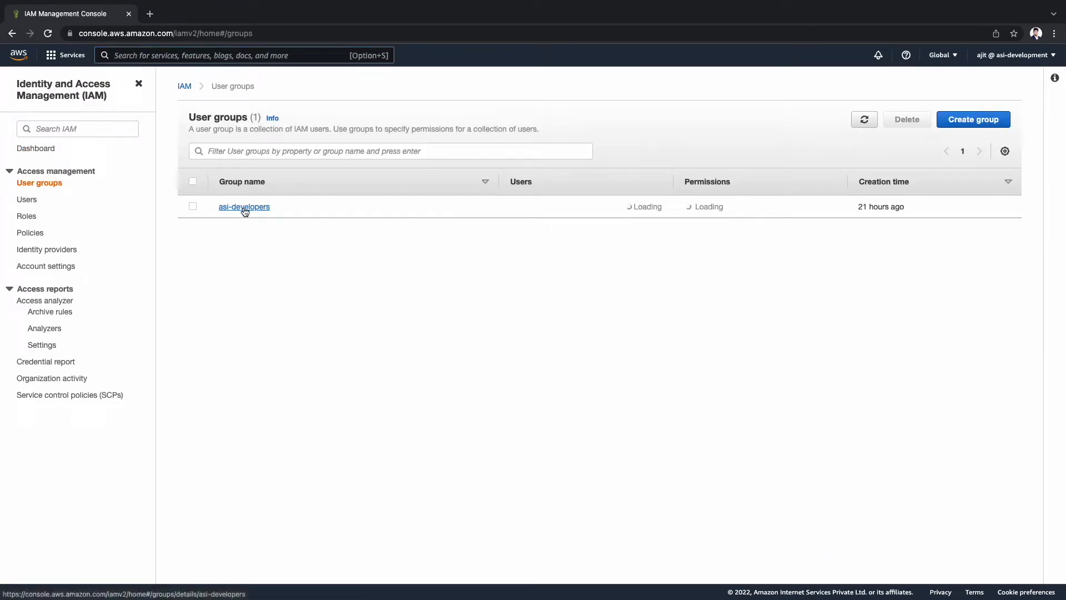
left_click(243, 206)
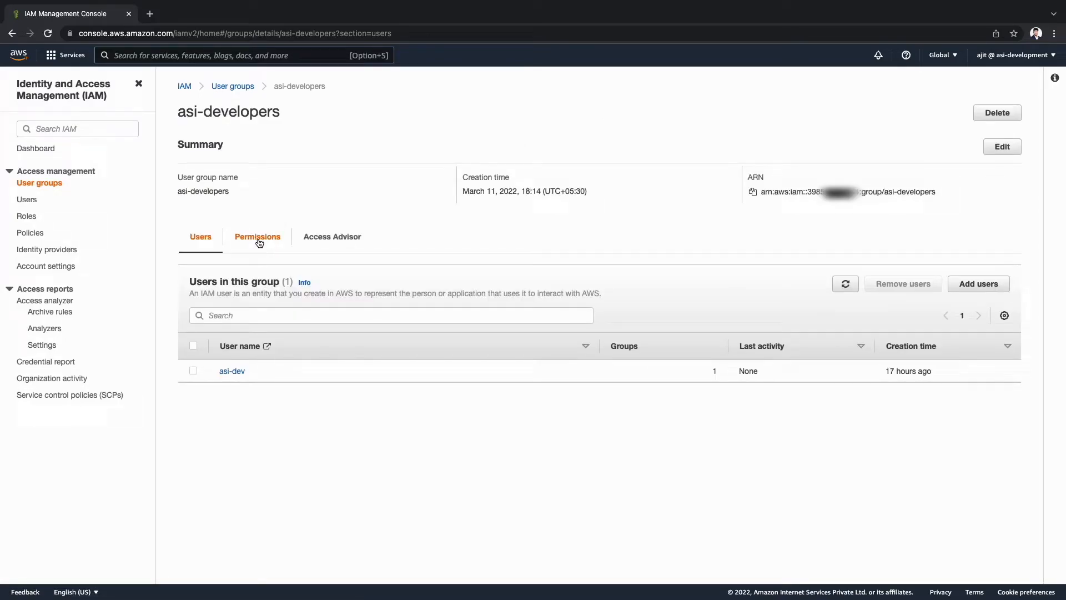
left_click(256, 236)
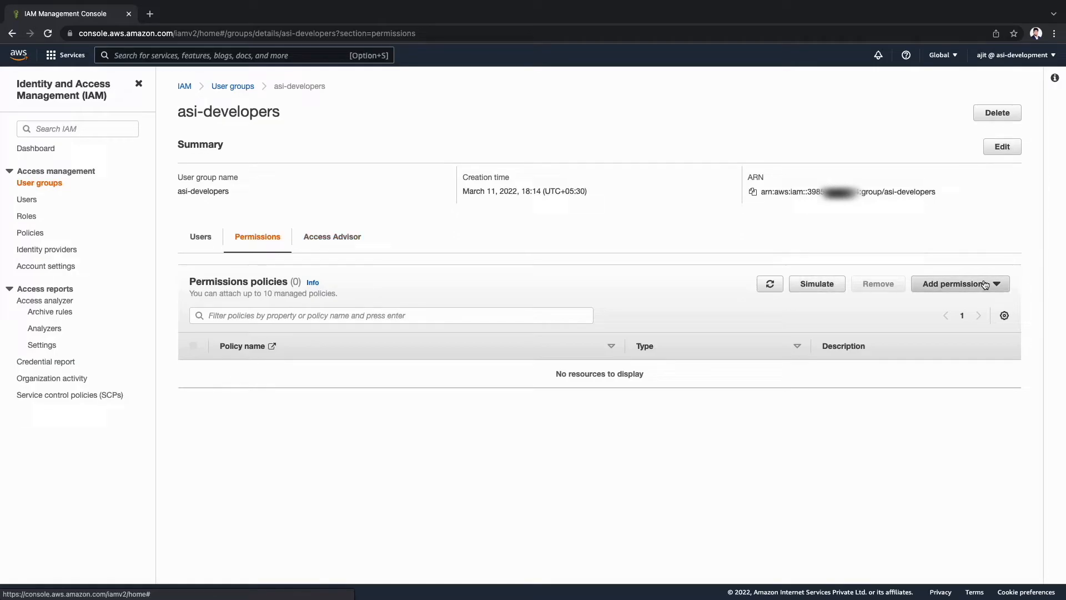
left_click(959, 284)
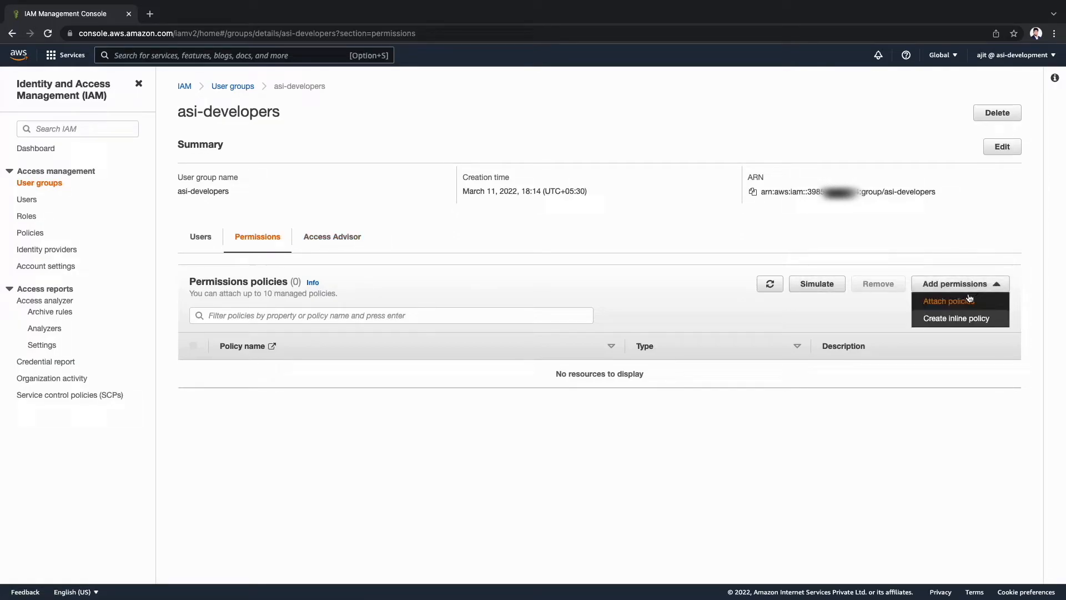
left_click(946, 301)
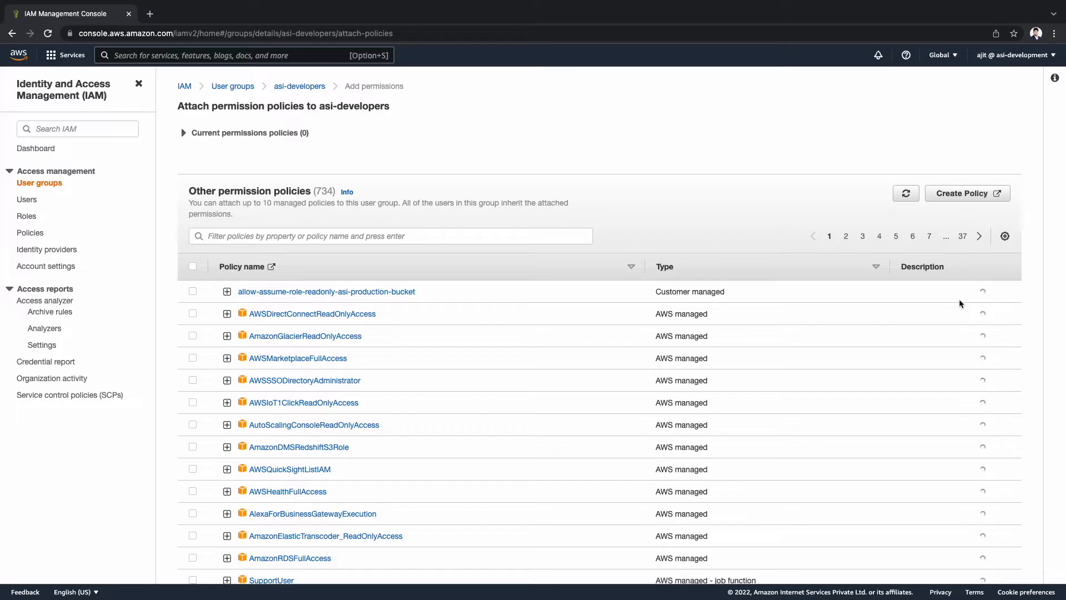
Step: Attach allow-assume-role-readonly-asi-production-bucket to the asi-developers group and dismiss the confirmation
left_click(226, 293)
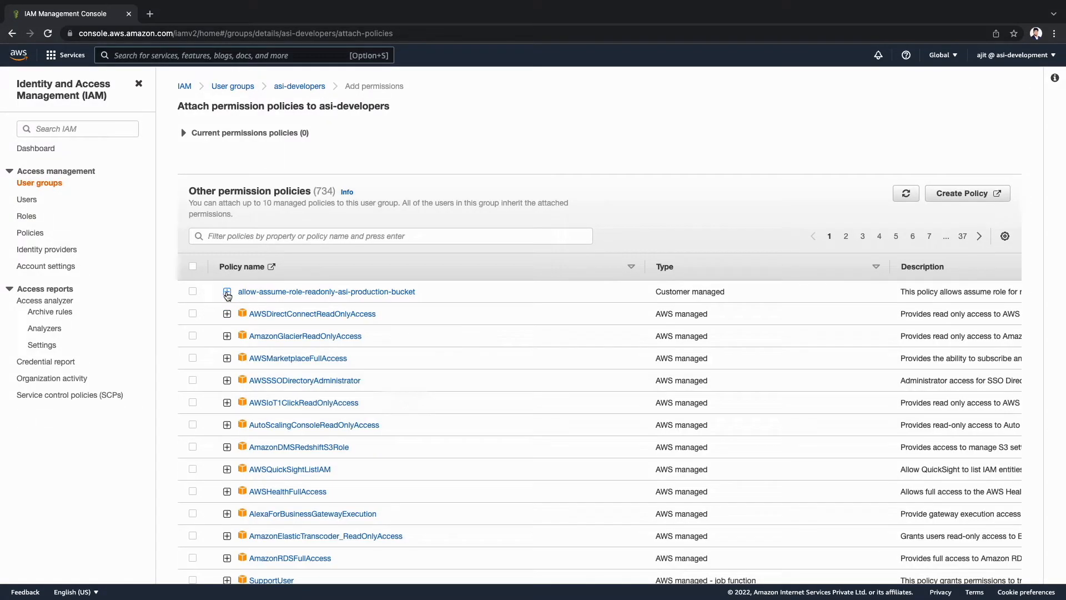
left_click(192, 291)
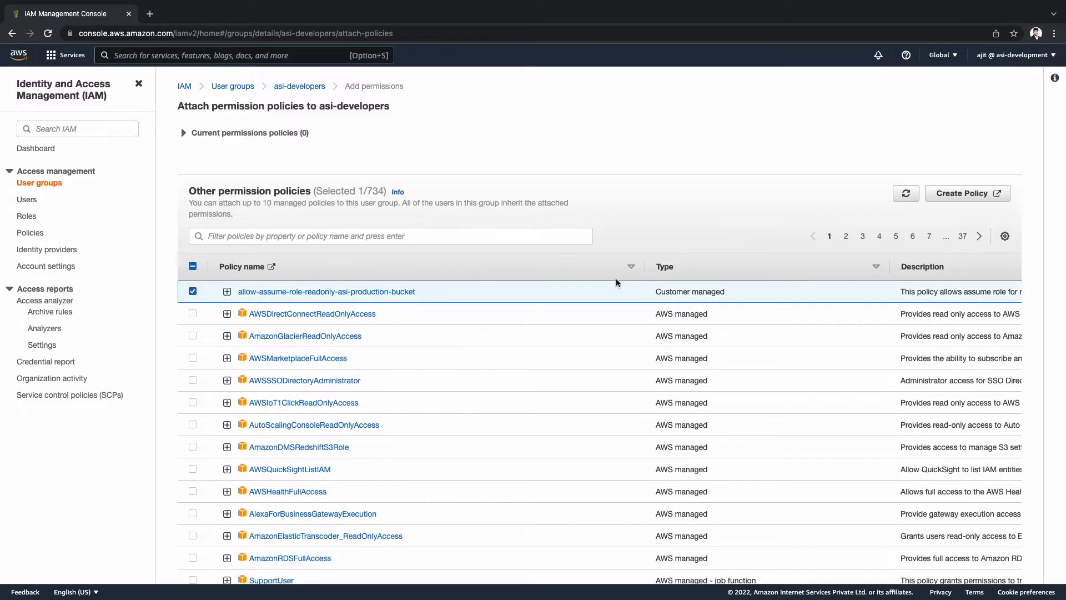
scroll("down", 3)
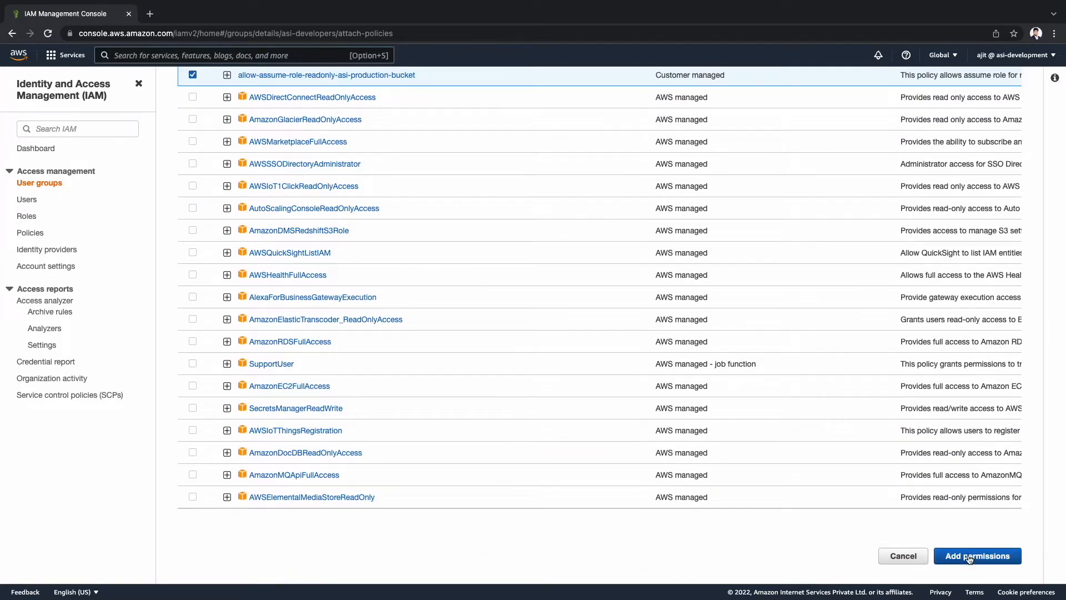
left_click(978, 555)
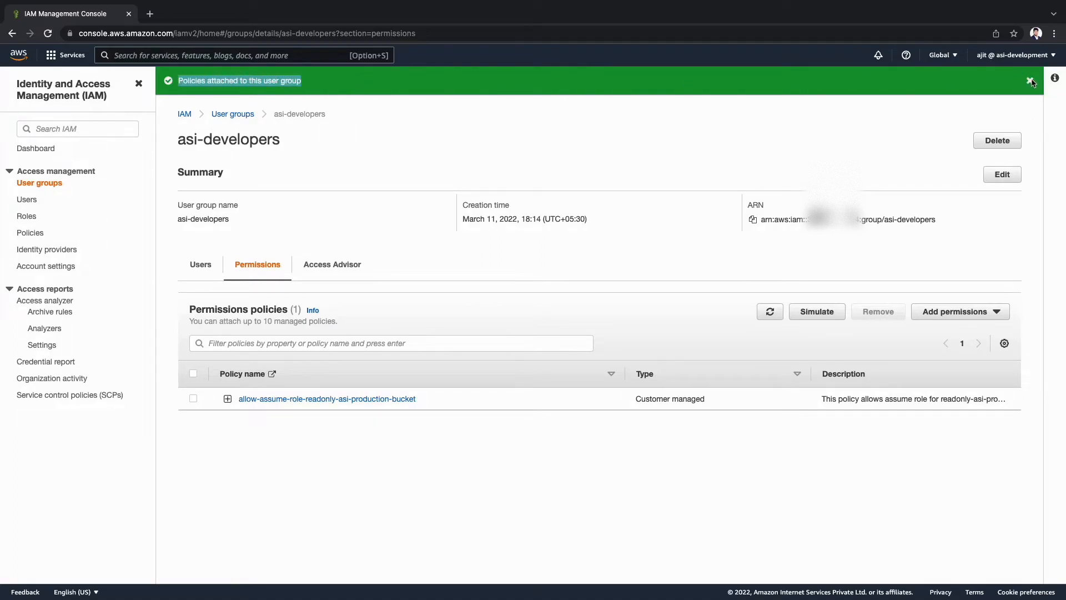
left_click(1029, 80)
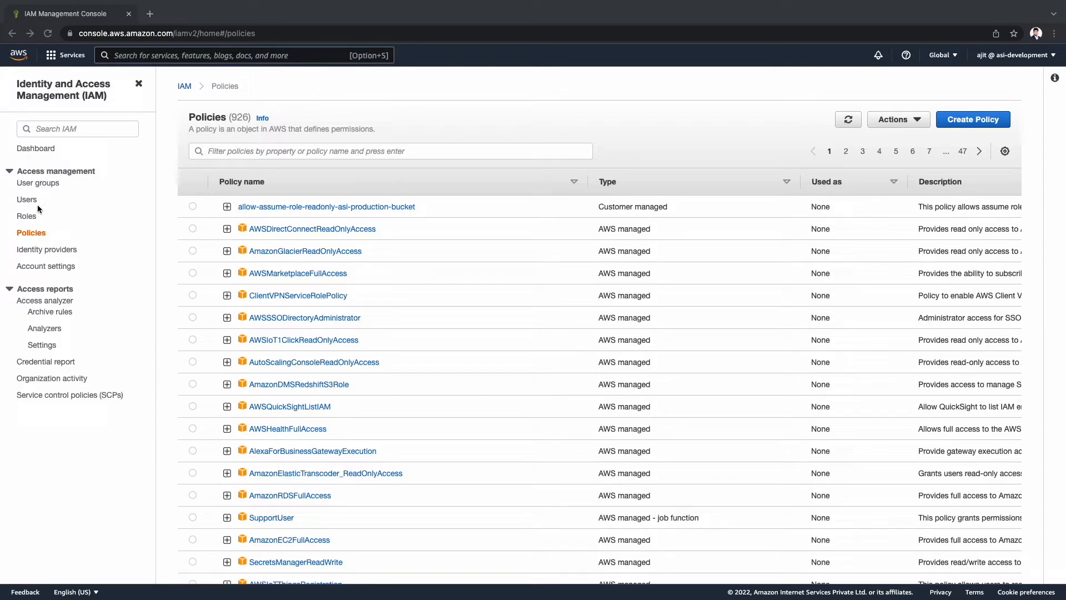
Step: Start a new role trusted by the EC2 AWS service and move to permissions
left_click(26, 216)
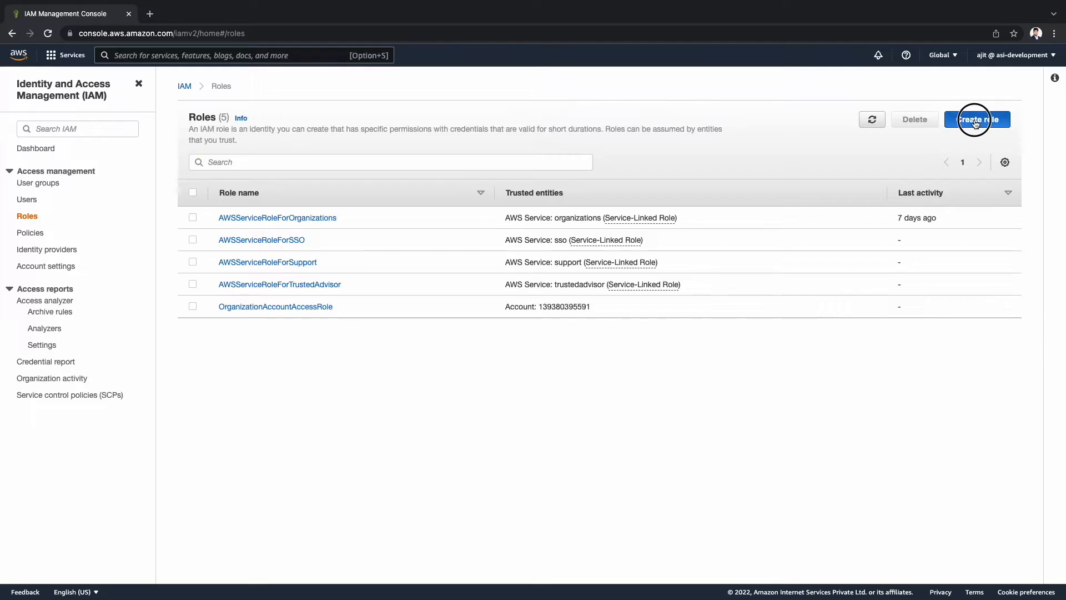
left_click(977, 118)
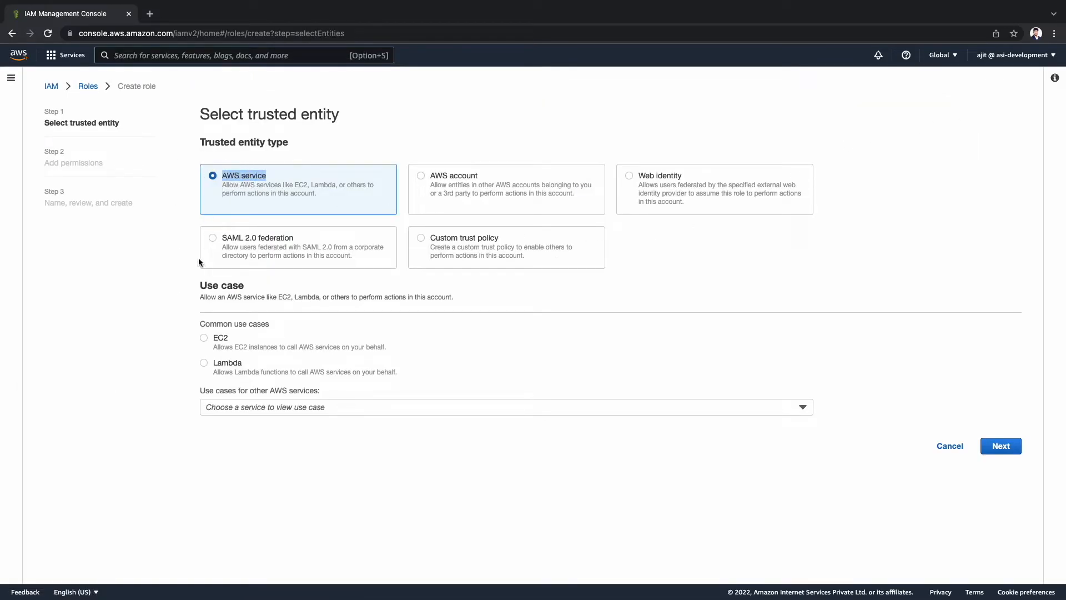
left_click(205, 338)
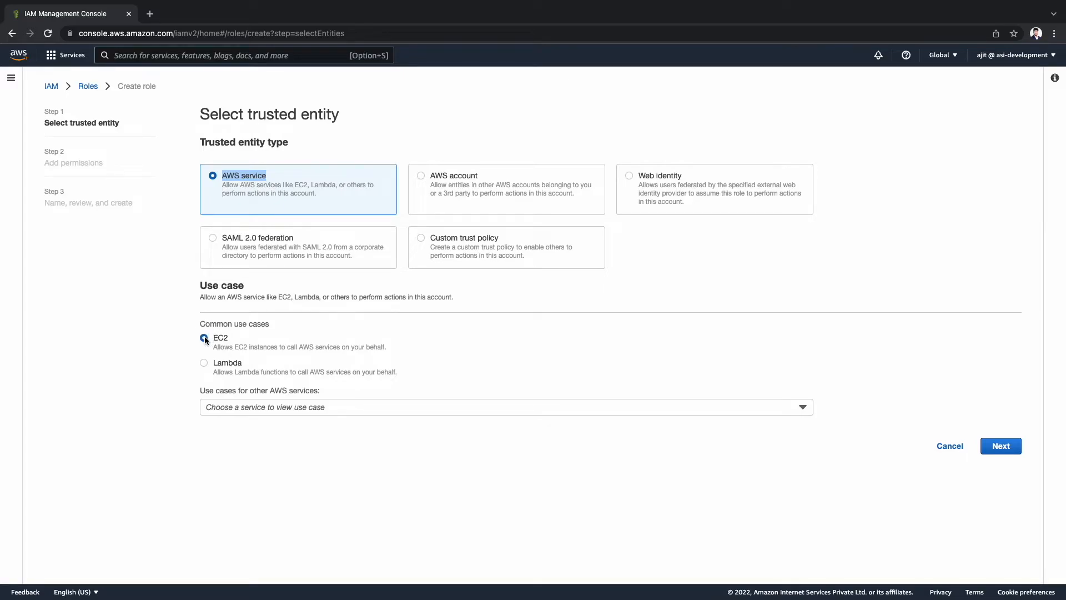
left_click(204, 338)
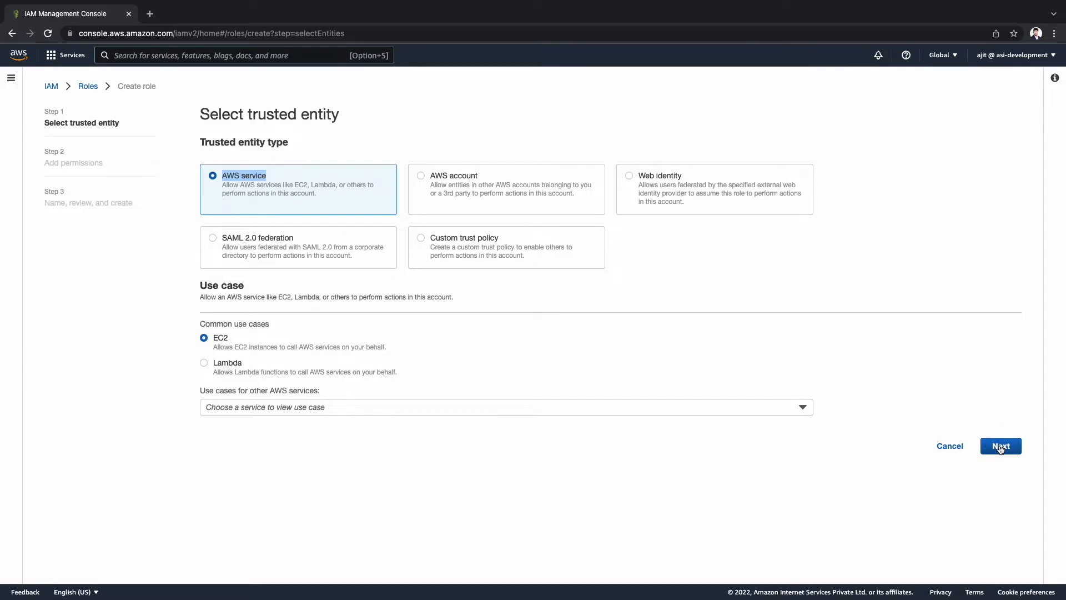
left_click(999, 446)
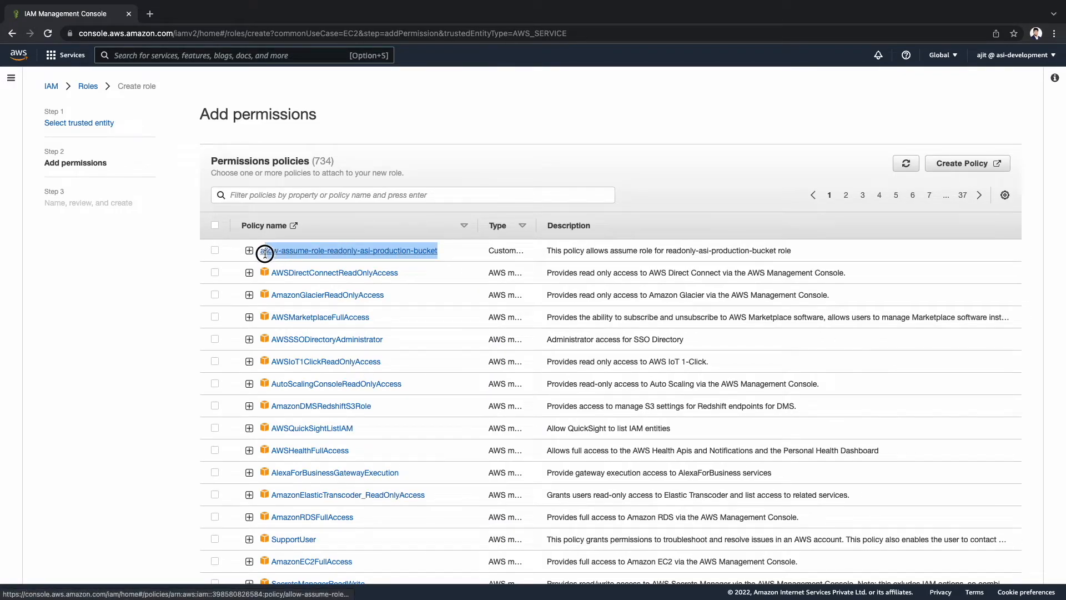
Step: Select allow-assume-role-readonly-asi-production-bucket as the role's permission and continue to naming
left_click(215, 250)
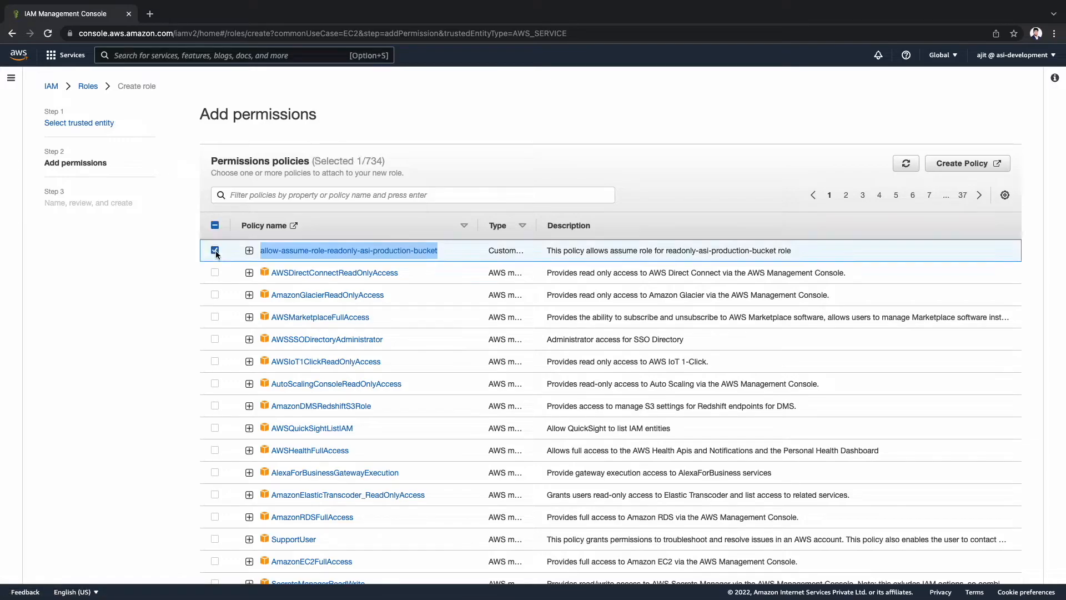
scroll("down", 3)
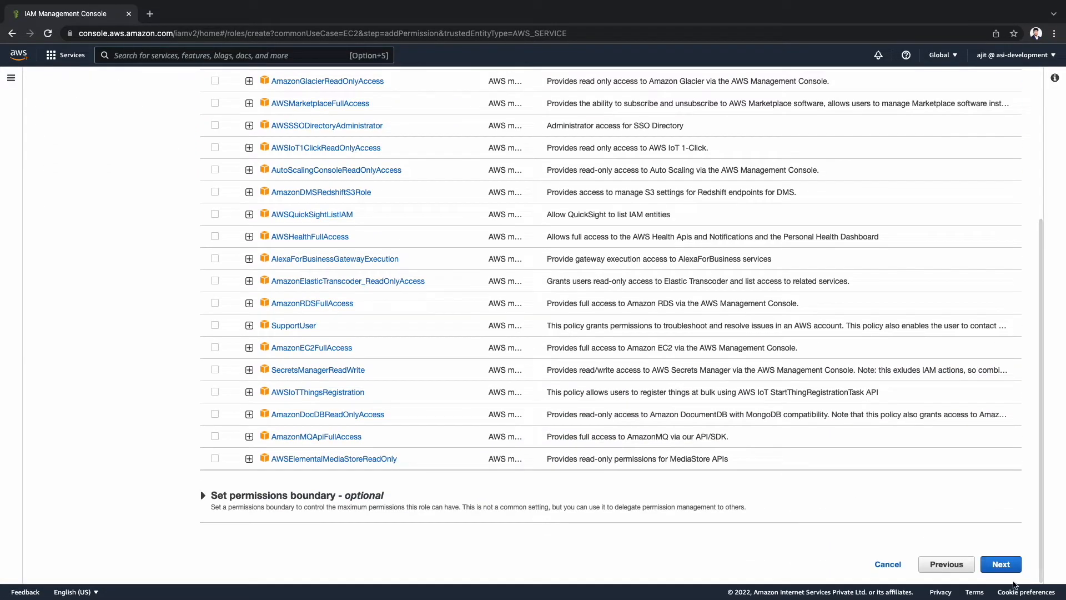
left_click(1000, 565)
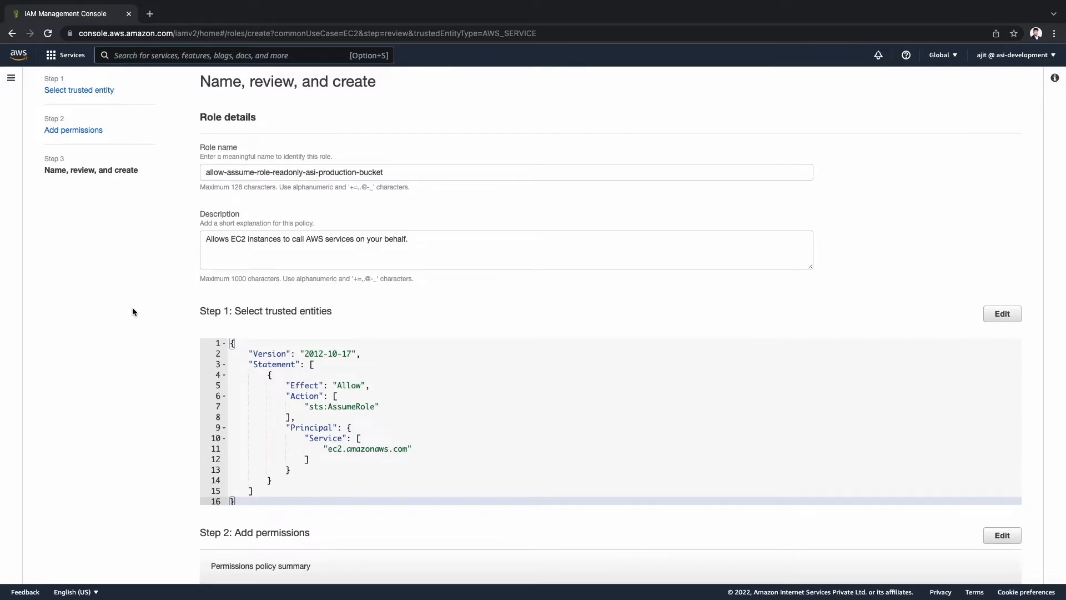
Step: Review the role name allow-assume-role-readonly-asi-production-bucket, its trust policy and permissions before creating it
scroll("down", 3)
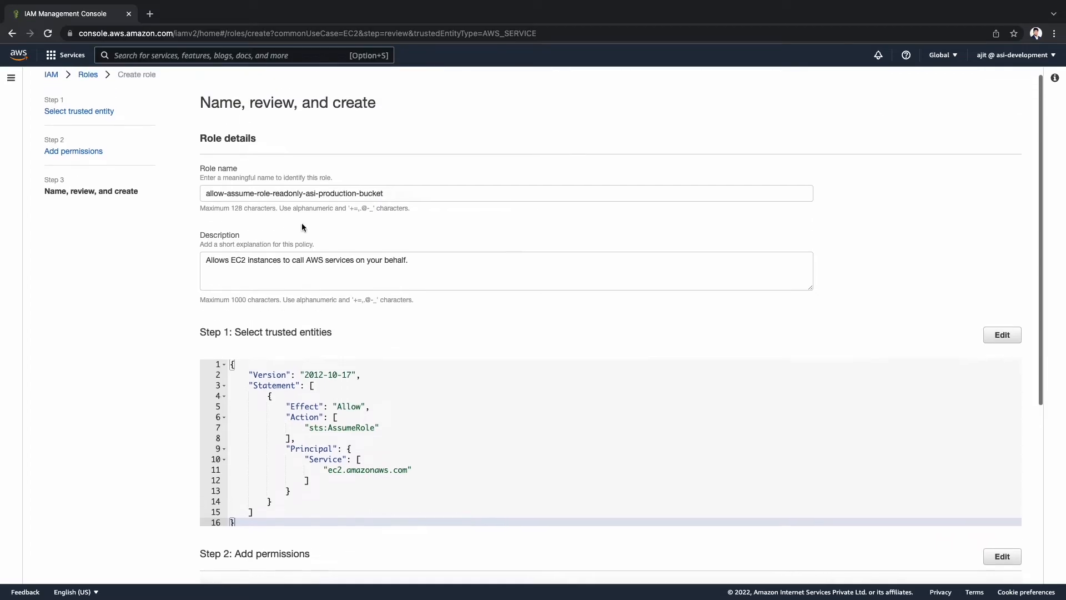
left_click(505, 174)
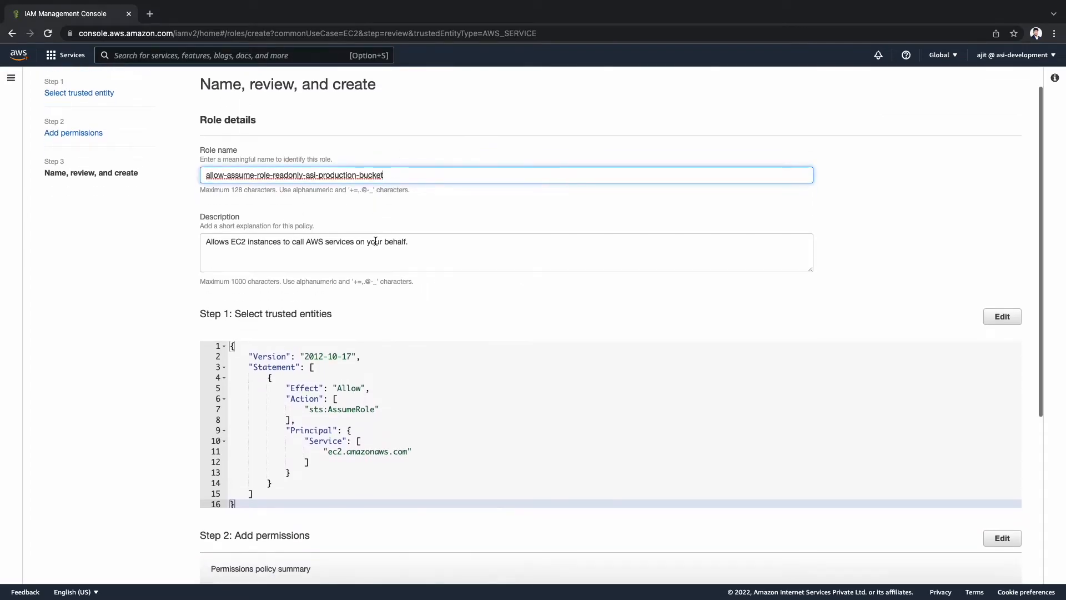
scroll("down", 3)
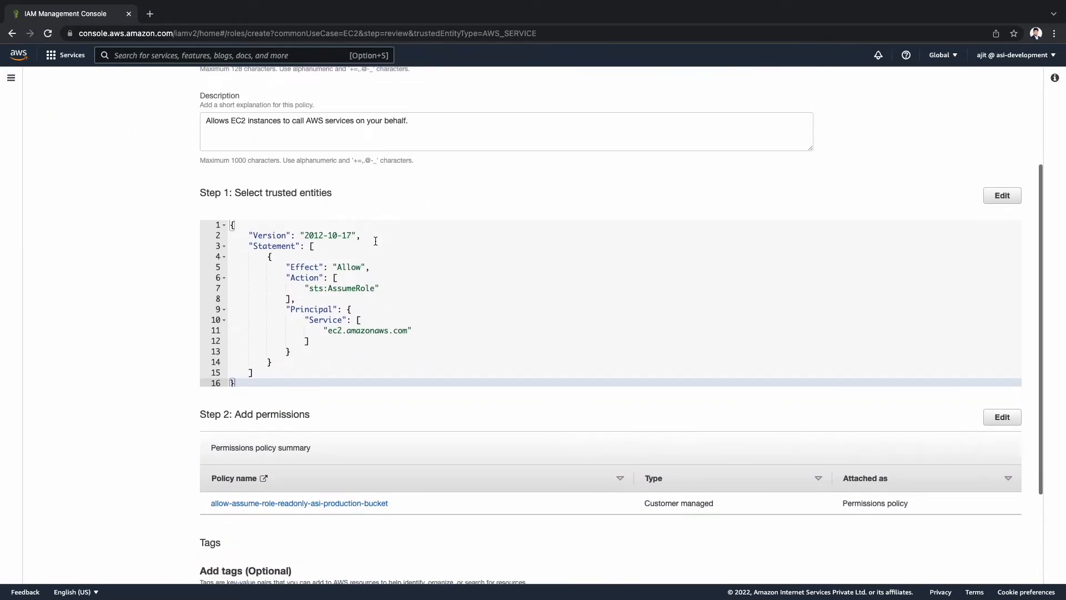
scroll("down", 3)
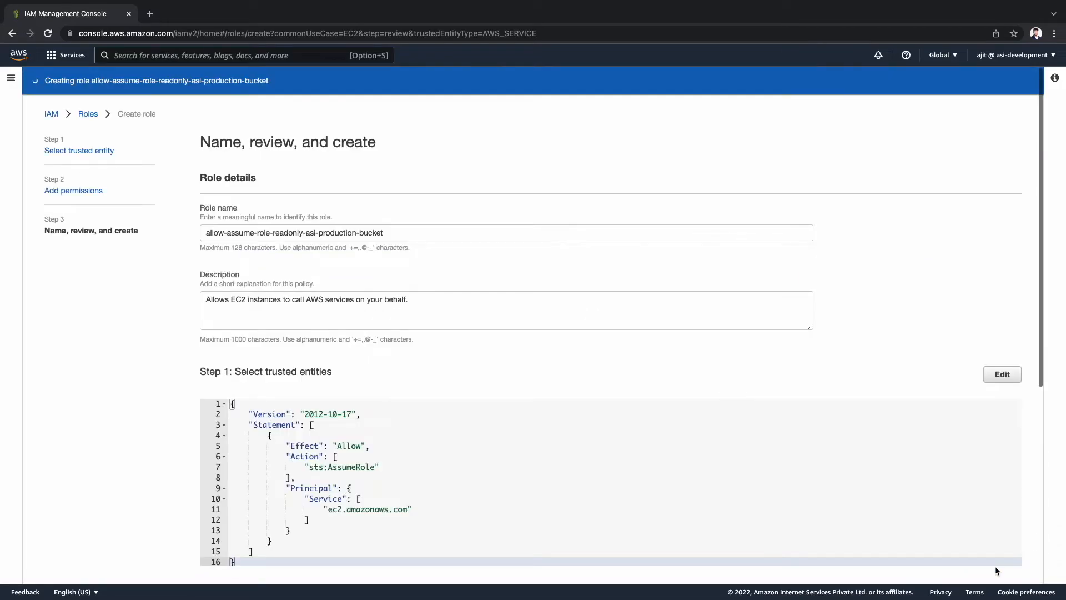
mouse_move(704, 365)
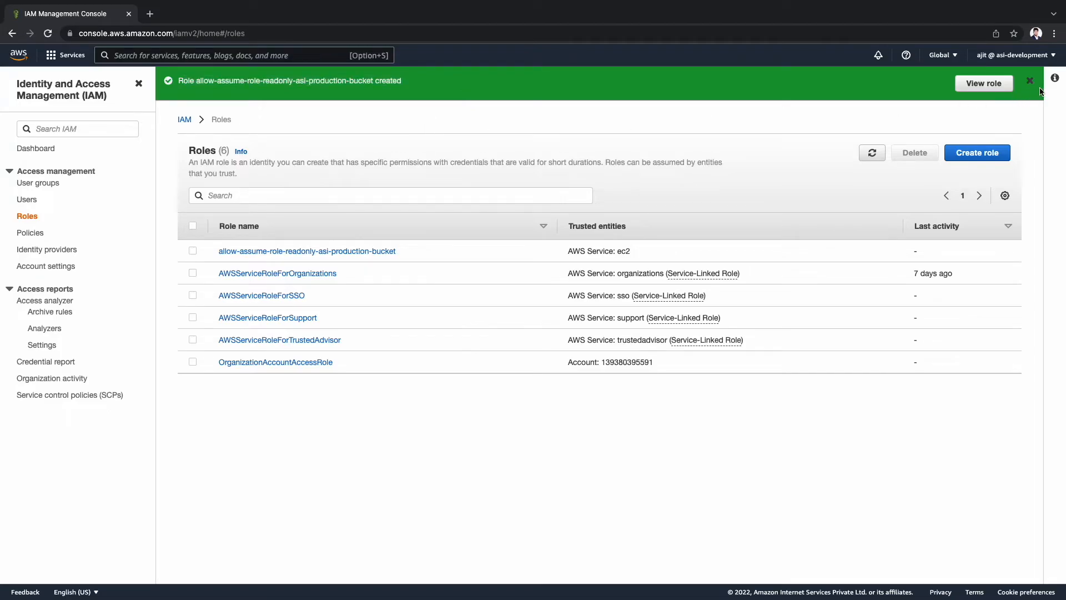
Step: Navigate from IAM to the EC2 service via the console search for 'ec2'
left_click(36, 148)
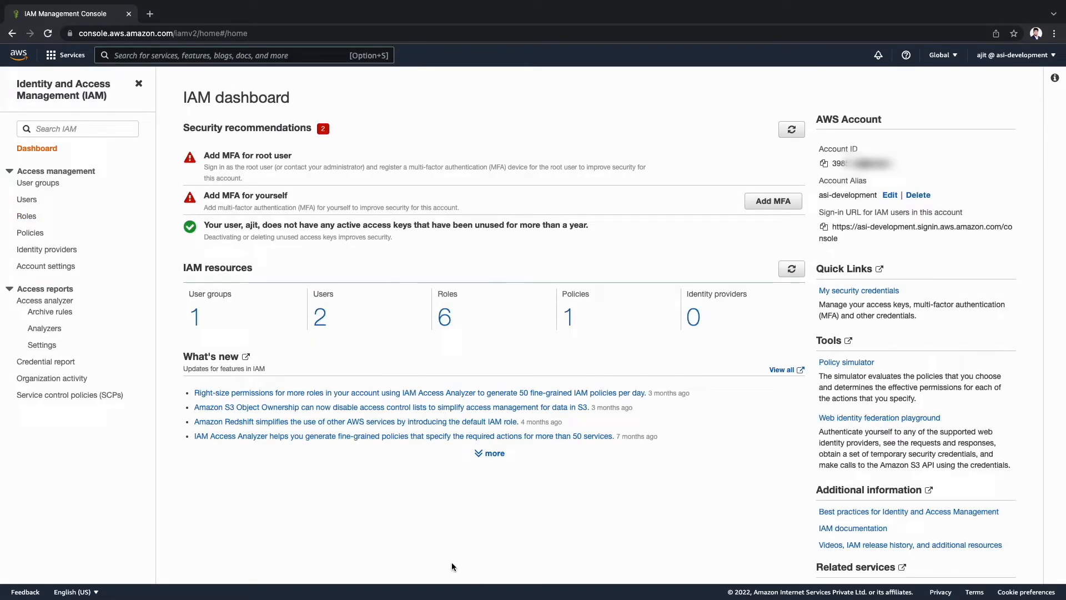
left_click(243, 56)
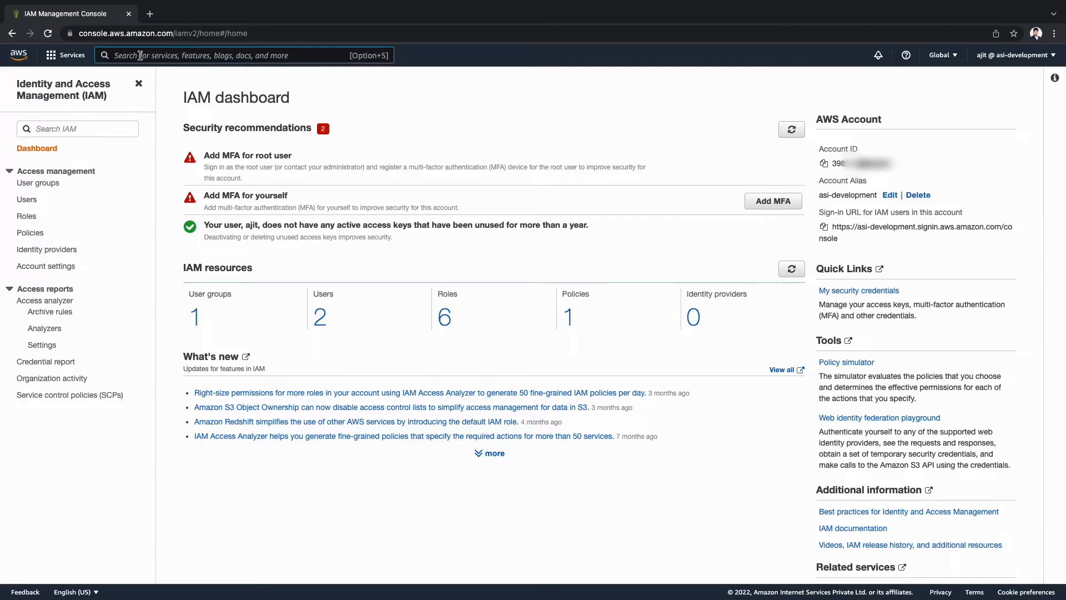
type("ec2")
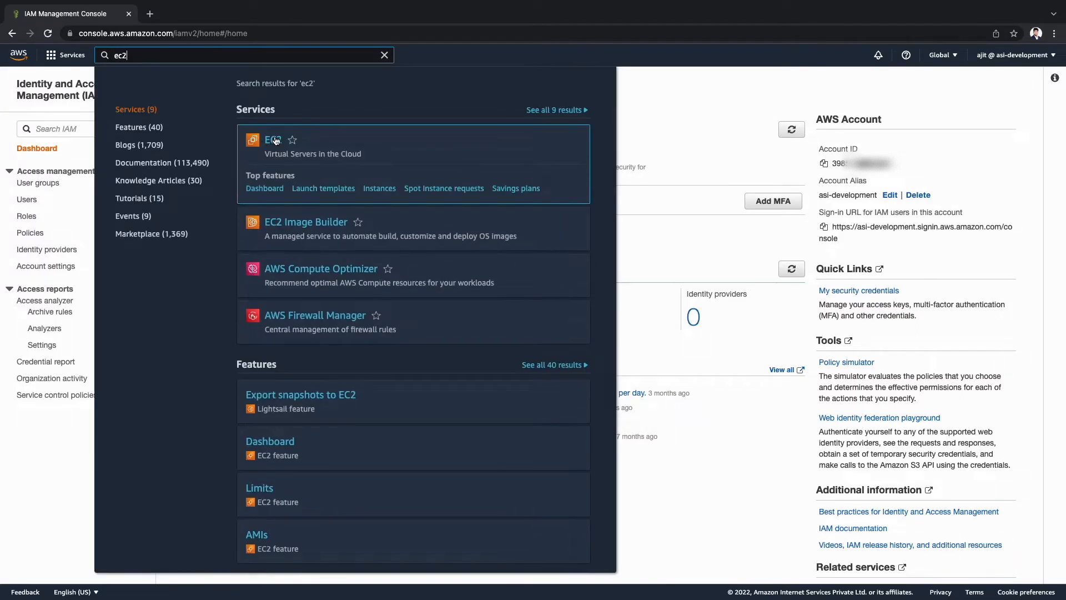
left_click(272, 140)
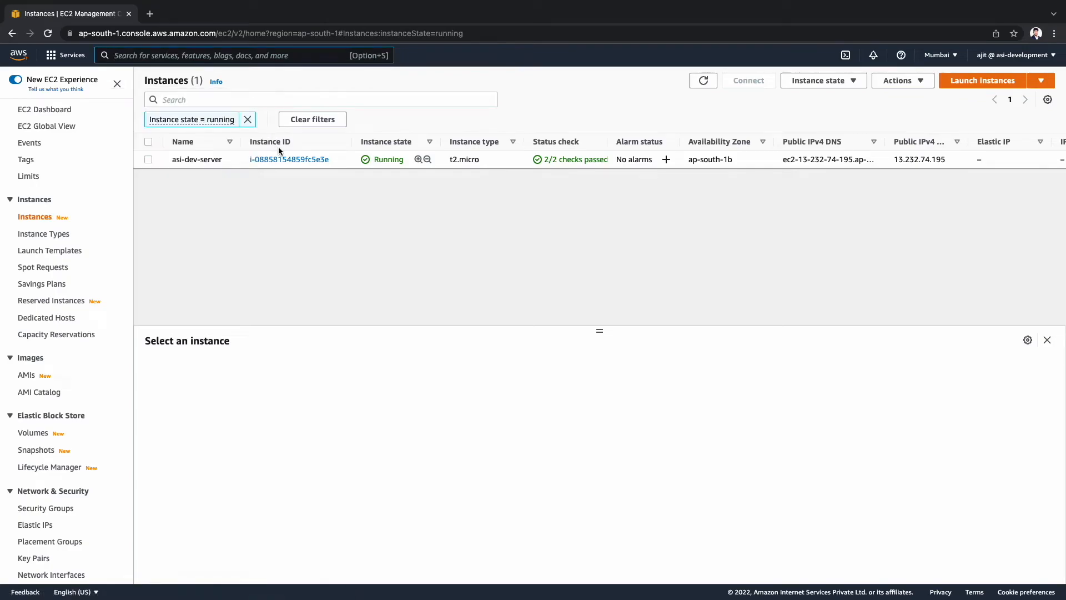
mouse_move(289, 159)
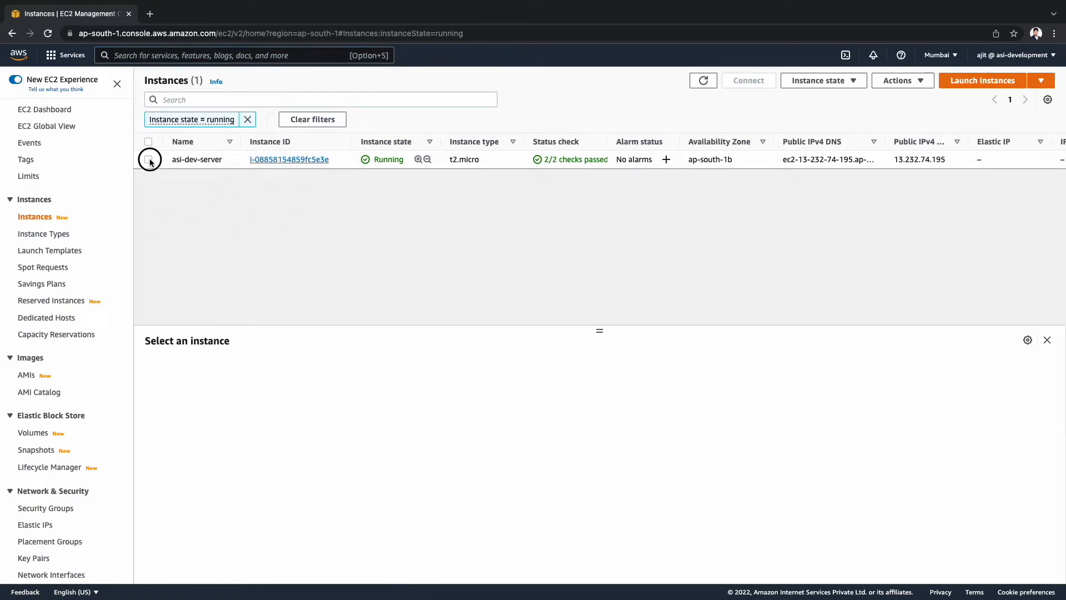
Step: Assign the allow-assume-role-readonly-asi-production-bucket IAM role to the asi-dev-server instance and save
left_click(901, 80)
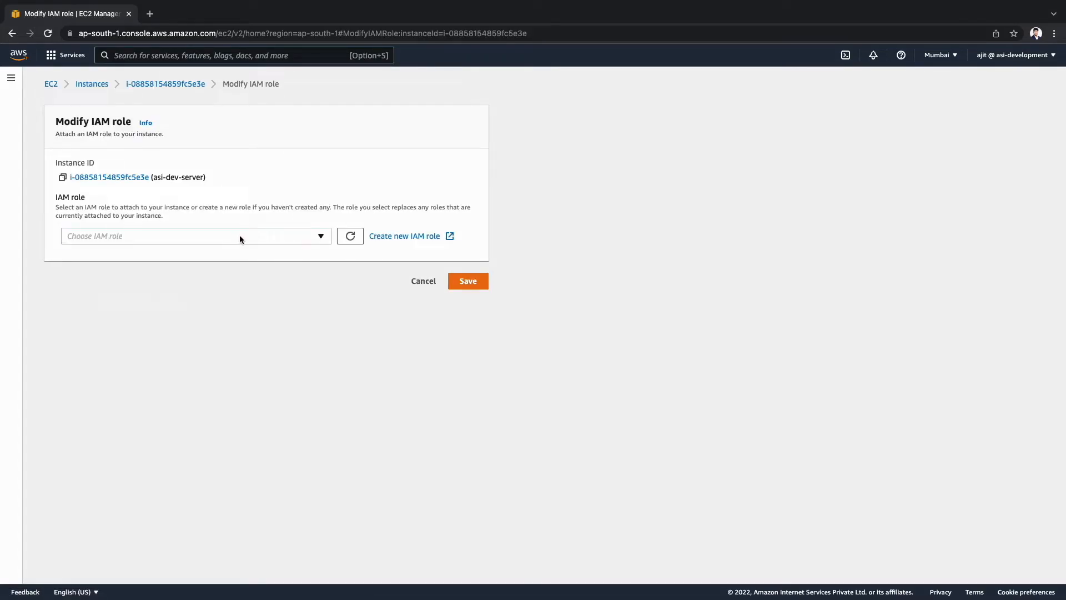
left_click(196, 236)
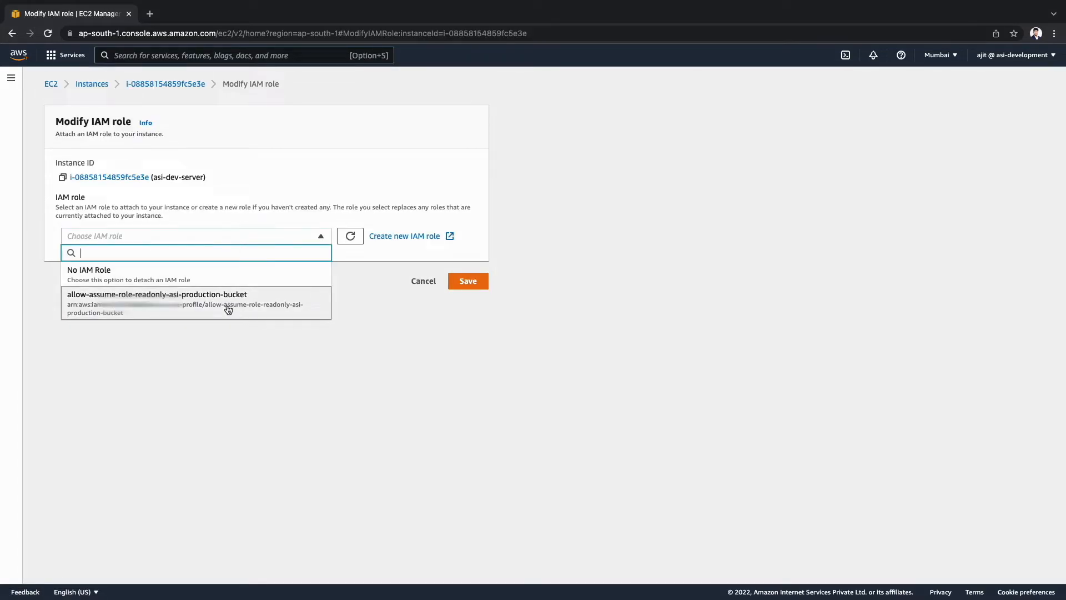
left_click(157, 302)
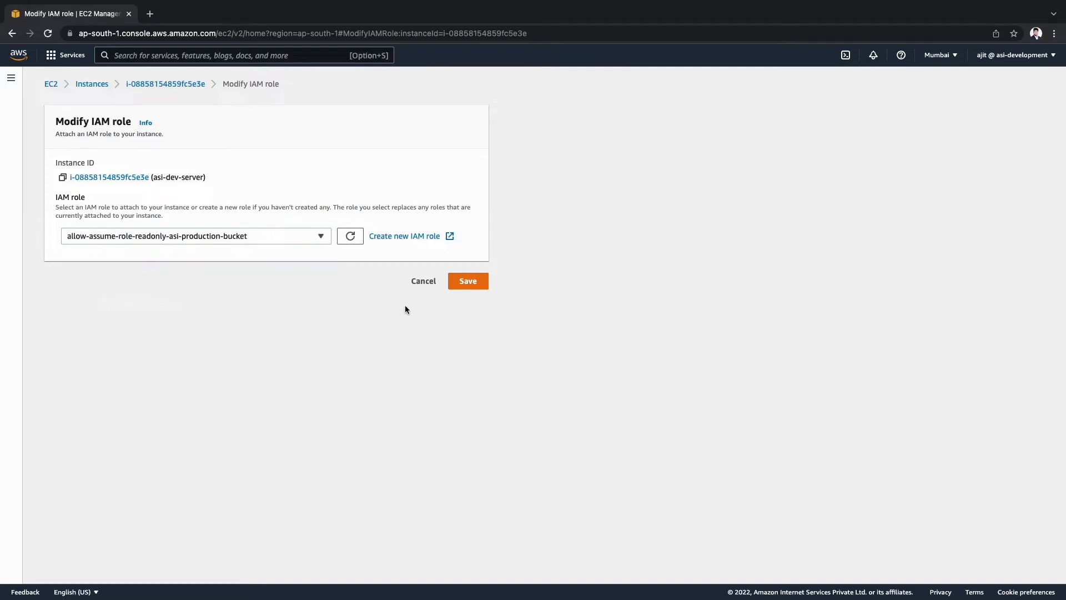
left_click(468, 281)
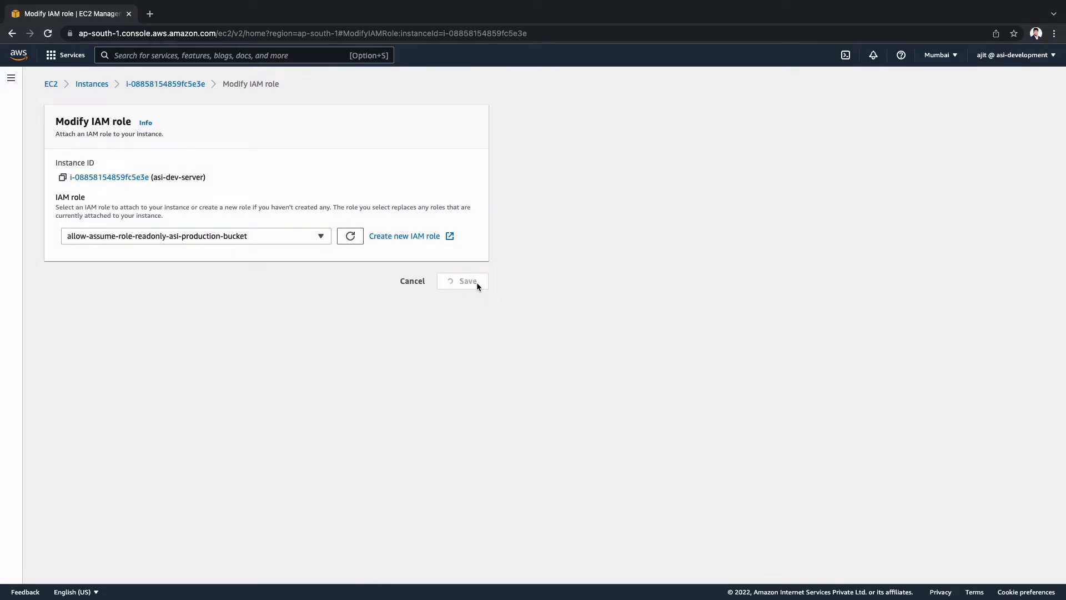
left_click(462, 281)
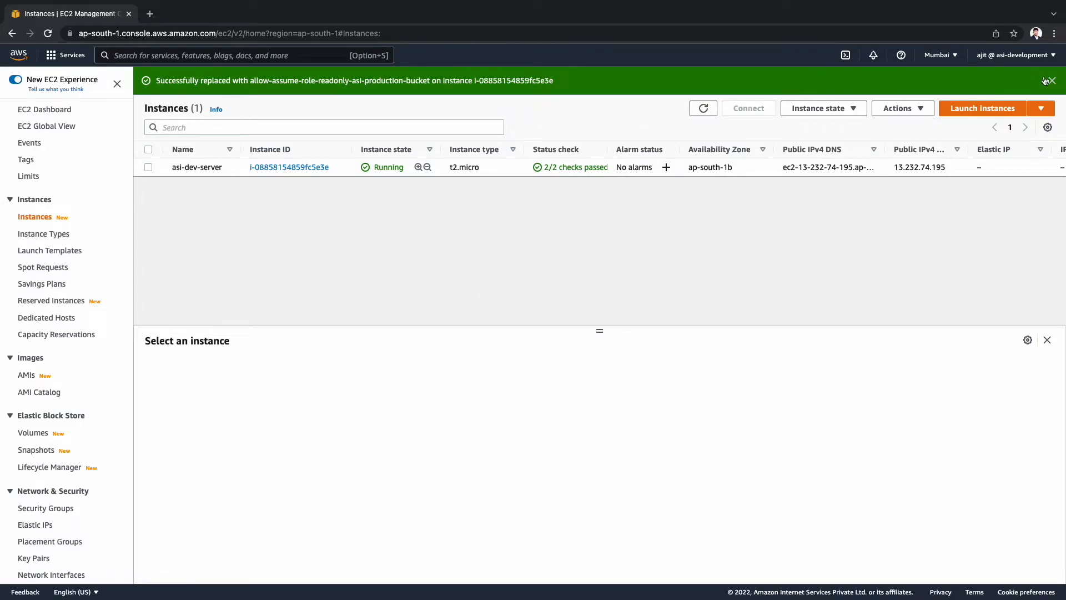
Step: Select the asi-dev user's access key ID on its Security credentials tab for copying
left_click(1047, 80)
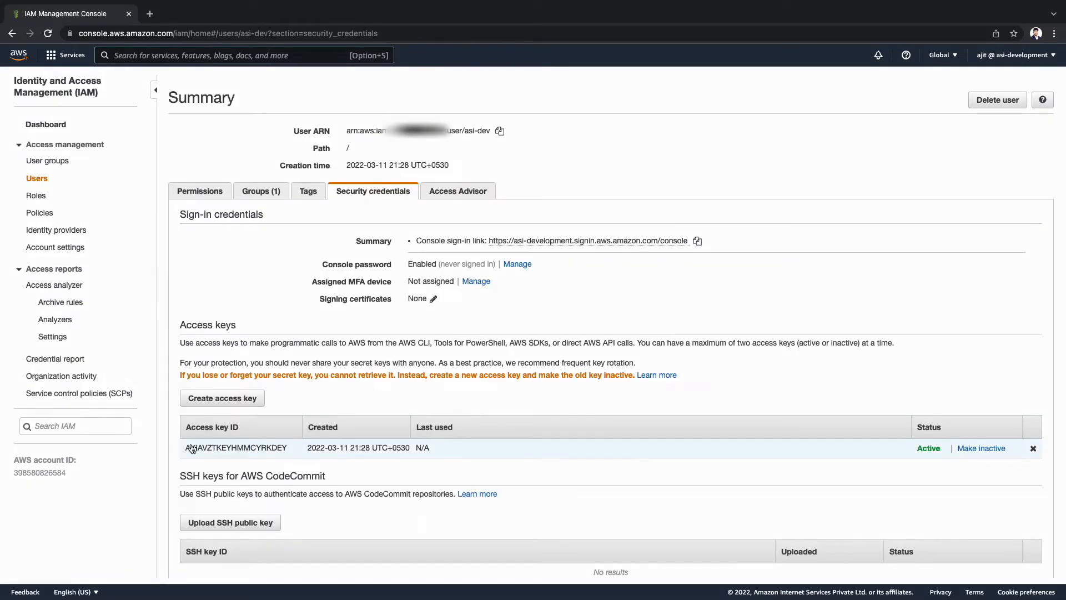
double_click(235, 447)
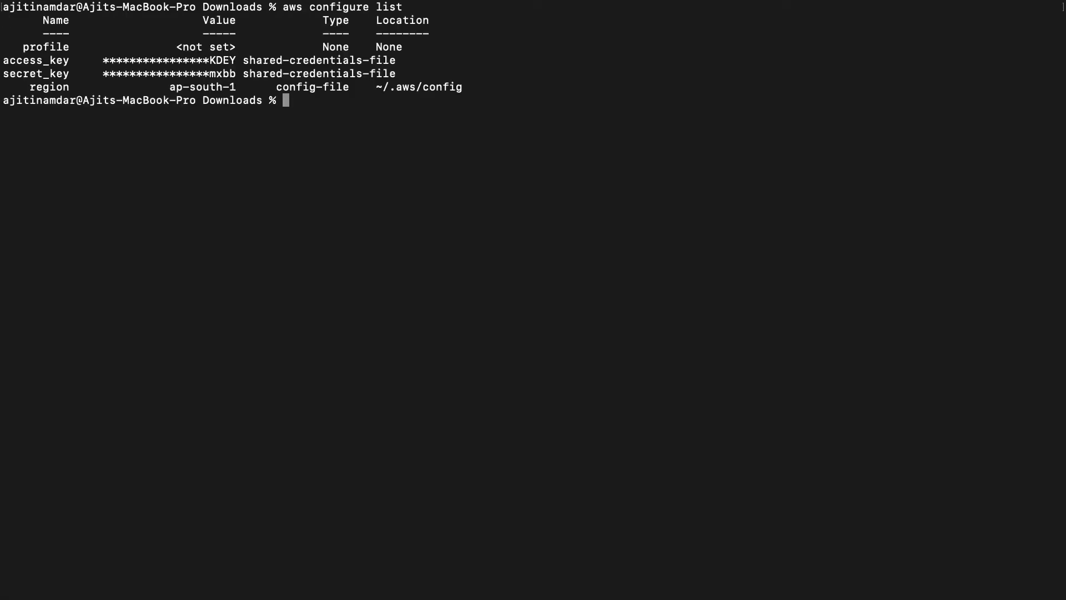
mouse_move(273, 136)
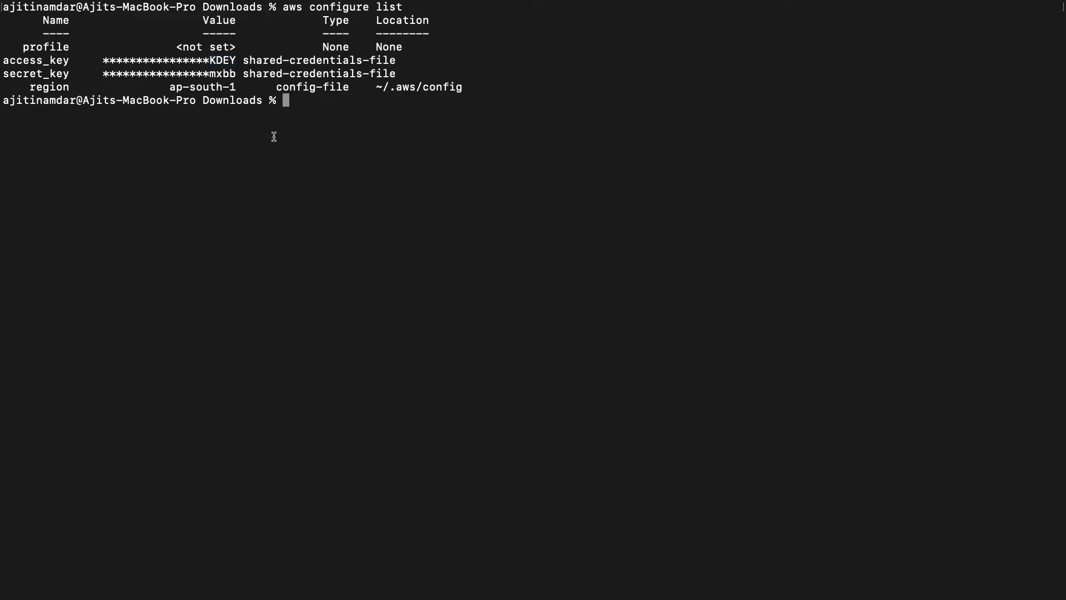
Step: Assume readonly-asi-production-bucket as session readonlys3crossaccount and begin exporting AWS_ACCESS_KEY_ID from the returned credentials
key("cmd+k")
type("aws sts assume-role --role-arn \"arn:aws:iam:[blurred]role/readonly-asi-production-bucket\" --role-session-name \"readonlys3crossaccount\"")
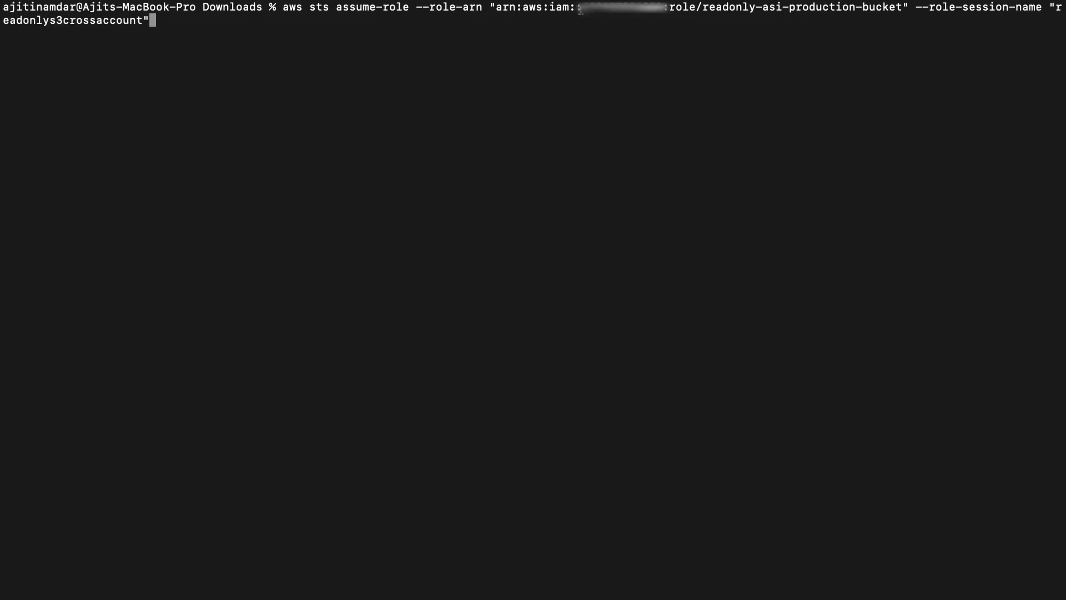
mouse_move(712, 14)
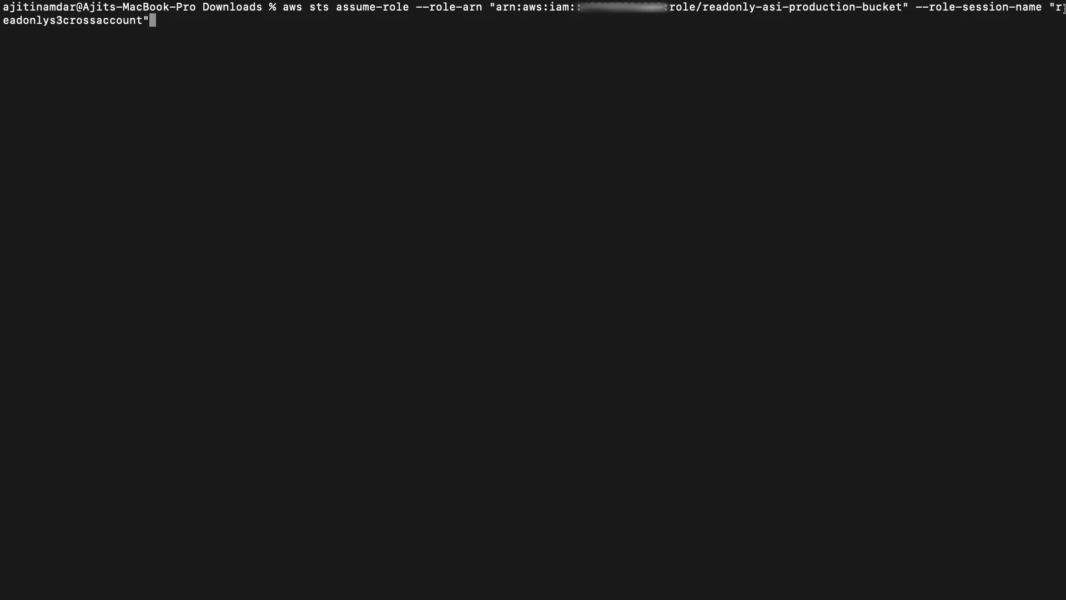
mouse_move(256, 44)
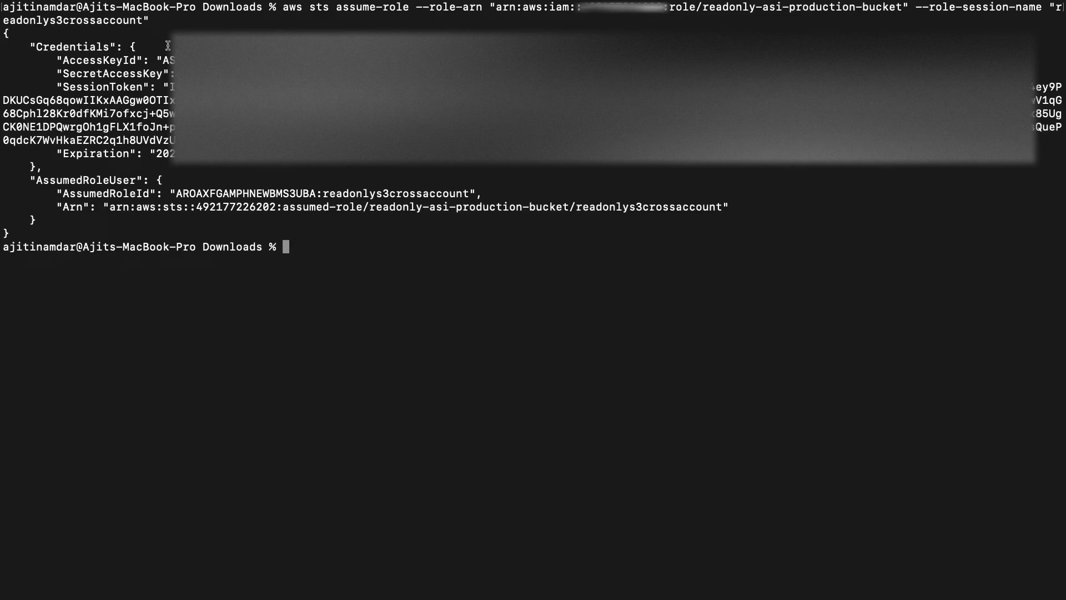
double_click(95, 60)
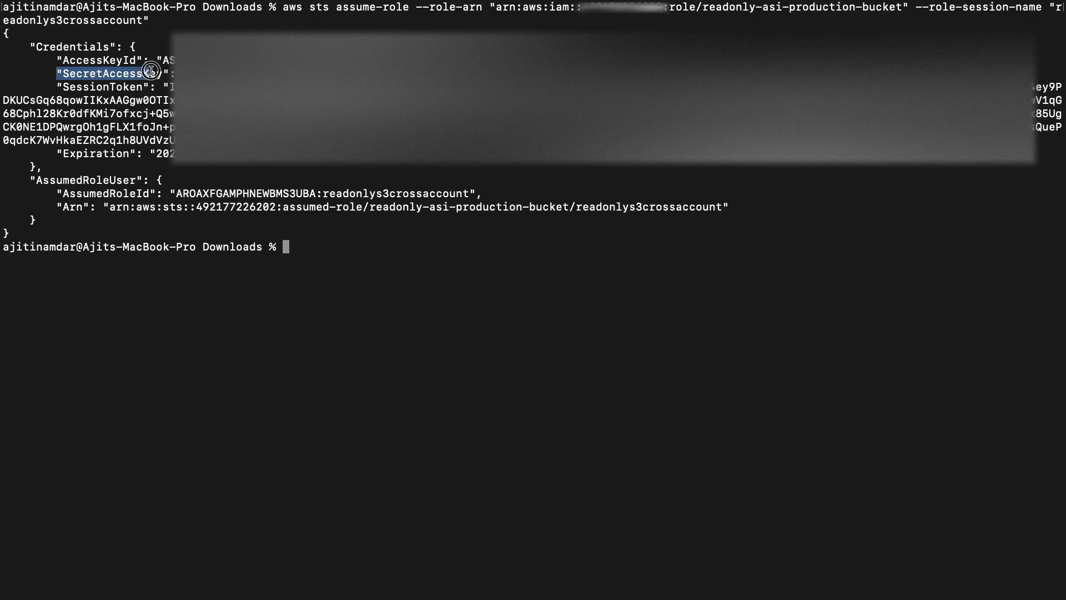
double_click(95, 87)
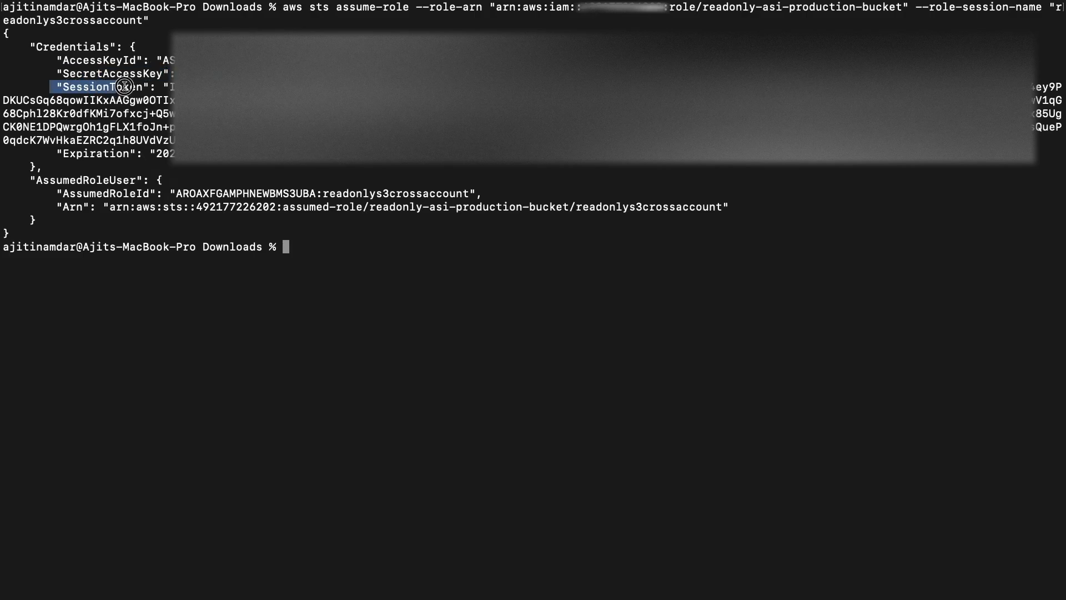
double_click(101, 86)
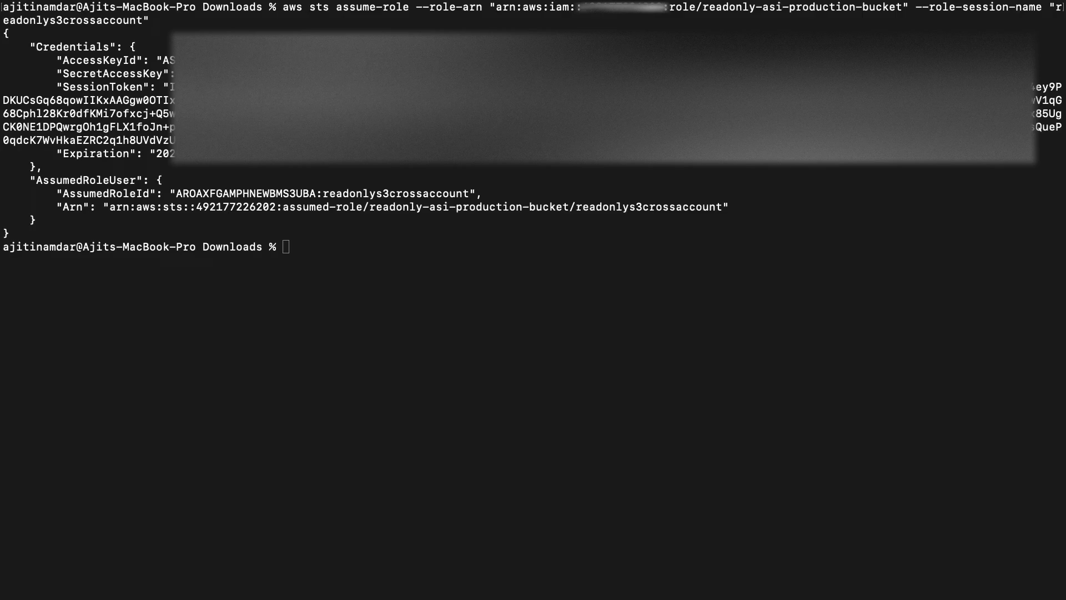
type("export AWS_ACCESS_KEY_ID=")
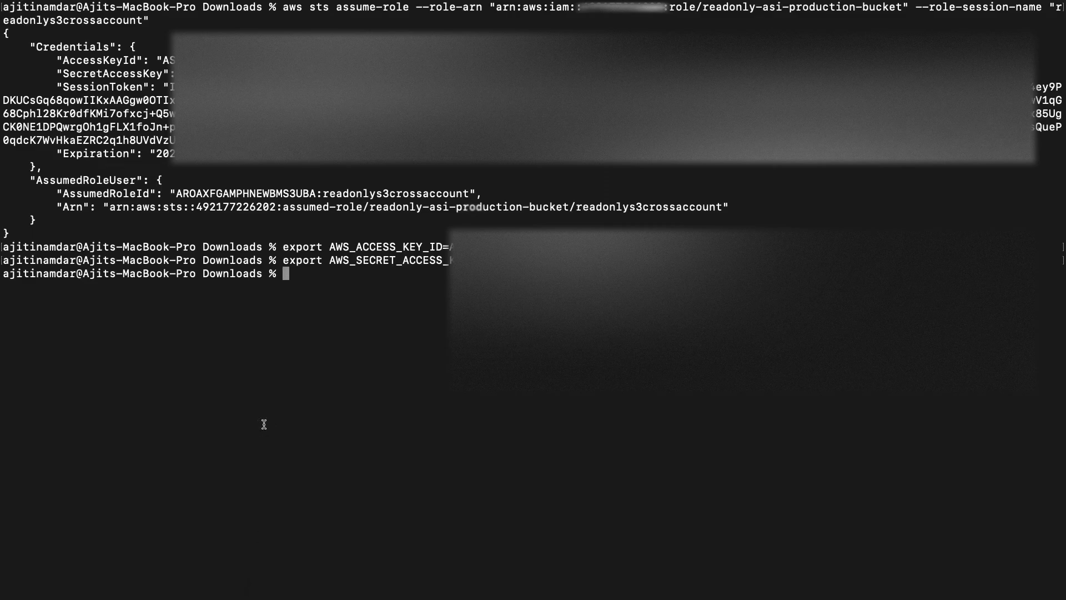
Step: Export AWS_SESSION_TOKEN from the assume-role output and clear the terminal
type("export AWS_SESSION_TOKEN=")
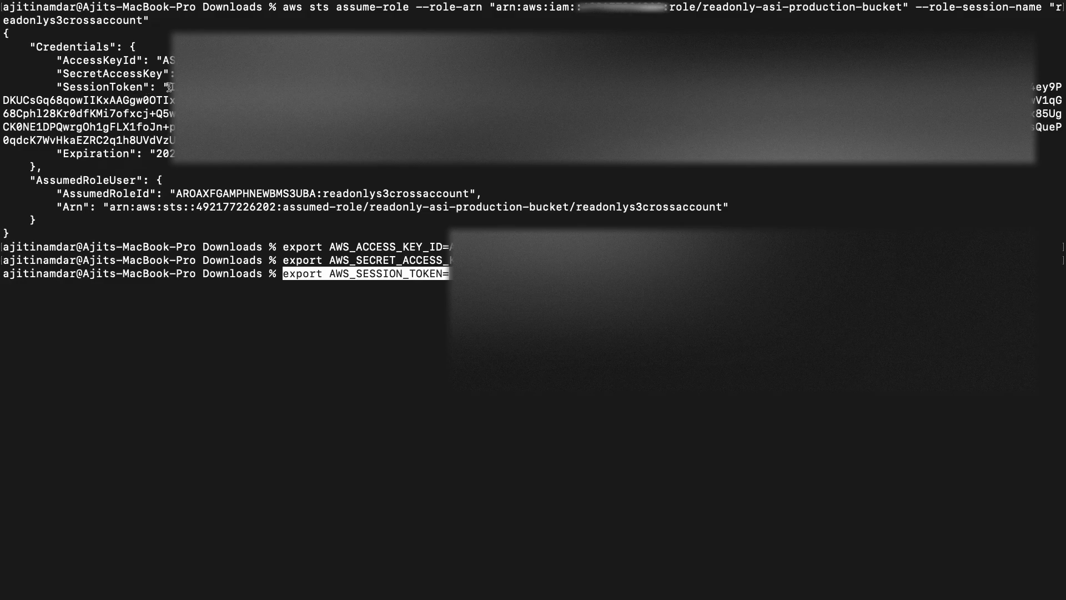
left_click_drag(177, 86, 1065, 153)
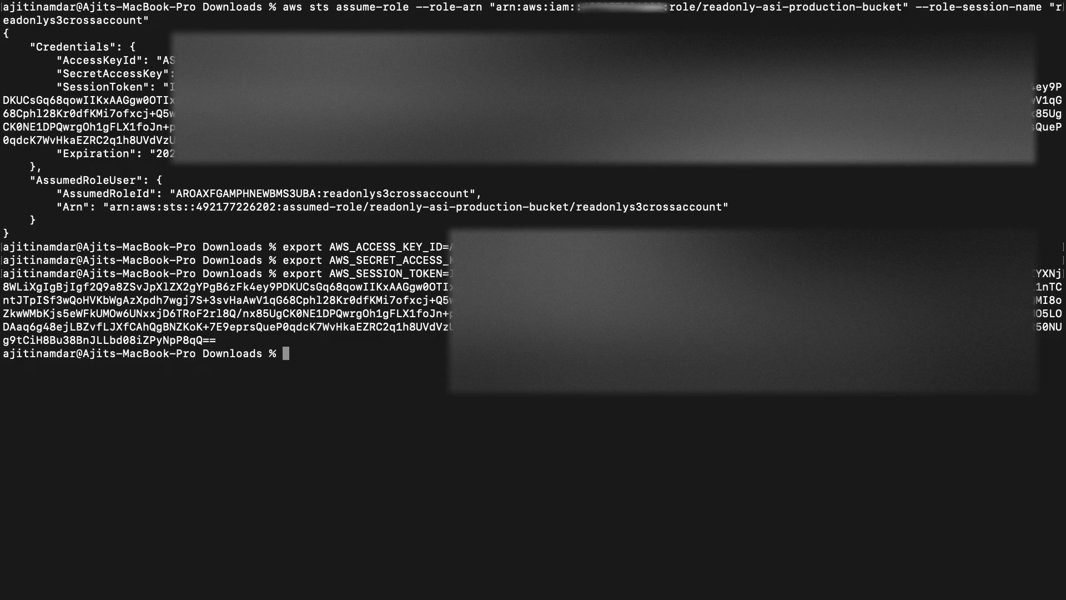
type("cl")
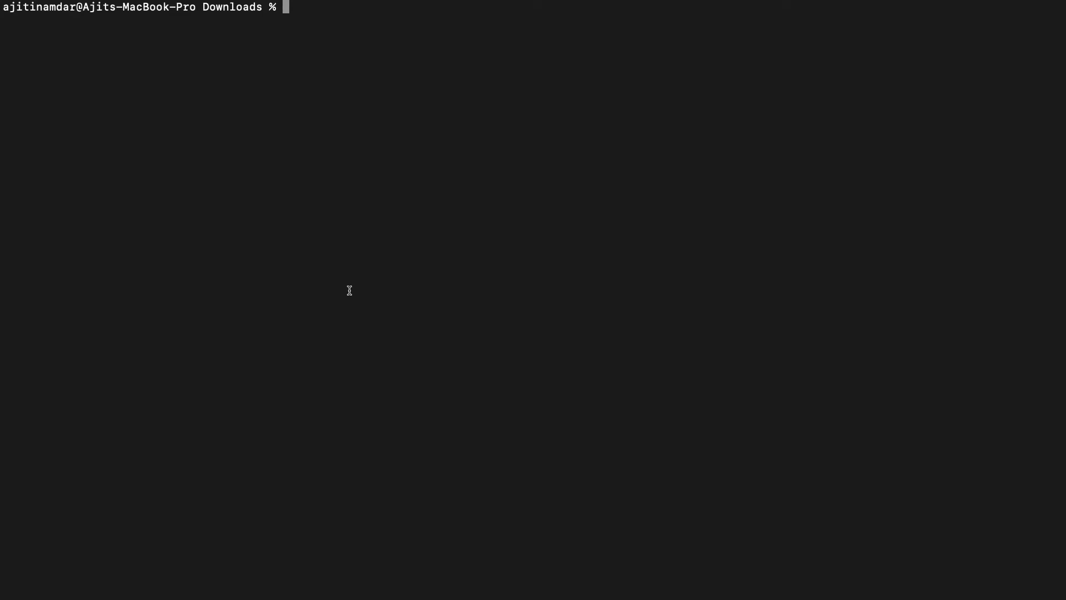
Step: List s3://asi-production-bucket/ with the assumed-role credentials, confirming data.txt appears
type("aws s3 ls s3://asi-production-bucket/")
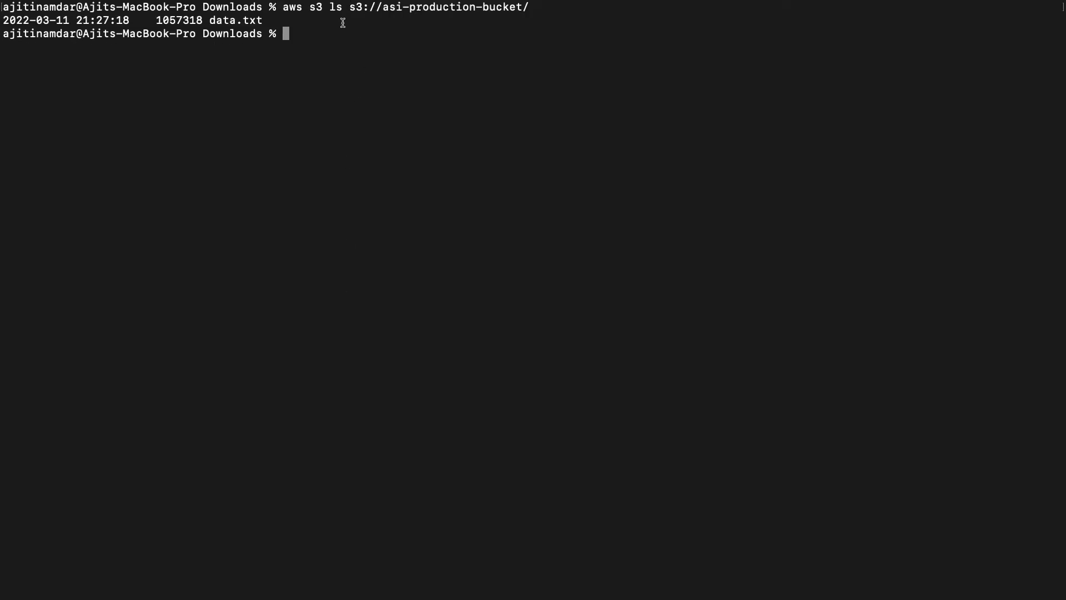
mouse_move(228, 20)
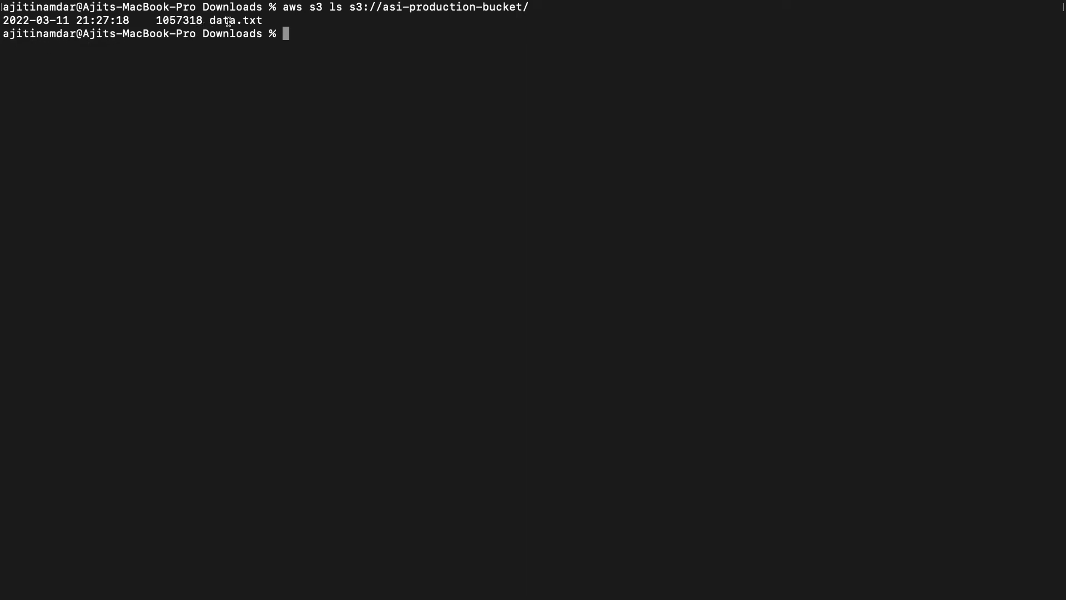
double_click(16, 20)
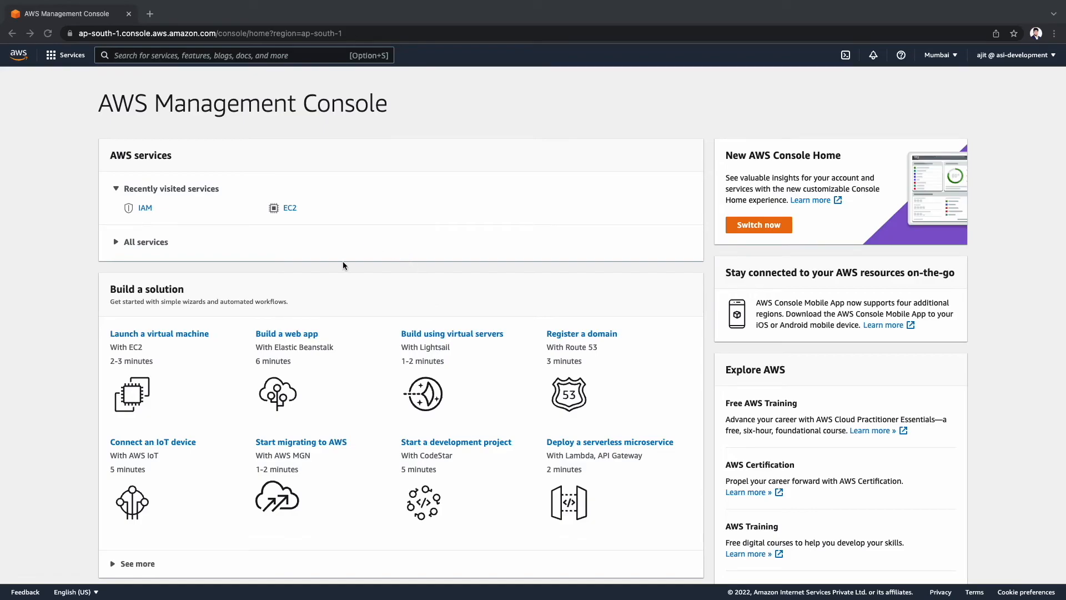
mouse_move(431, 134)
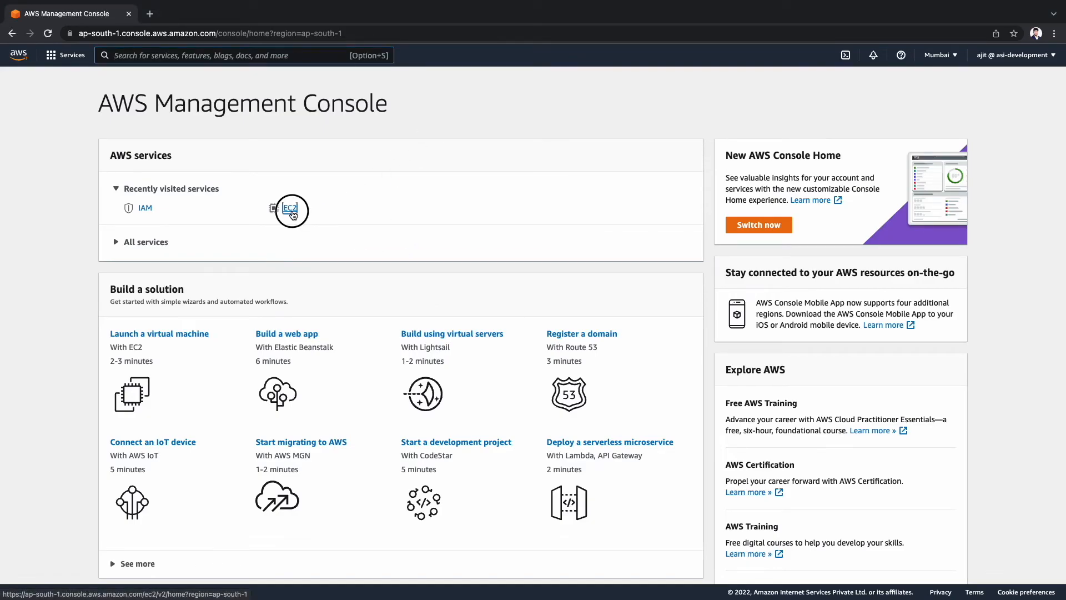
Step: In EC2, dismiss the welcome message and select the running asi-dev-server instance
left_click(289, 208)
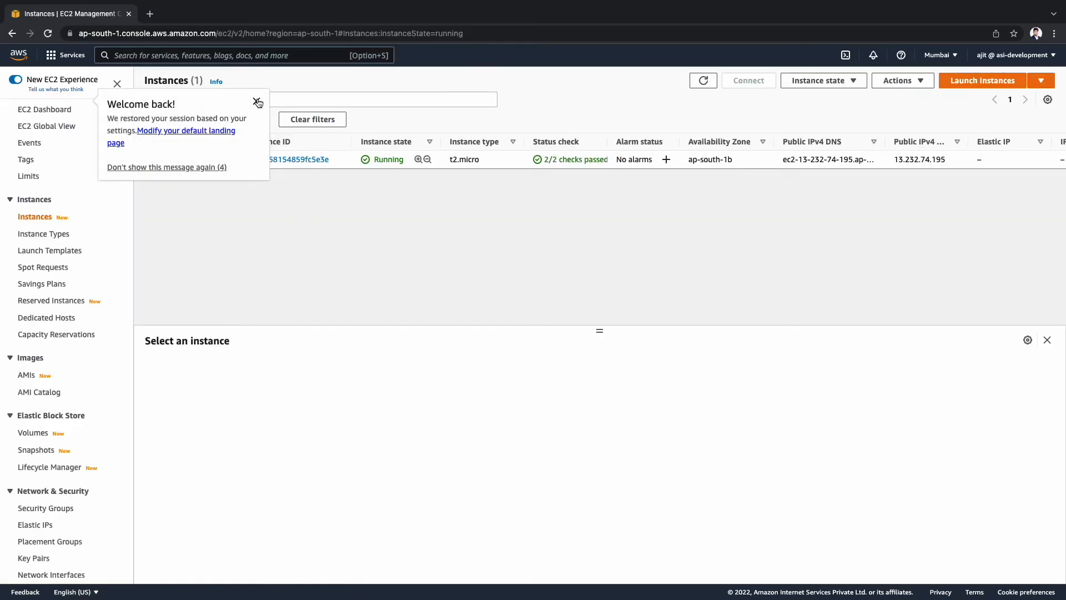
left_click(257, 103)
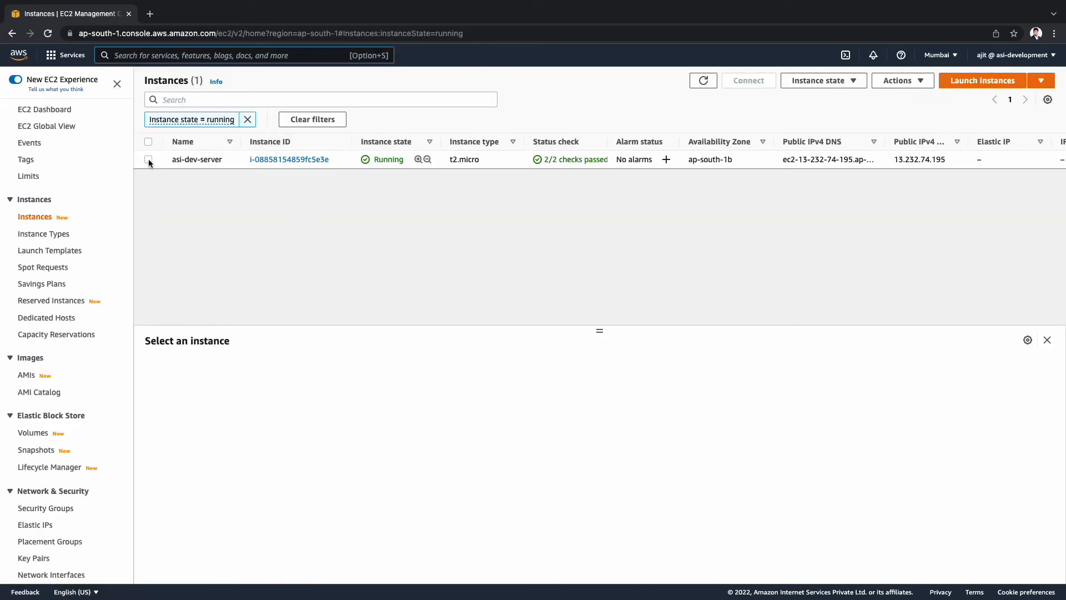
left_click(148, 159)
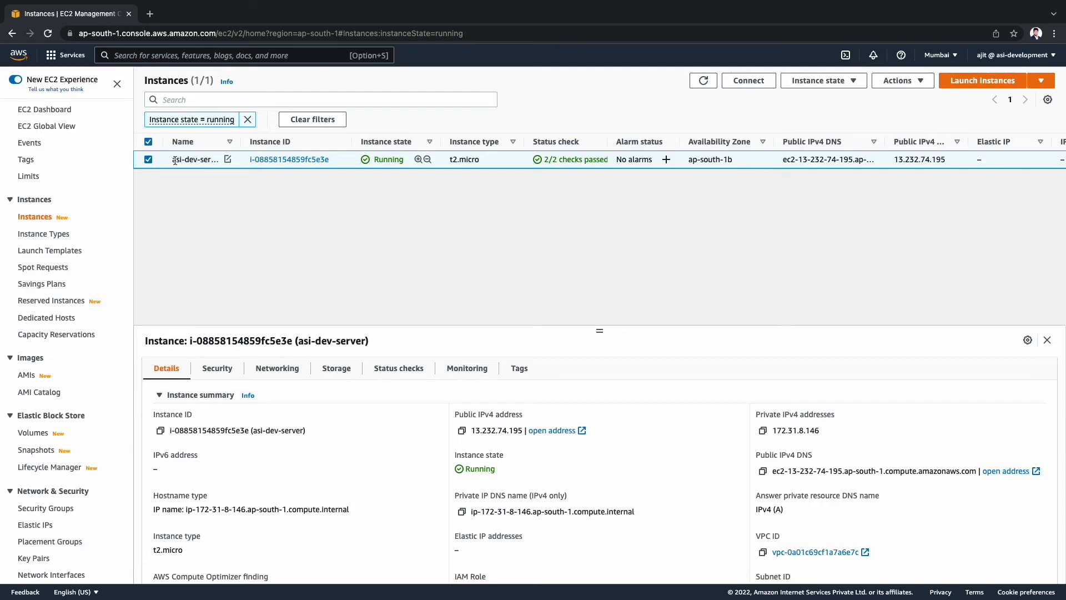
double_click(196, 159)
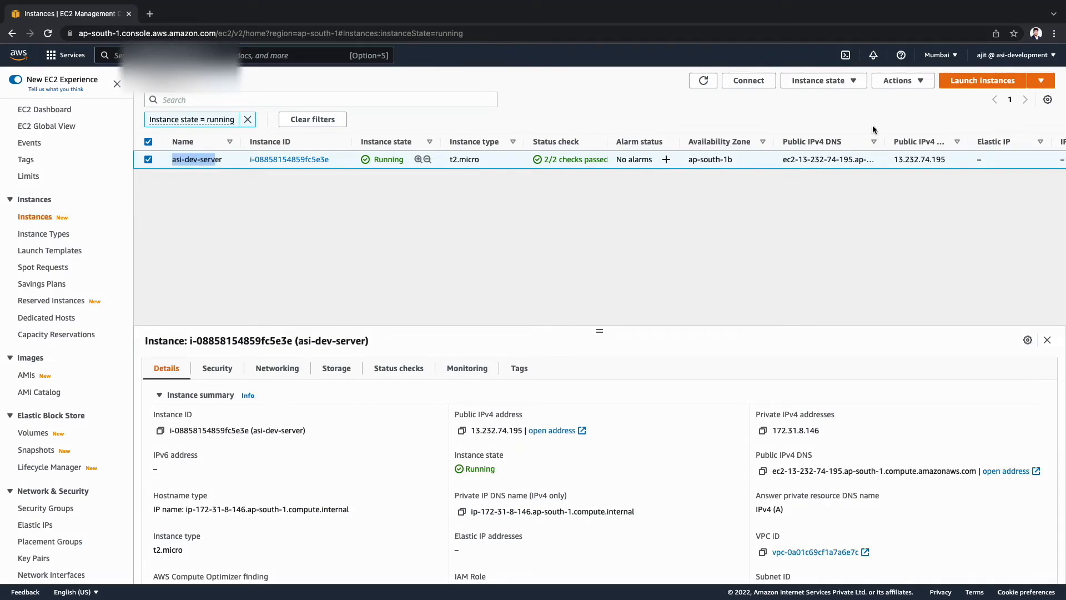
Step: Connect to asi-dev-server through EC2 Instance Connect's browser shell
left_click(748, 80)
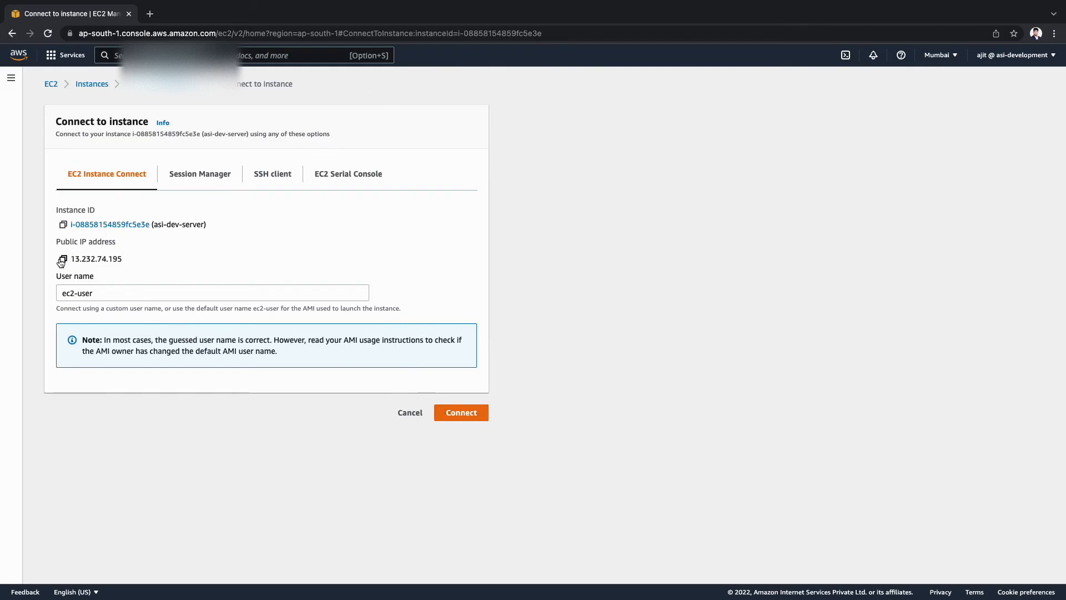
left_click(459, 412)
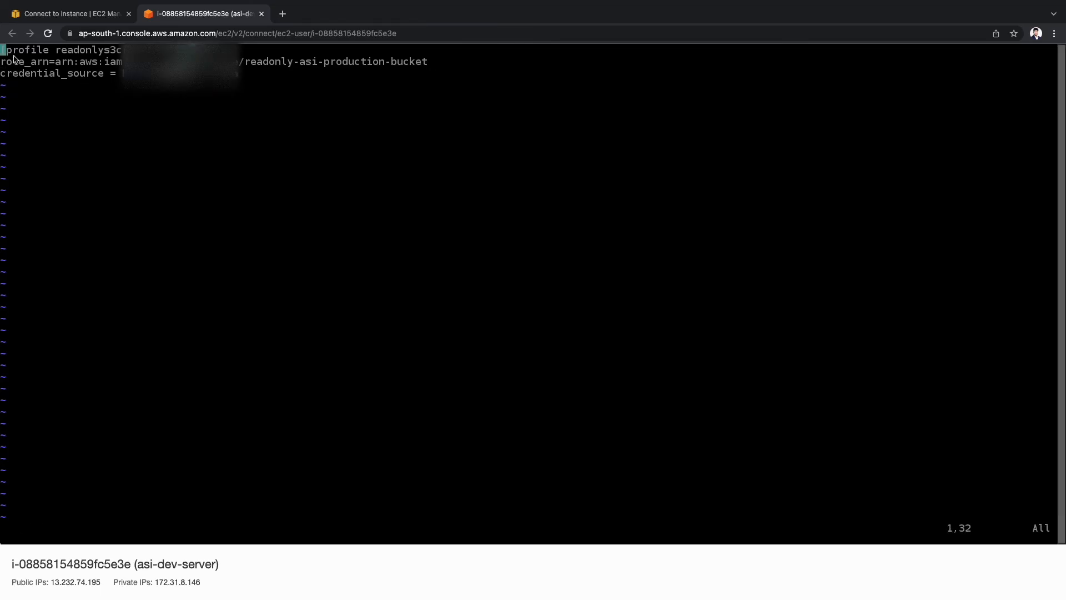
Step: Add the readonly-asi-production-bucket profile with role_arn and credential_source to ~/.aws/config and save it
double_click(26, 50)
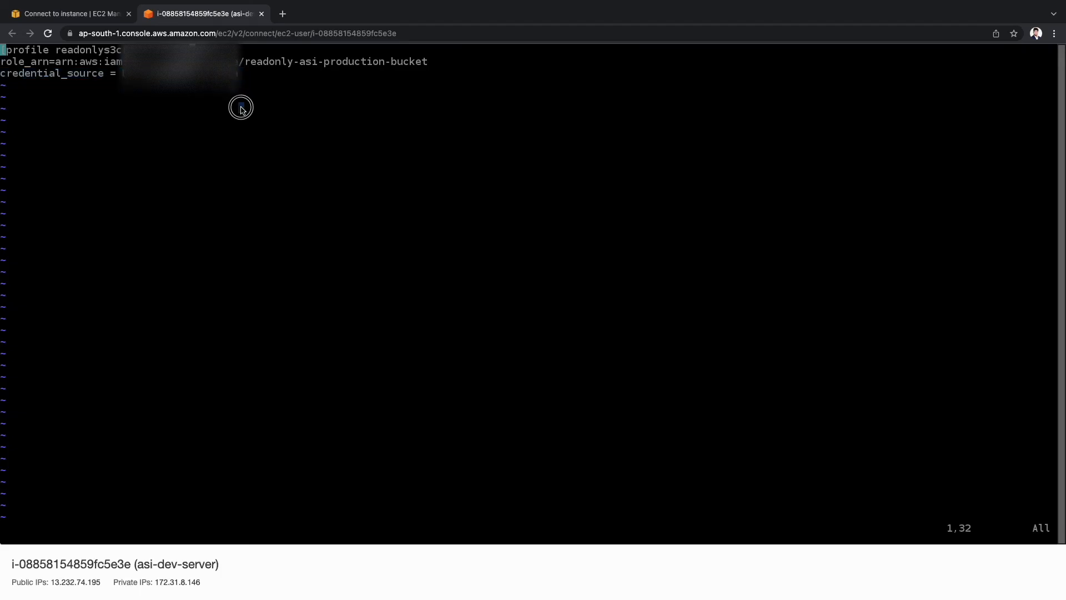
key("Escape")
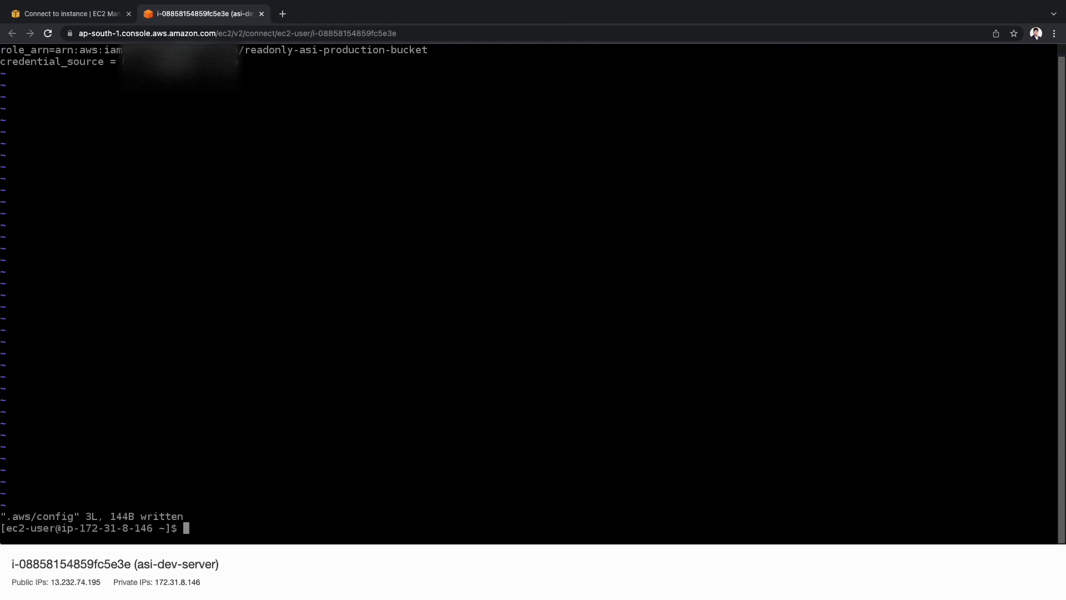
Step: List s3://asi-production-bucket/ from the instance using --profile readonlys3crossaccount, showing data.txt
type("aws s3 ls s3://asi-production-bucket/ --profile readonlys3crossaccount")
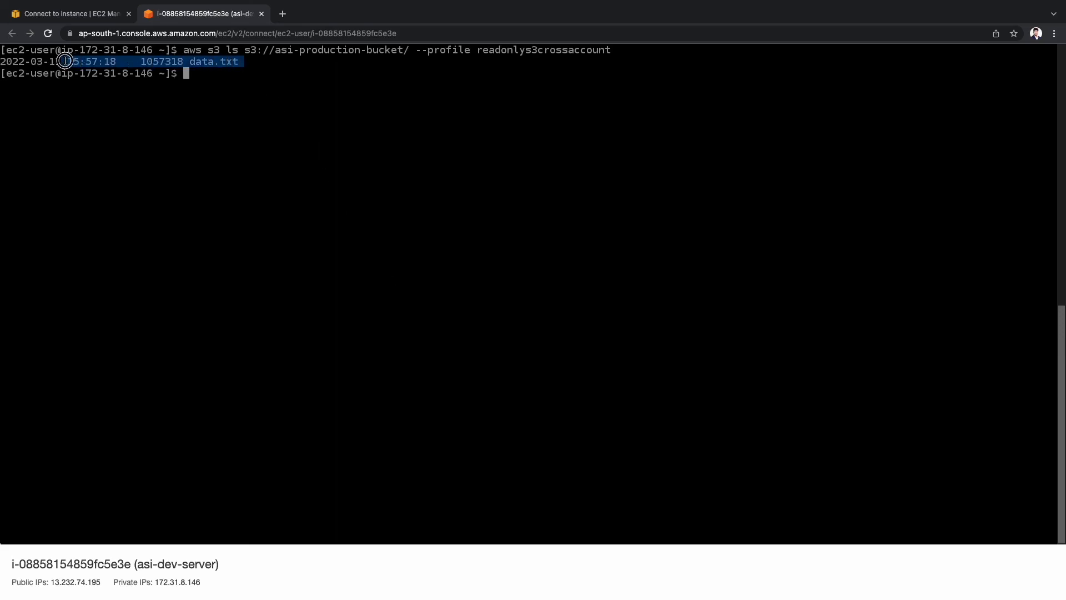
type("aws s3 ls s3://asi-production-bucket/ --profile readonlys3crossaccount")
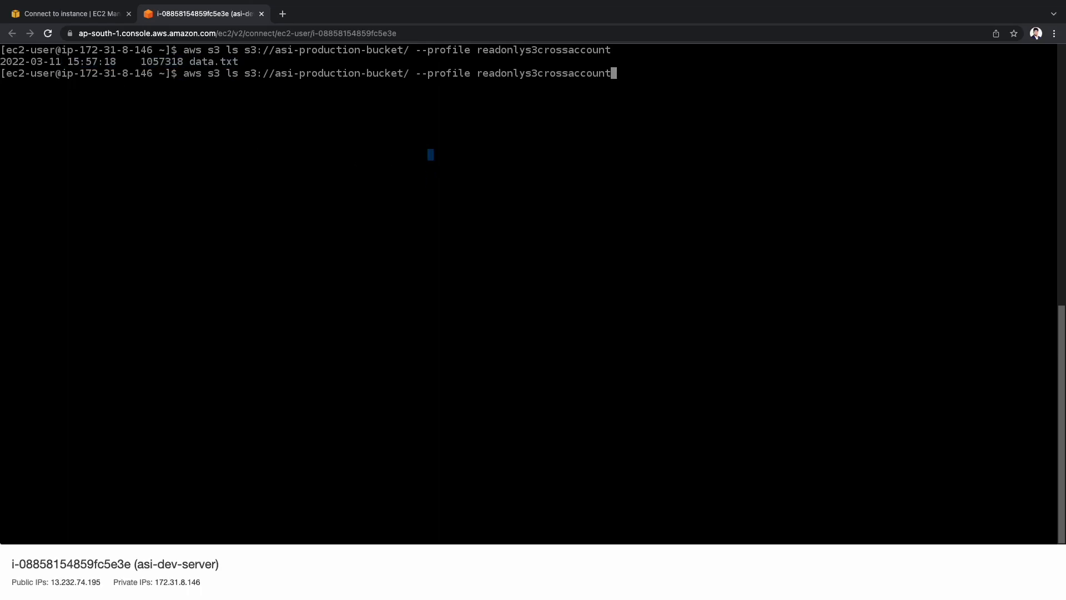